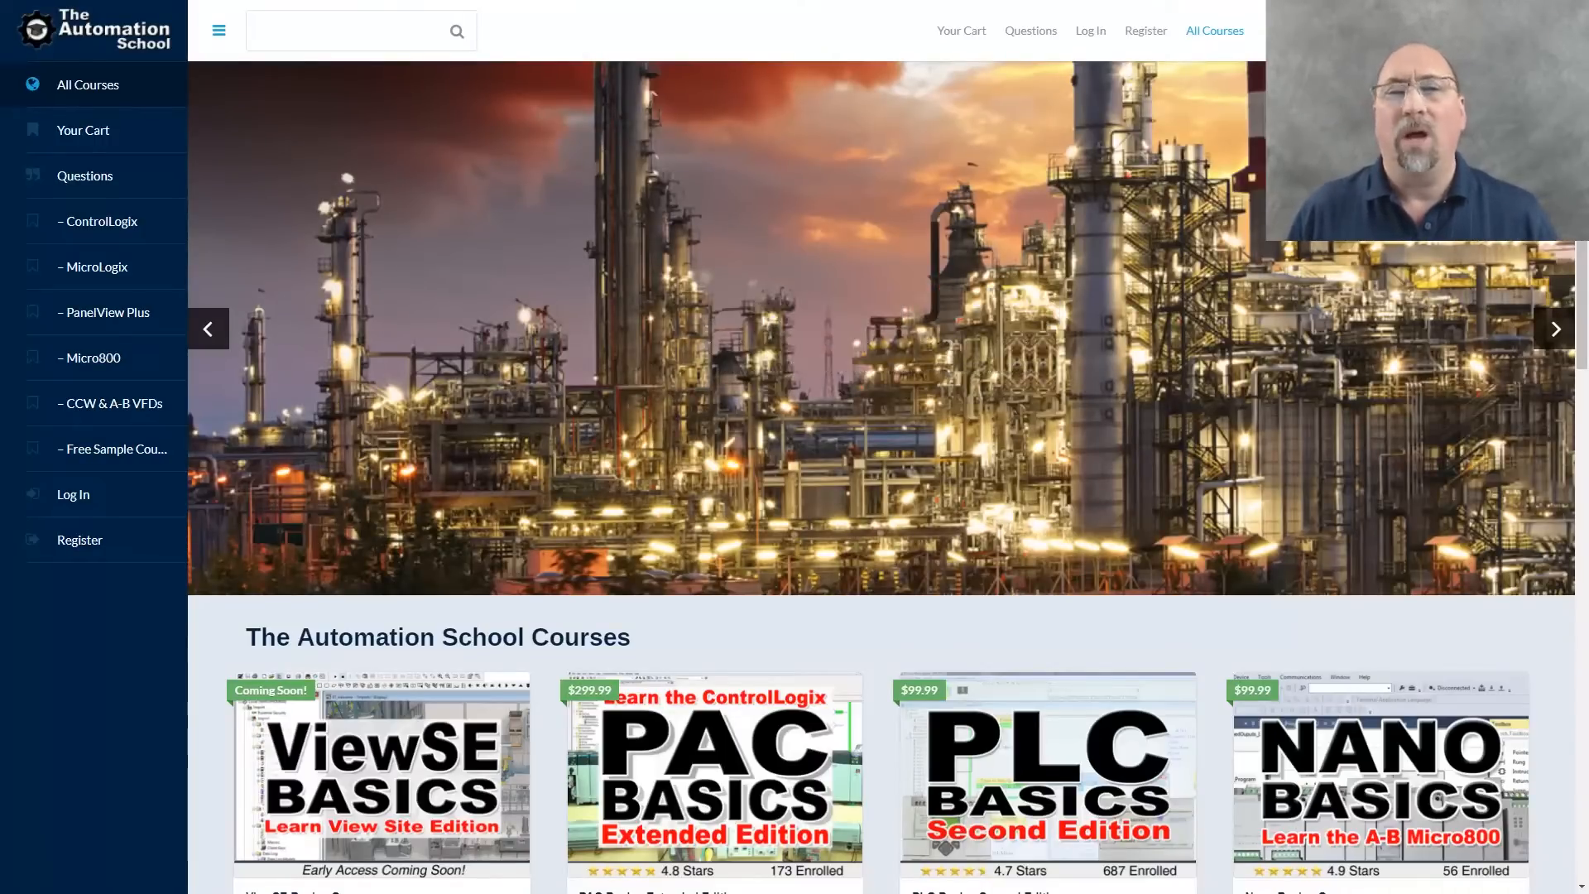
Step: Search the Start menu for 'slogix' to find the RSLogix Project Migrator
{"action": "left_click", "coordinate": [1554, 329]}
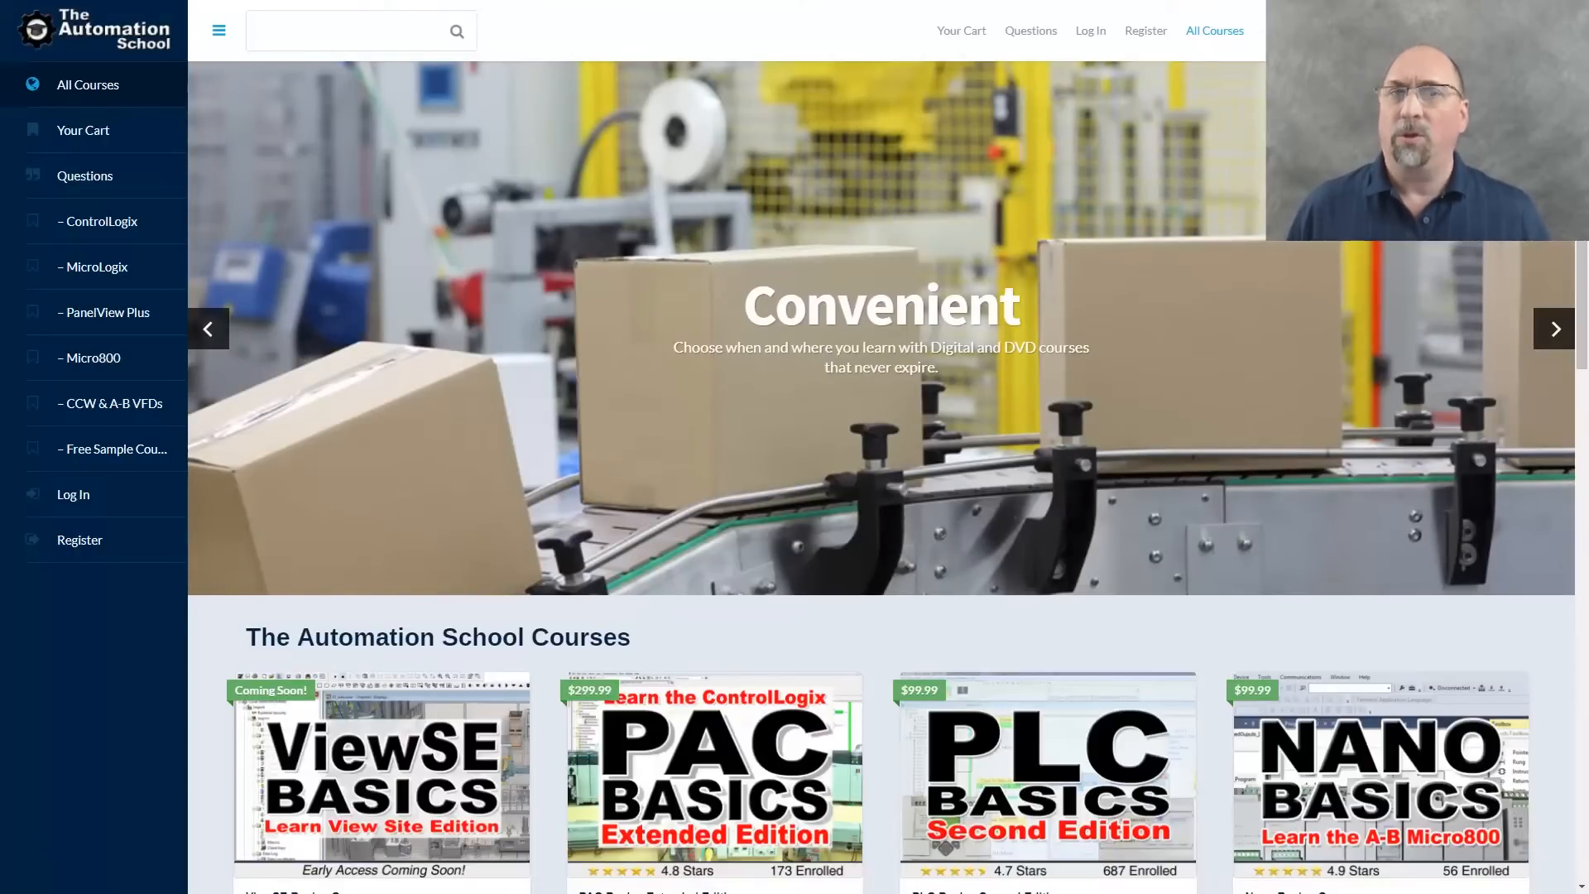
{"action": "left_click", "coordinate": [1554, 328]}
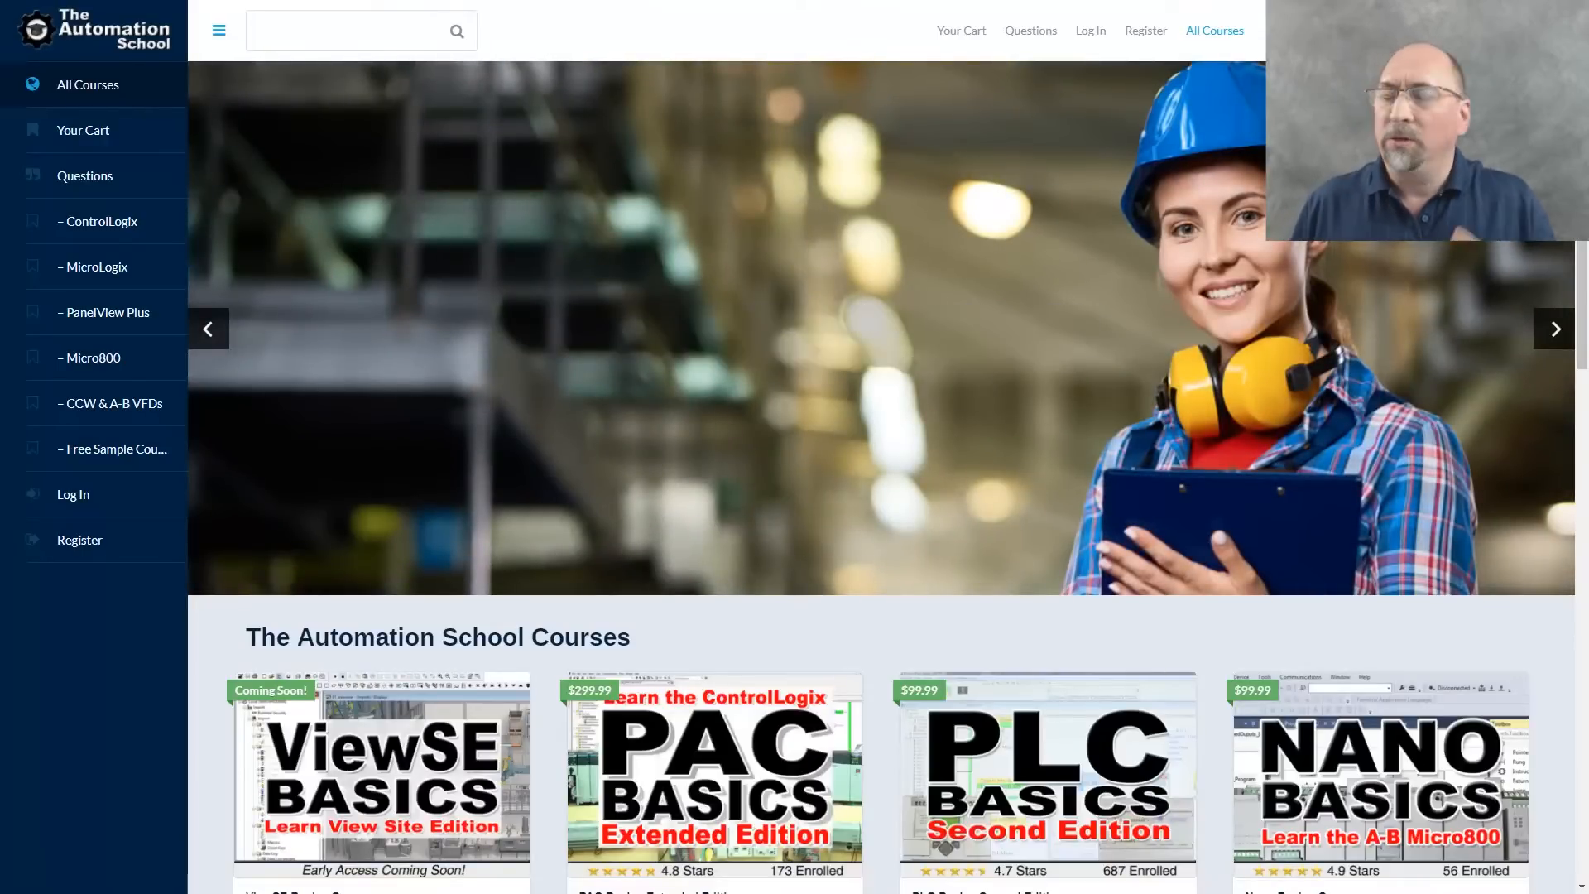
{"action": "left_click", "coordinate": [1553, 329]}
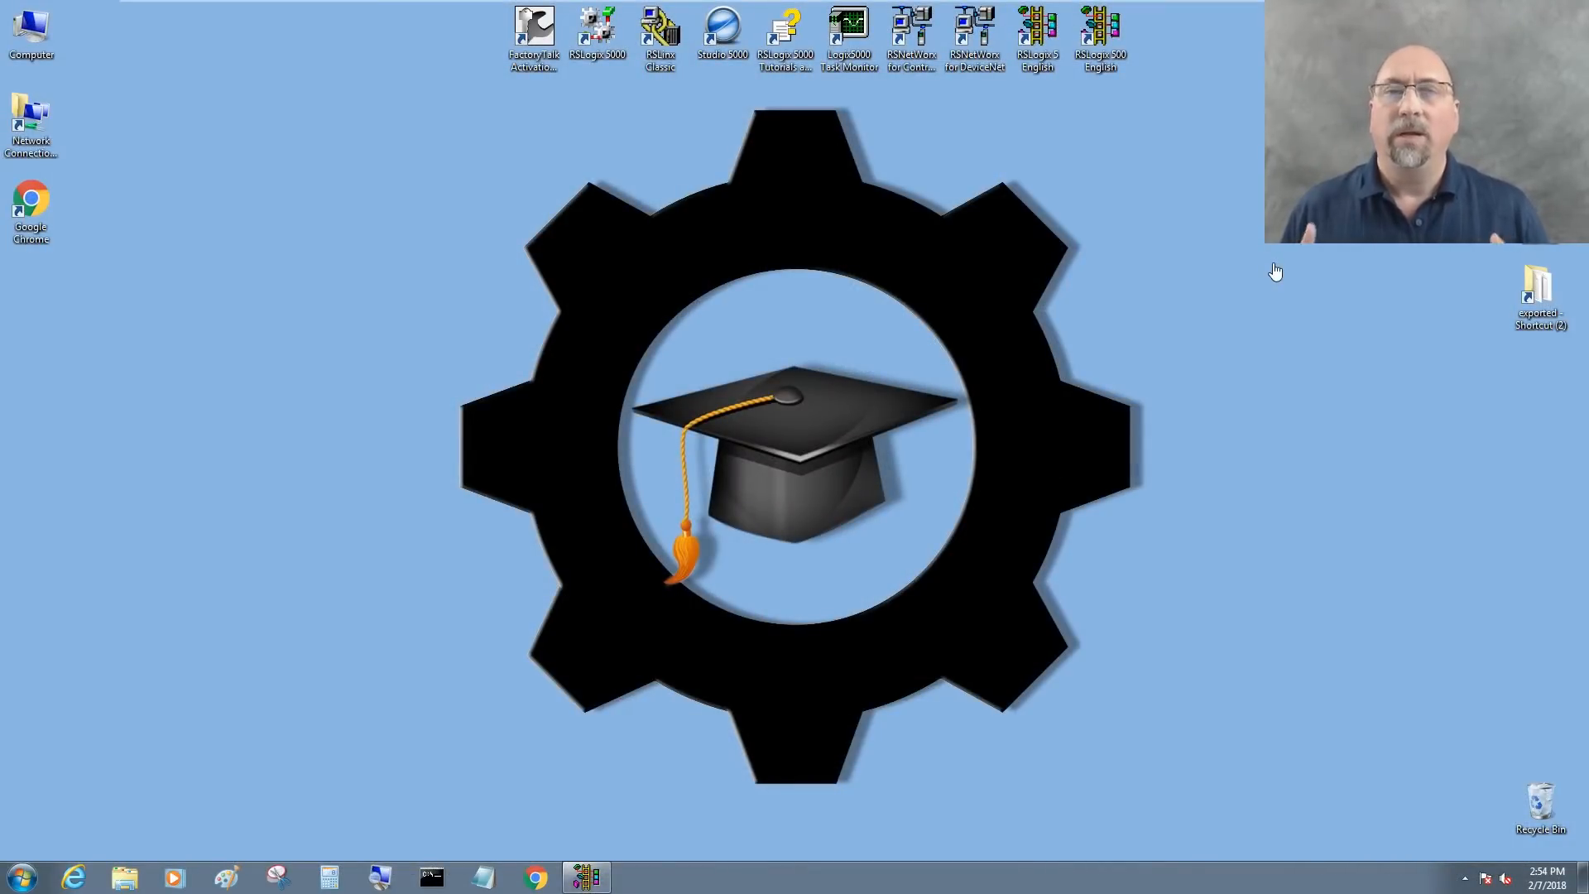
{"action": "mouse_move", "coordinate": [791, 411]}
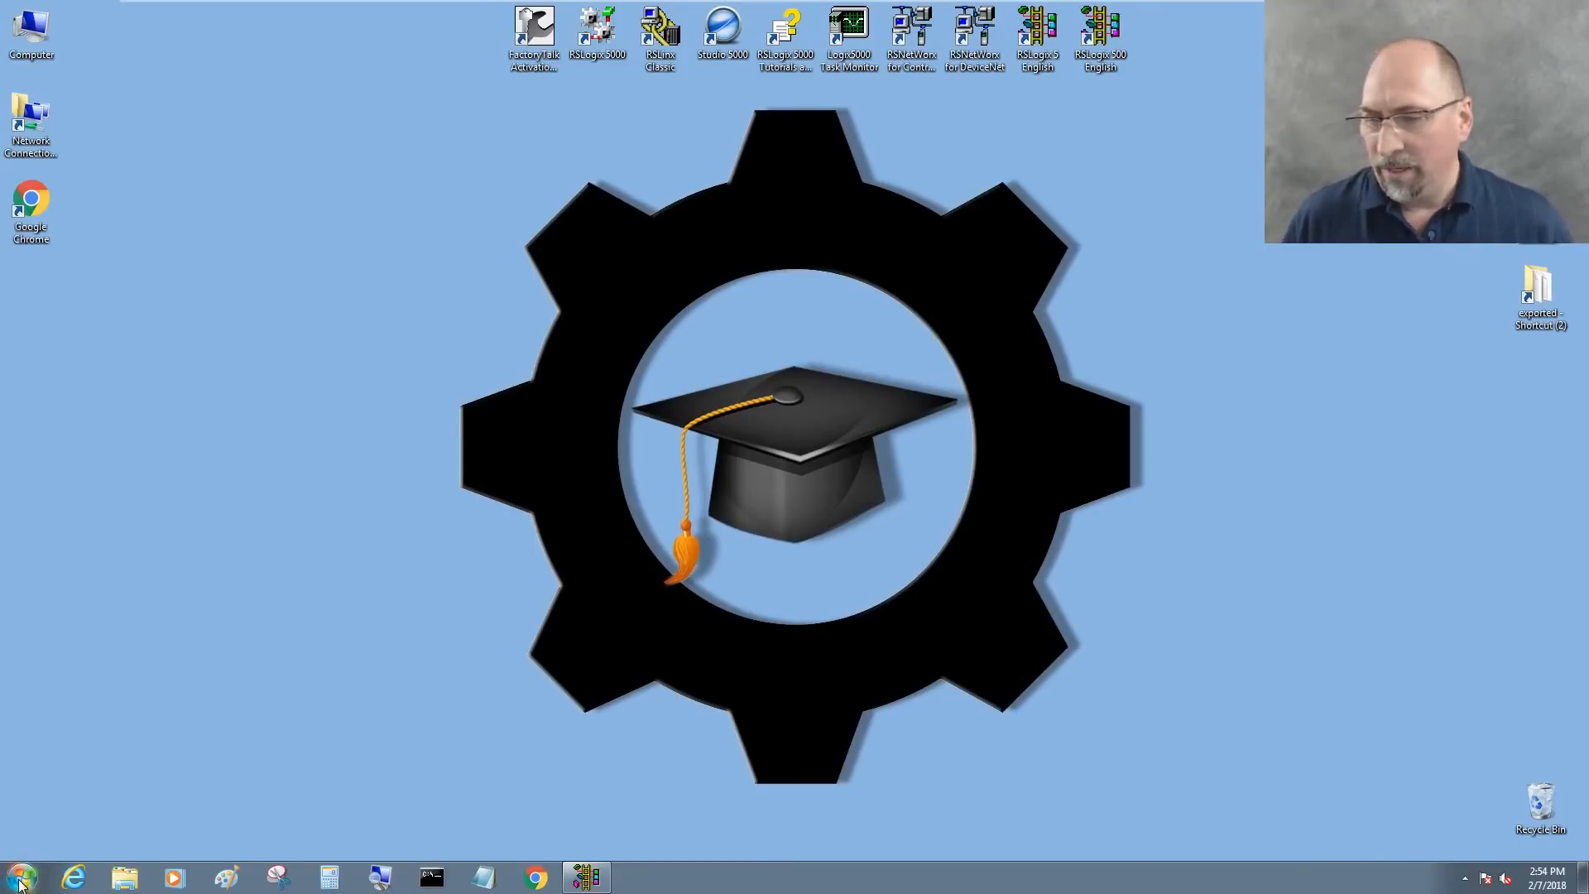
{"action": "left_click", "coordinate": [18, 876]}
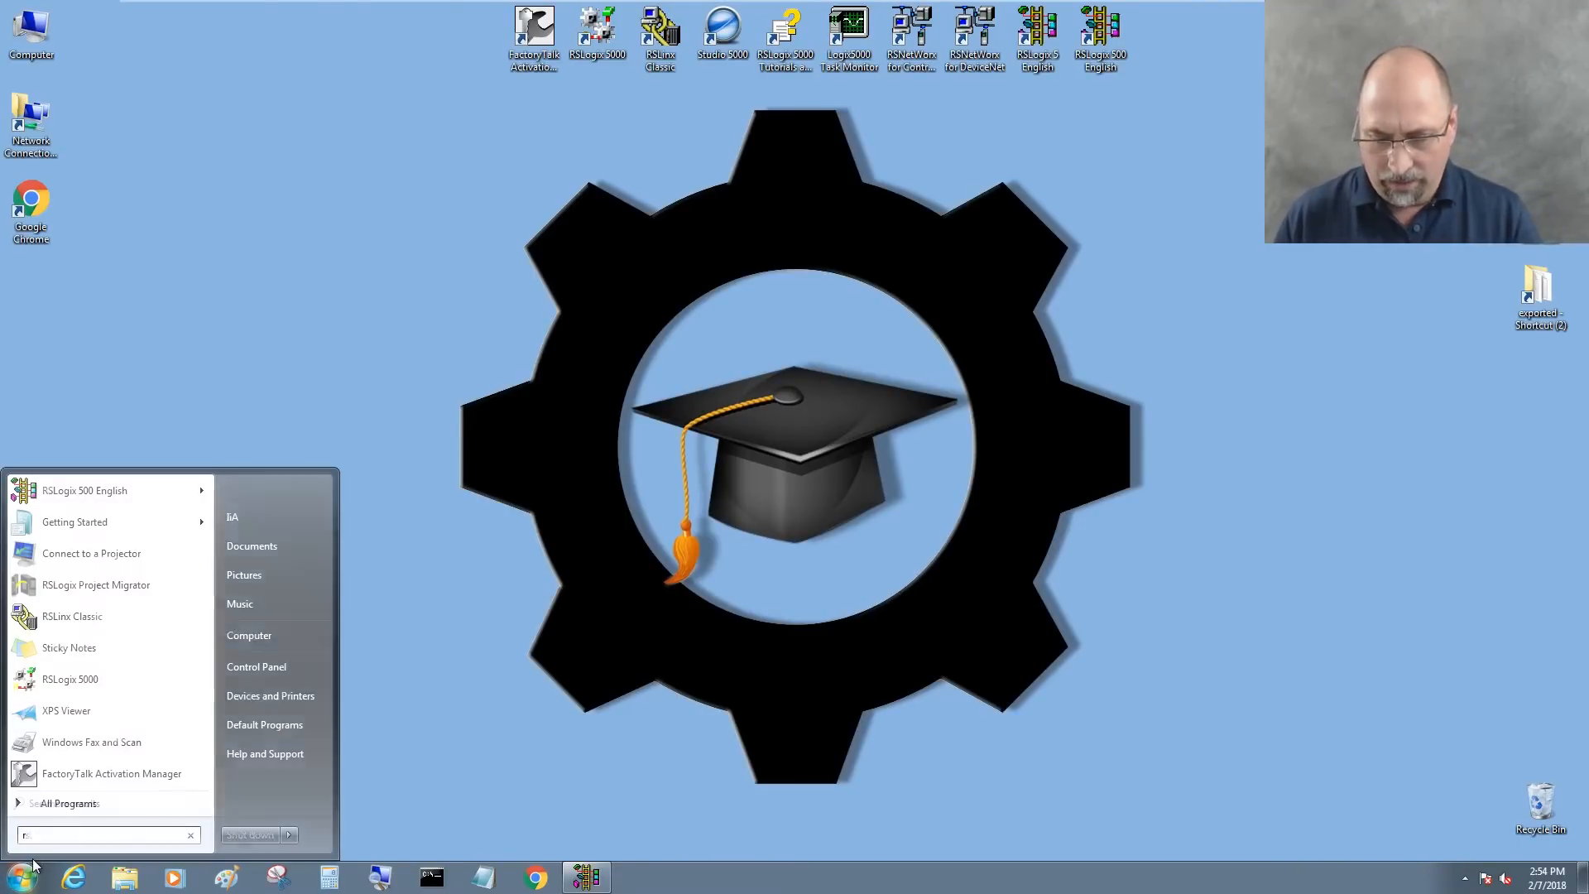
{"action": "type", "text": "slogix"}
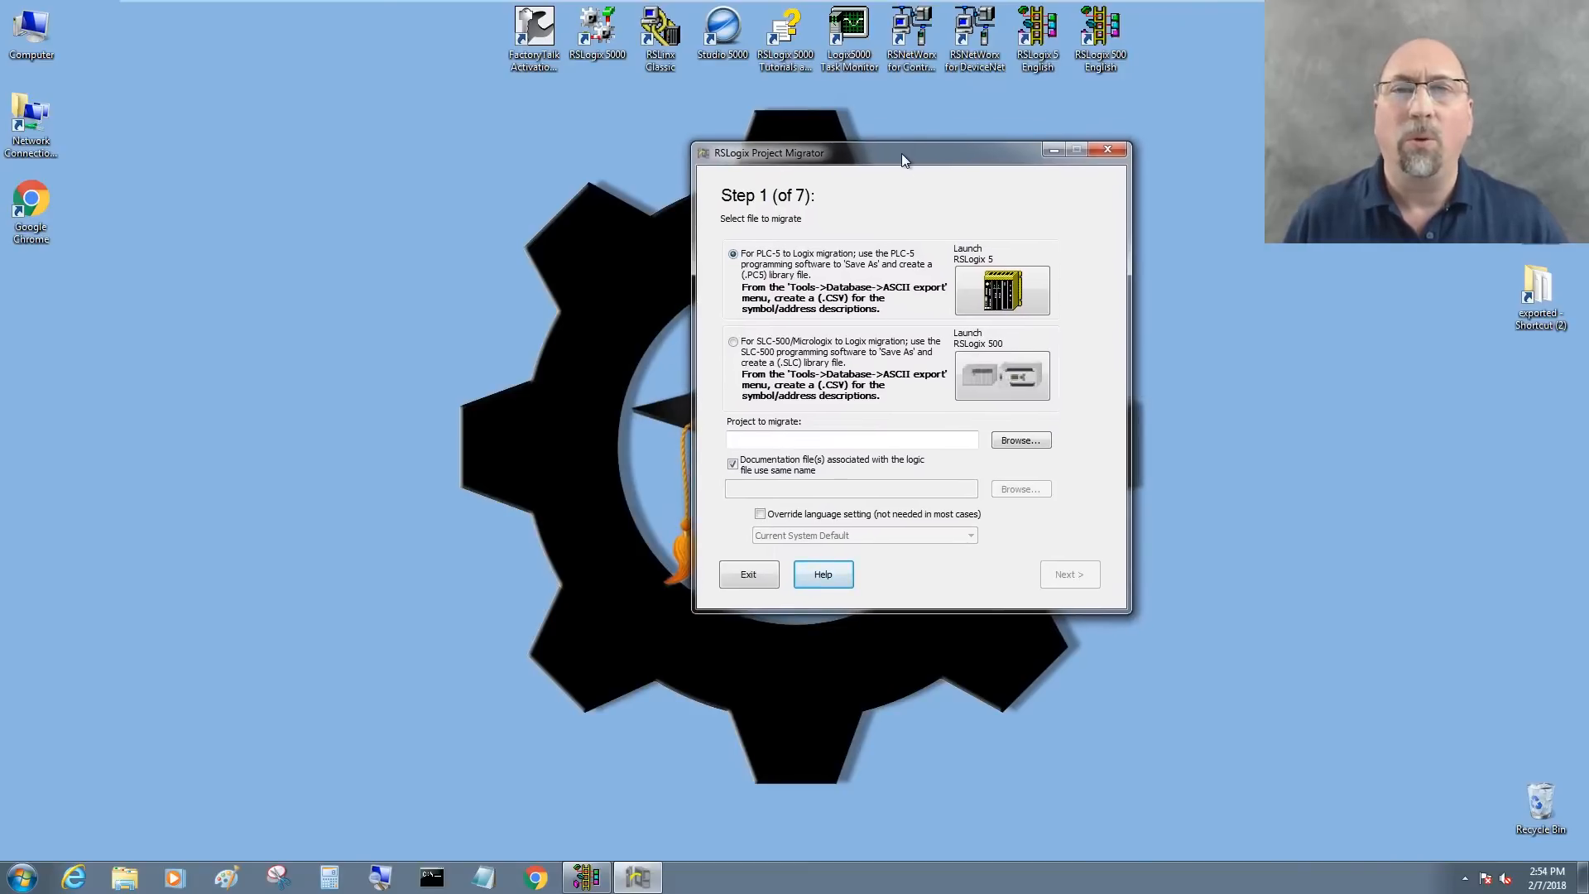
{"action": "mouse_move", "coordinate": [880, 167]}
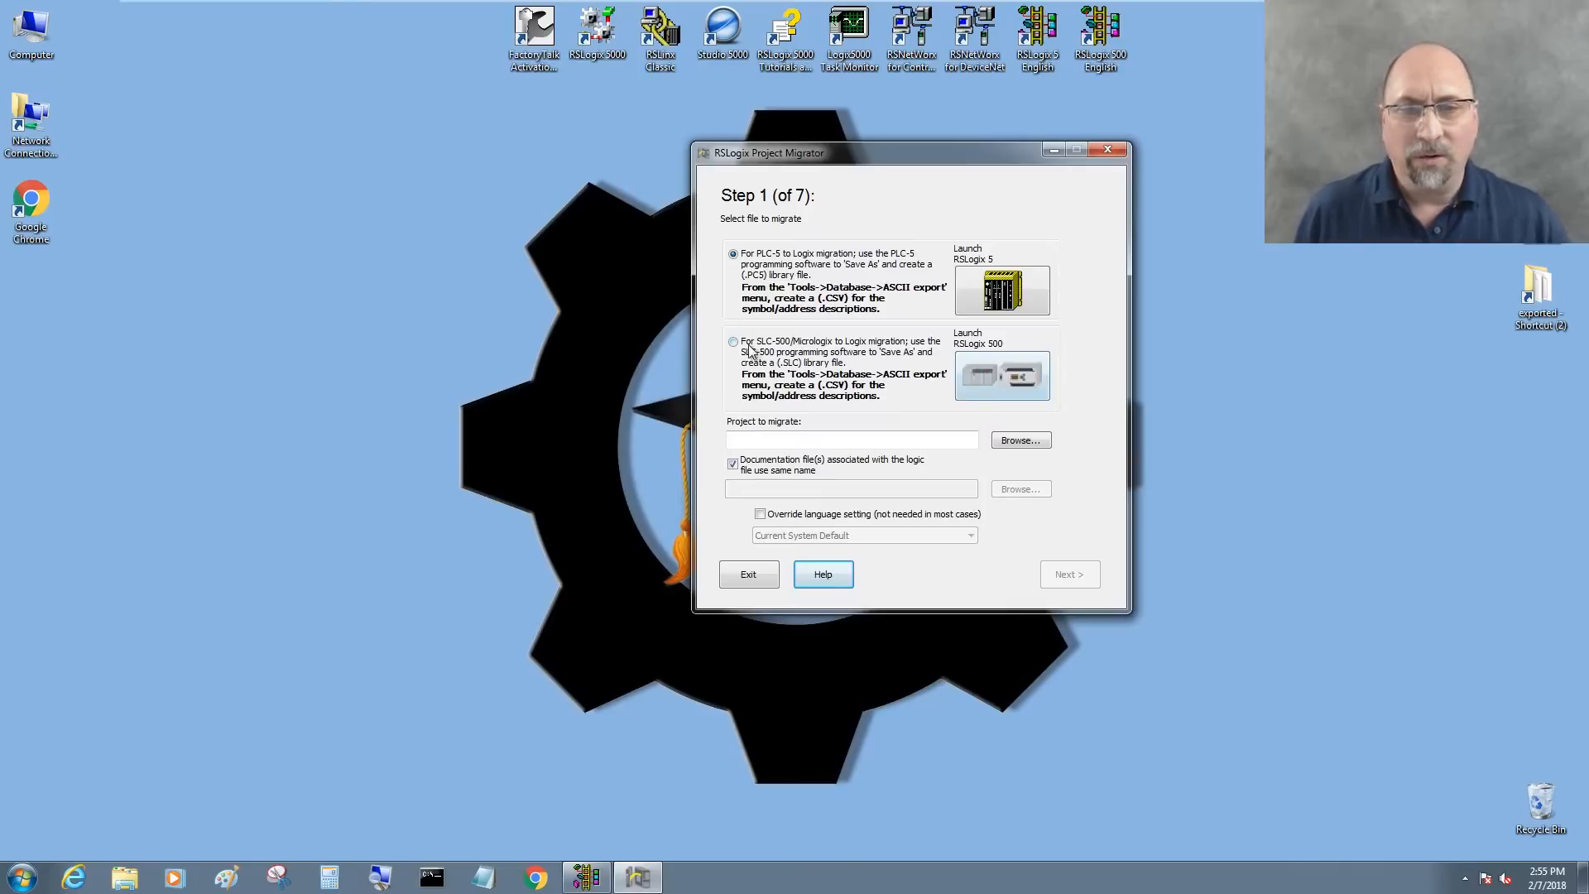
Step: Select SLC-500/MicroLogix to Logix migration and launch RSLogix 500
{"action": "left_click", "coordinate": [732, 342]}
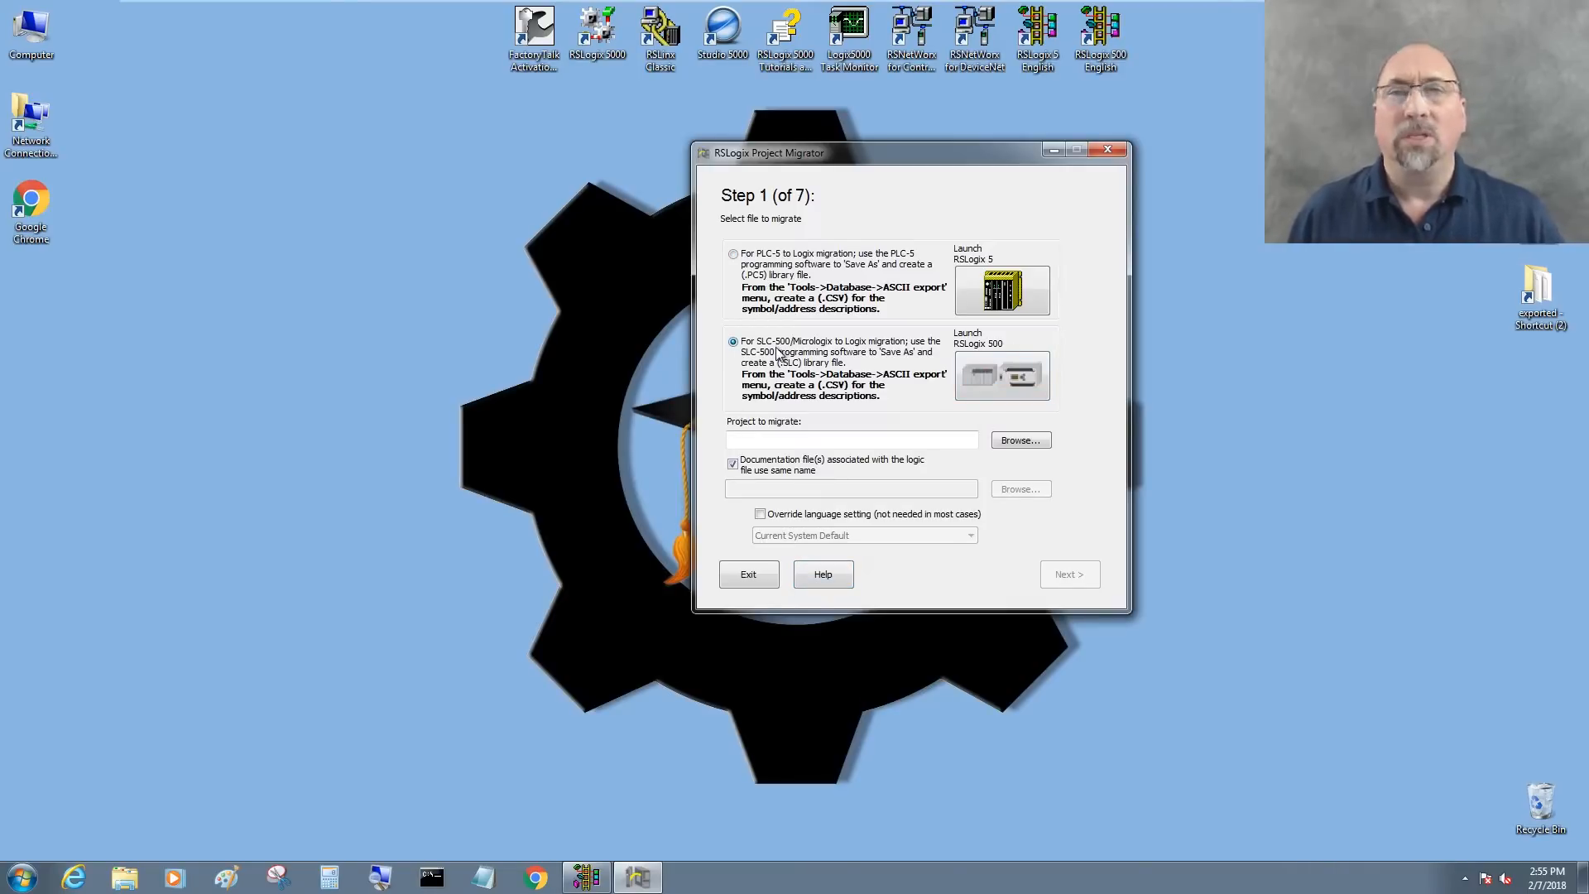
{"action": "mouse_move", "coordinate": [922, 352]}
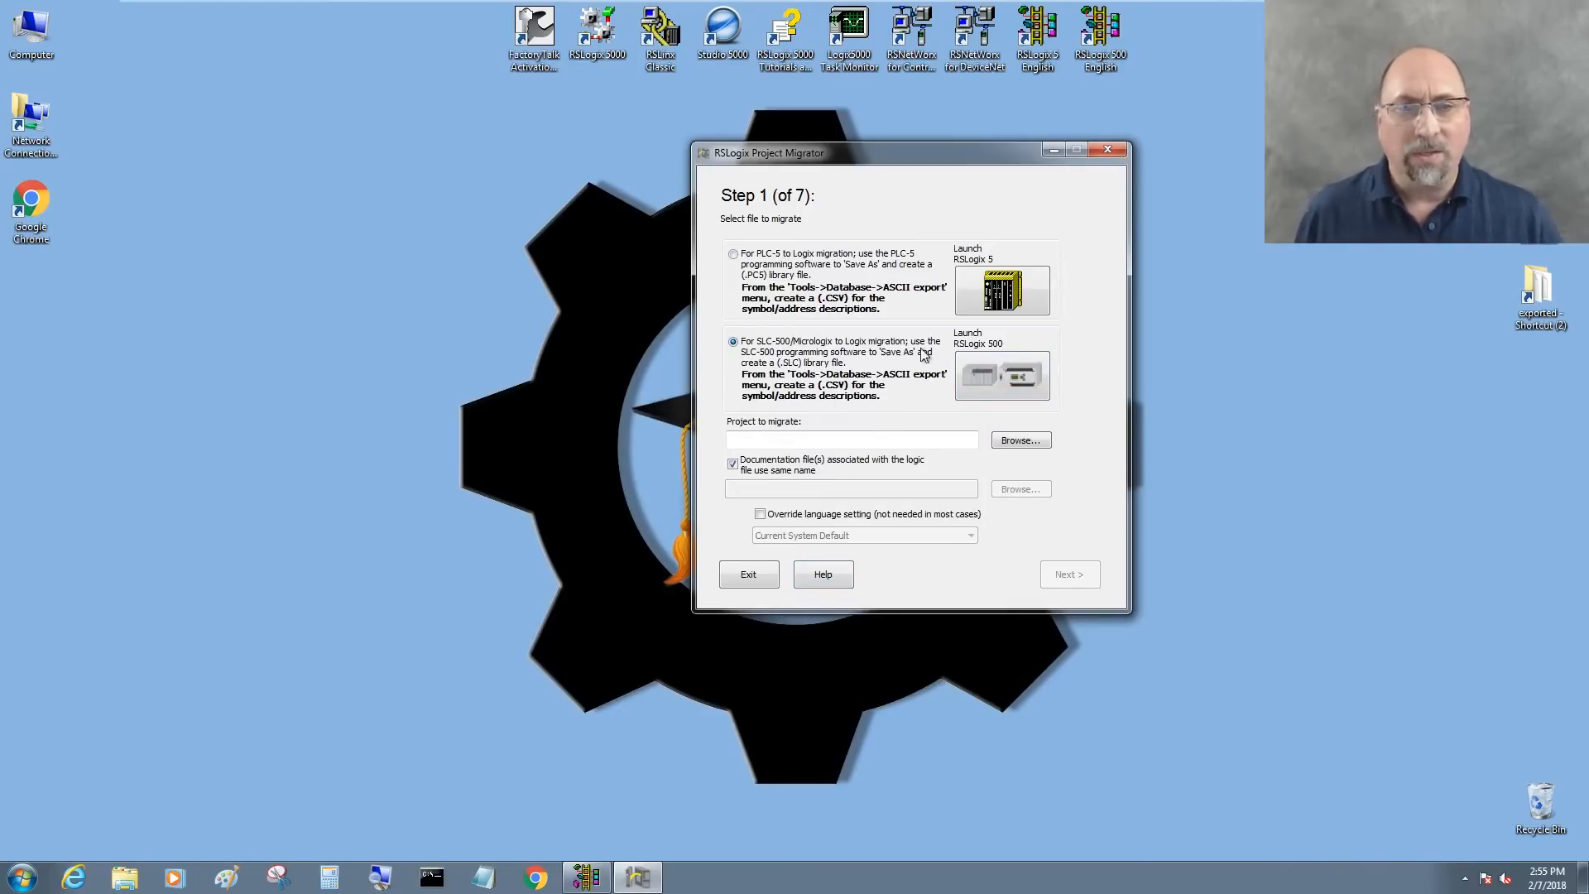
{"action": "mouse_move", "coordinate": [895, 361]}
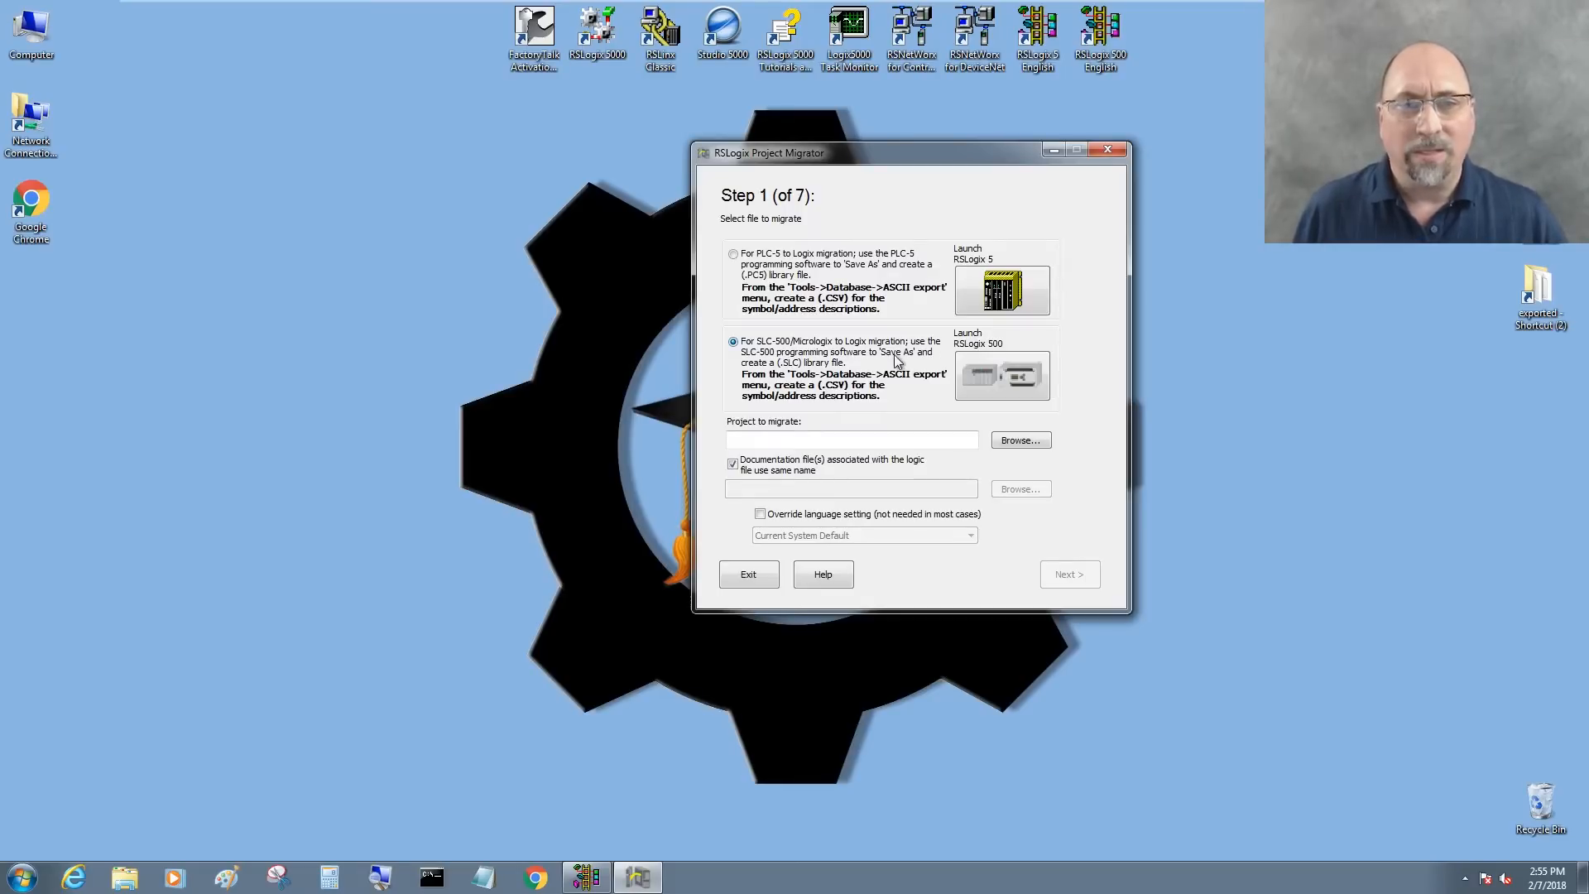
{"action": "mouse_move", "coordinate": [795, 377]}
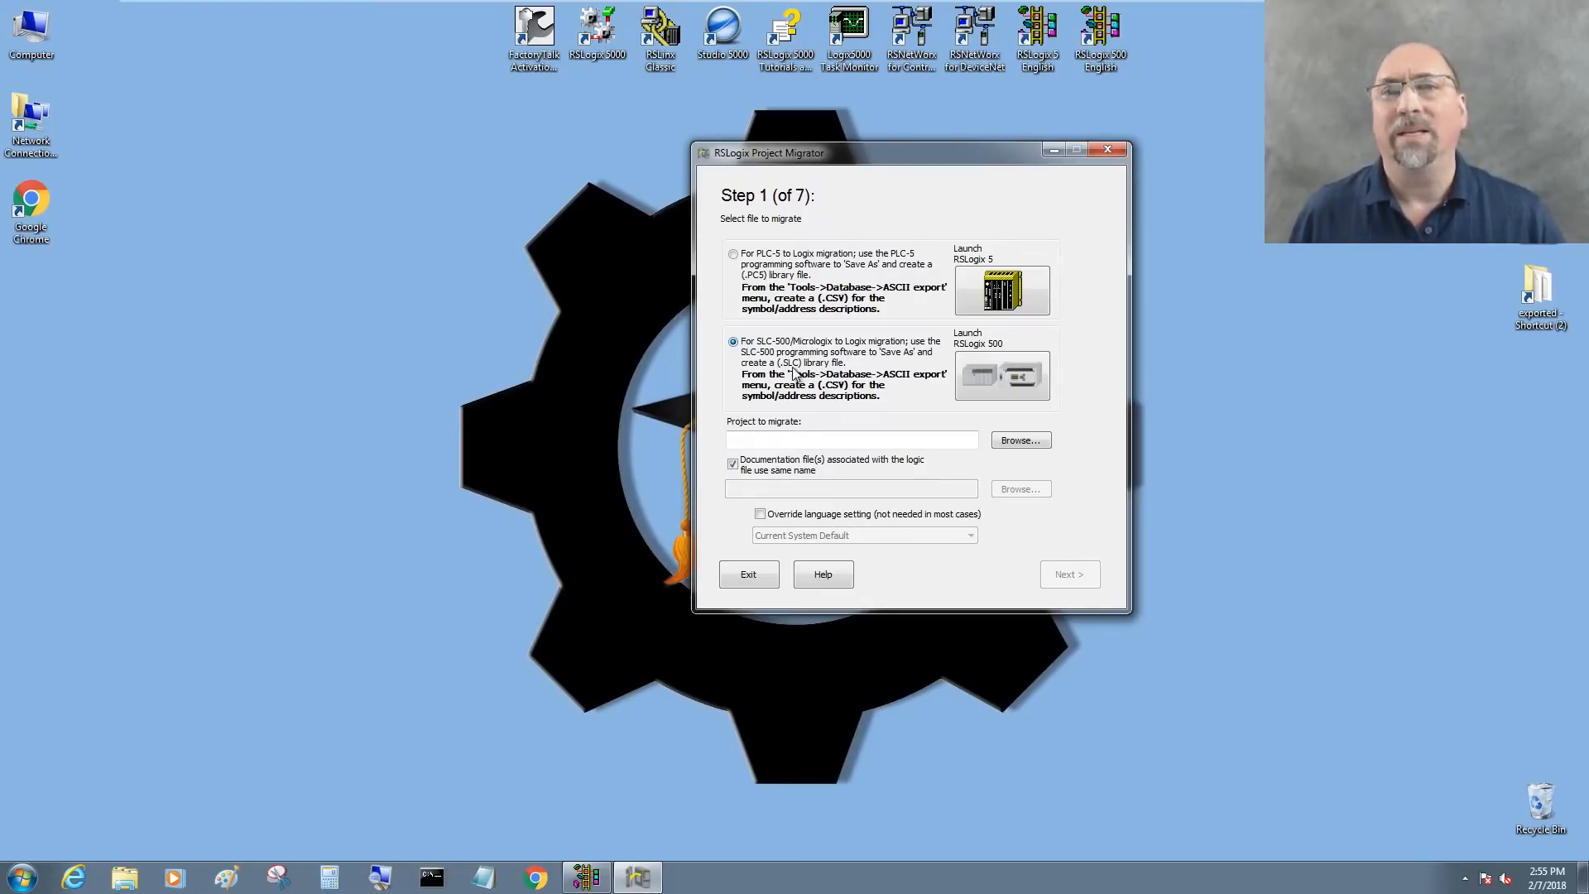
{"action": "left_click", "coordinate": [1001, 375]}
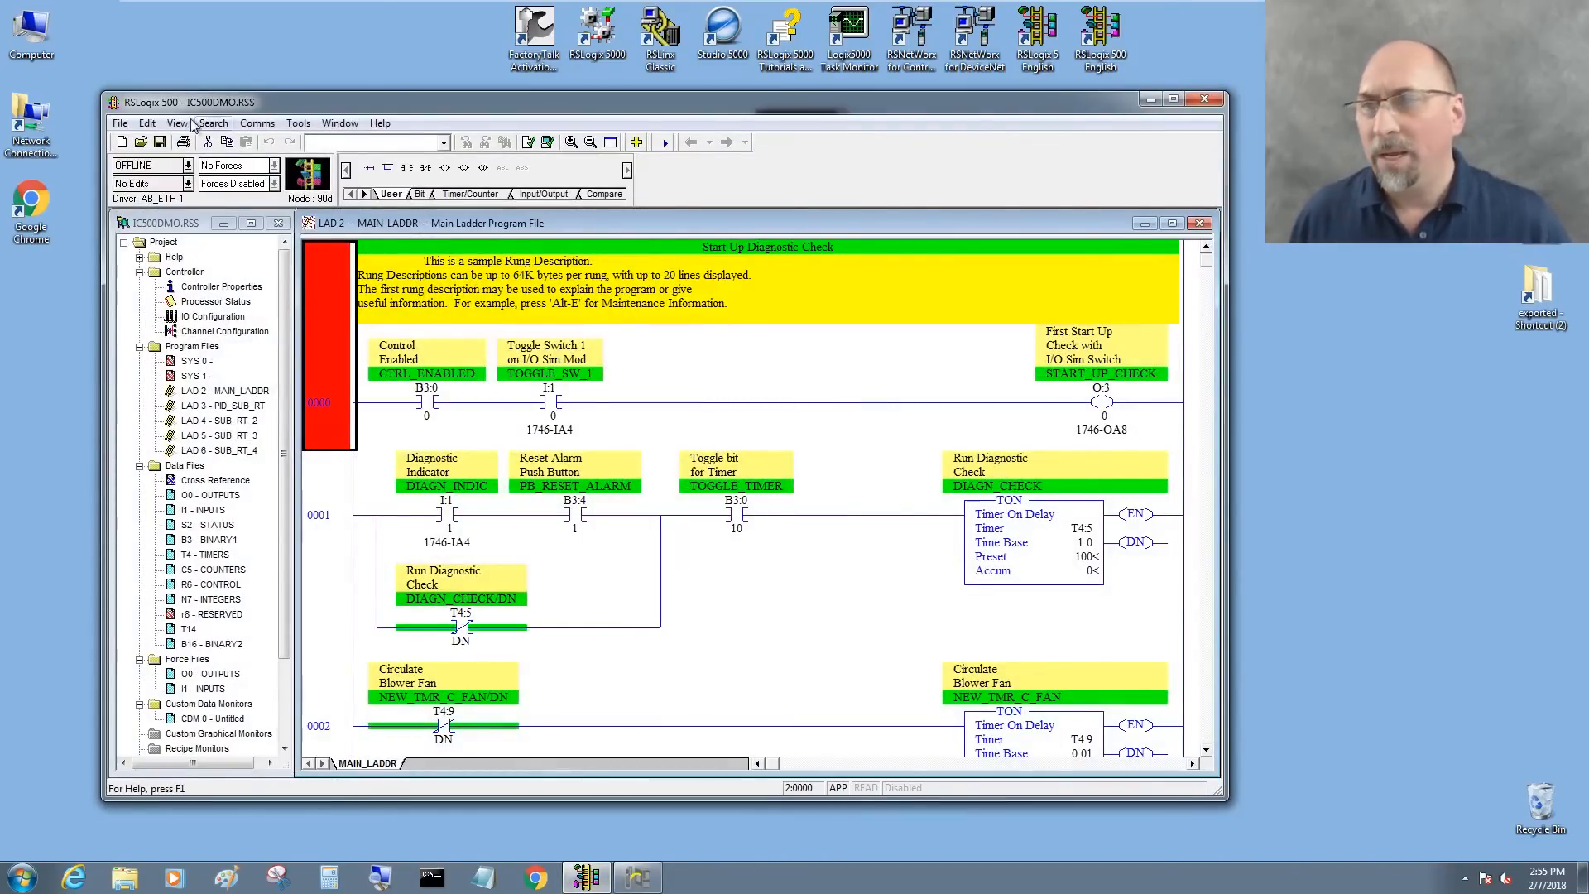
Step: Save IC500DMO as a complete-program SLC library file in the exported folder
{"action": "left_click", "coordinate": [120, 122]}
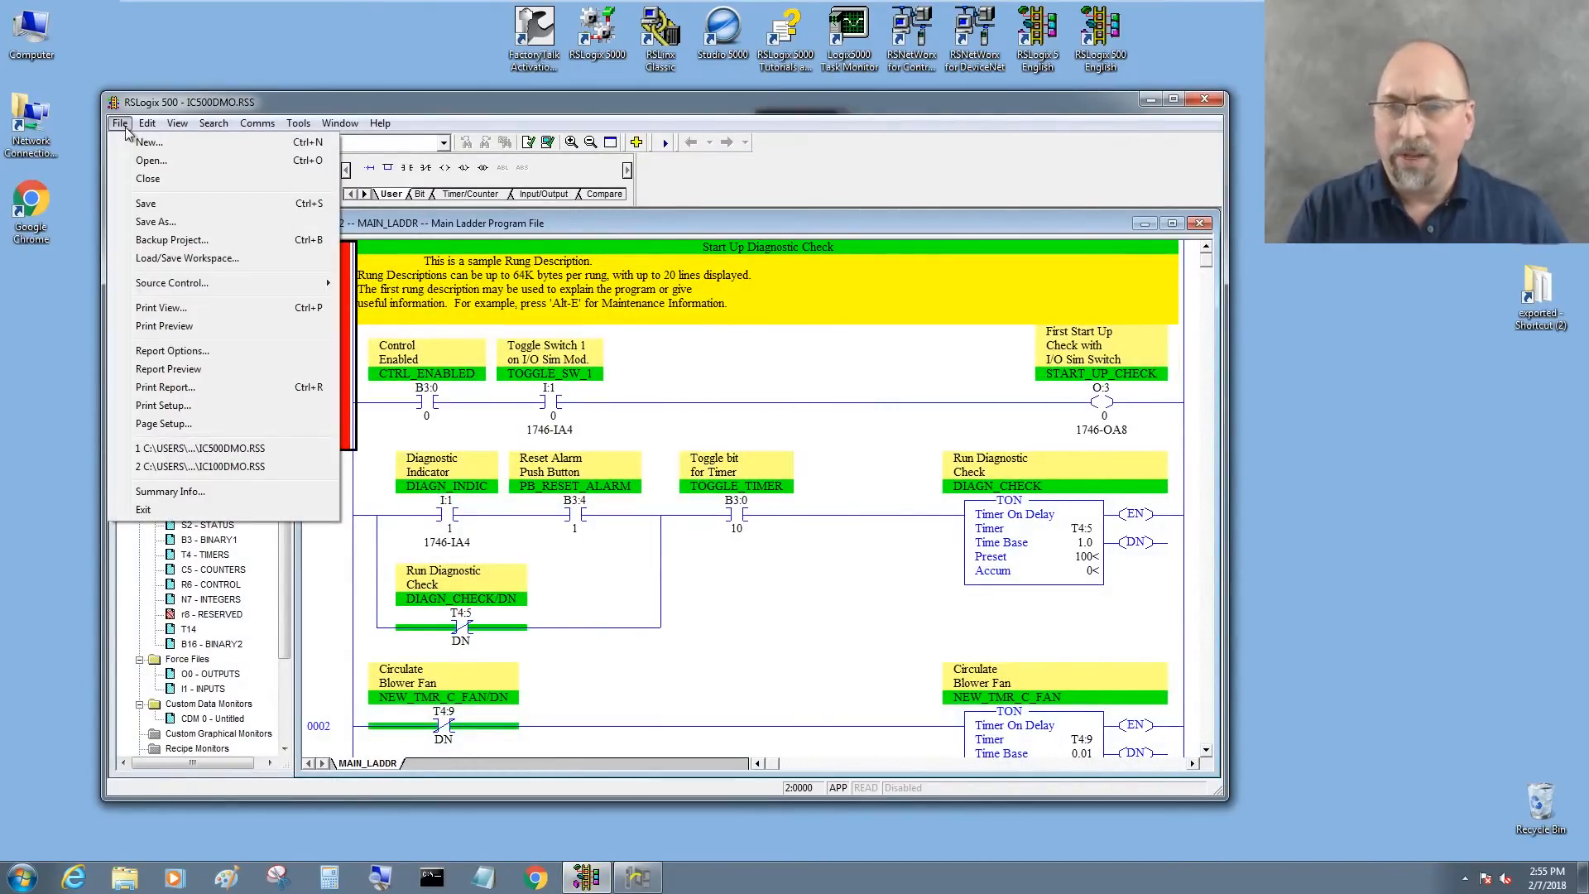
{"action": "mouse_move", "coordinate": [172, 239]}
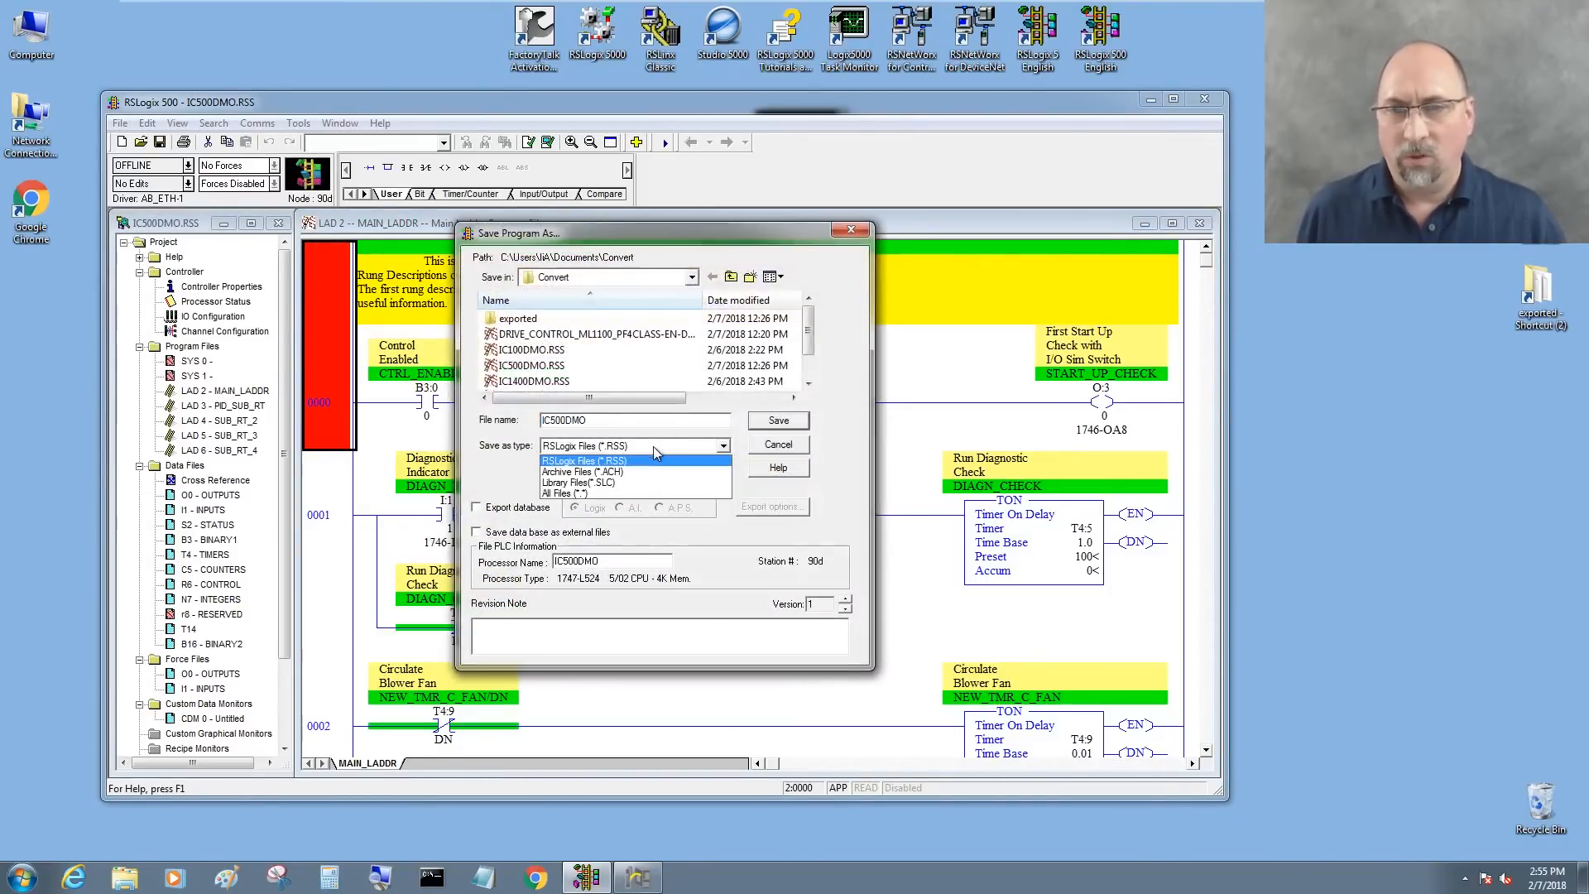
{"action": "left_click", "coordinate": [581, 481]}
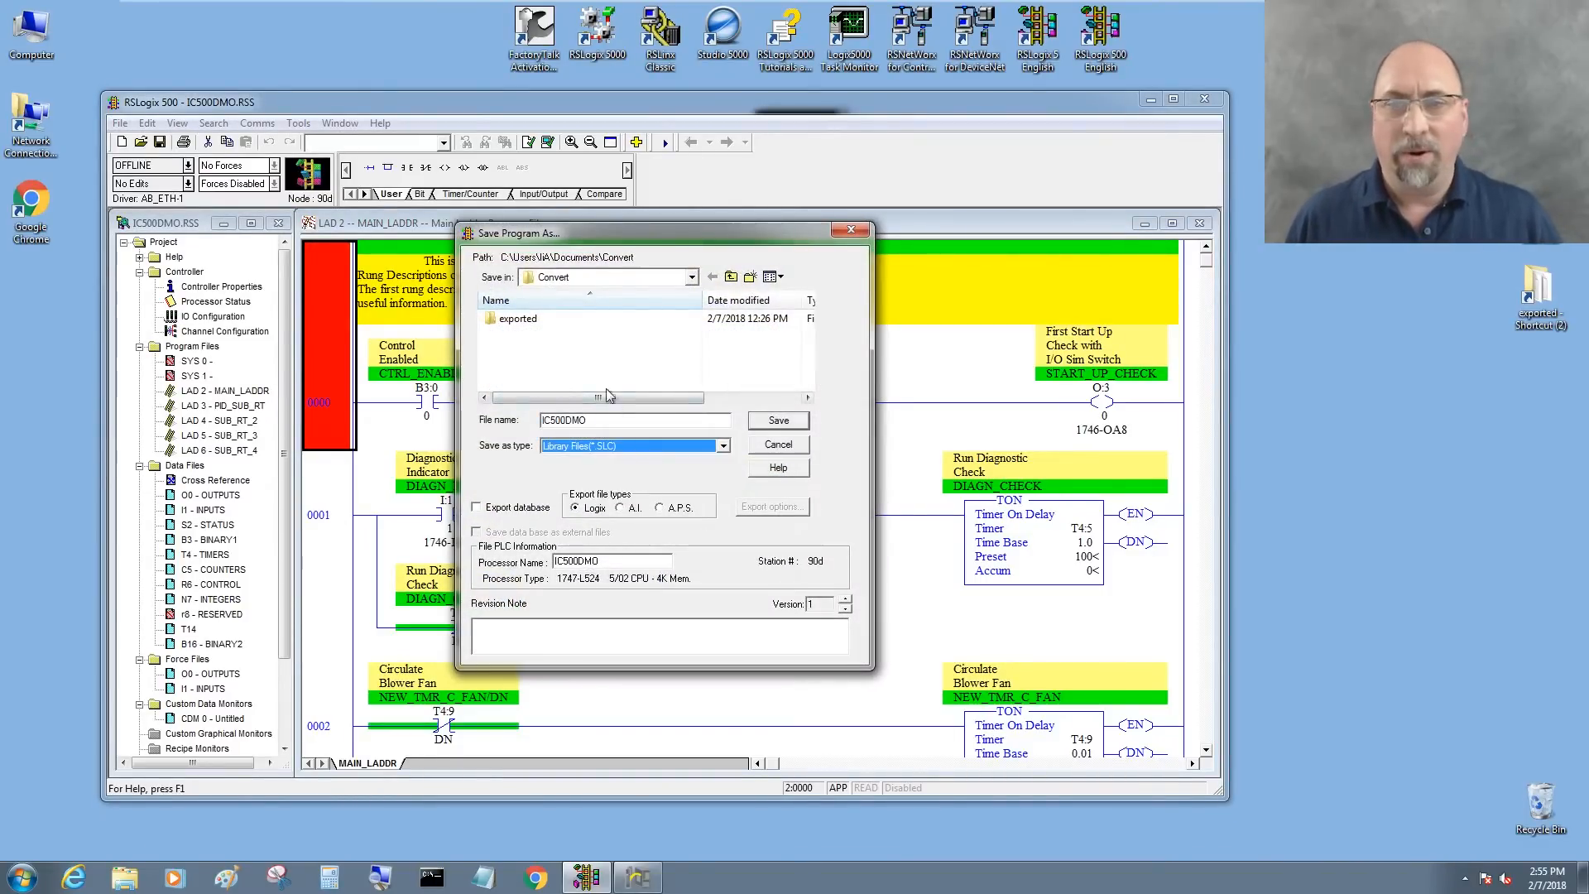
{"action": "double_click", "coordinate": [516, 318]}
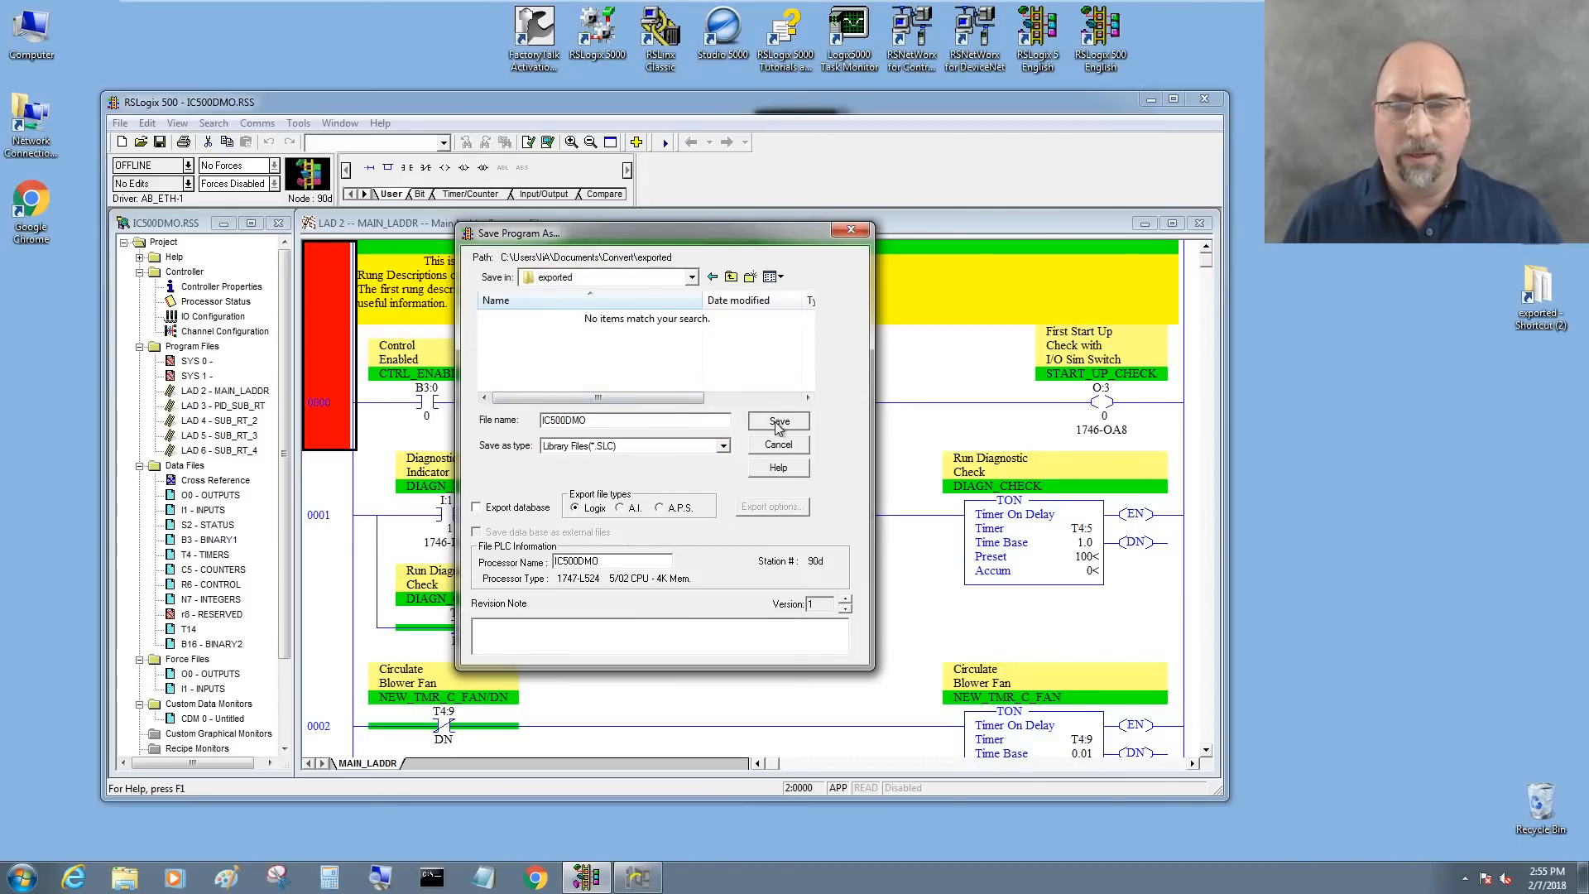
{"action": "left_click", "coordinate": [777, 420]}
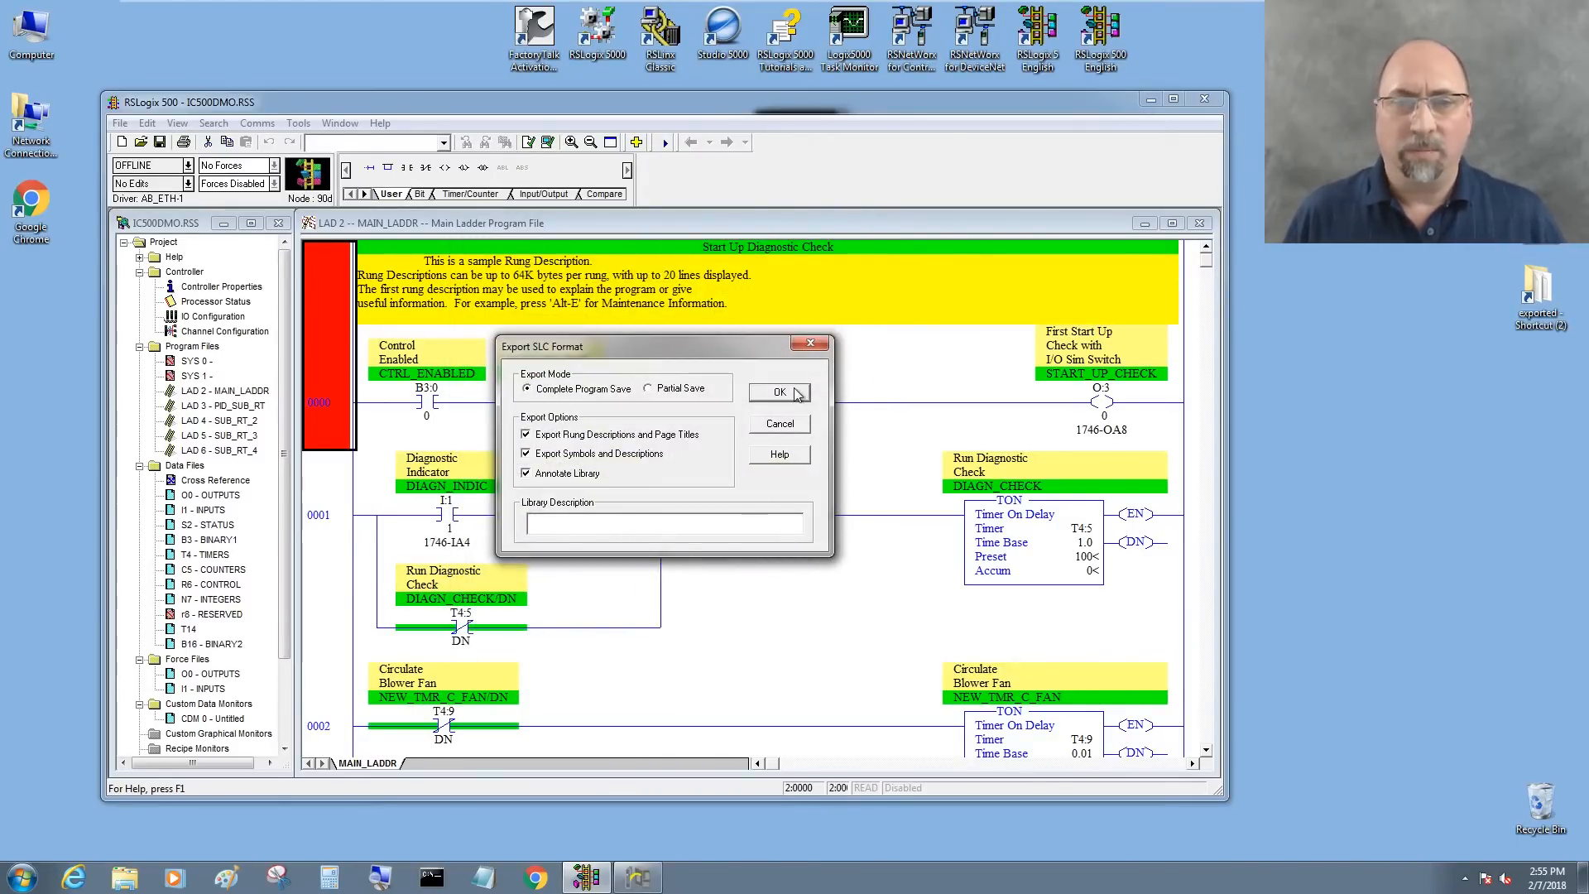
{"action": "left_click", "coordinate": [780, 392]}
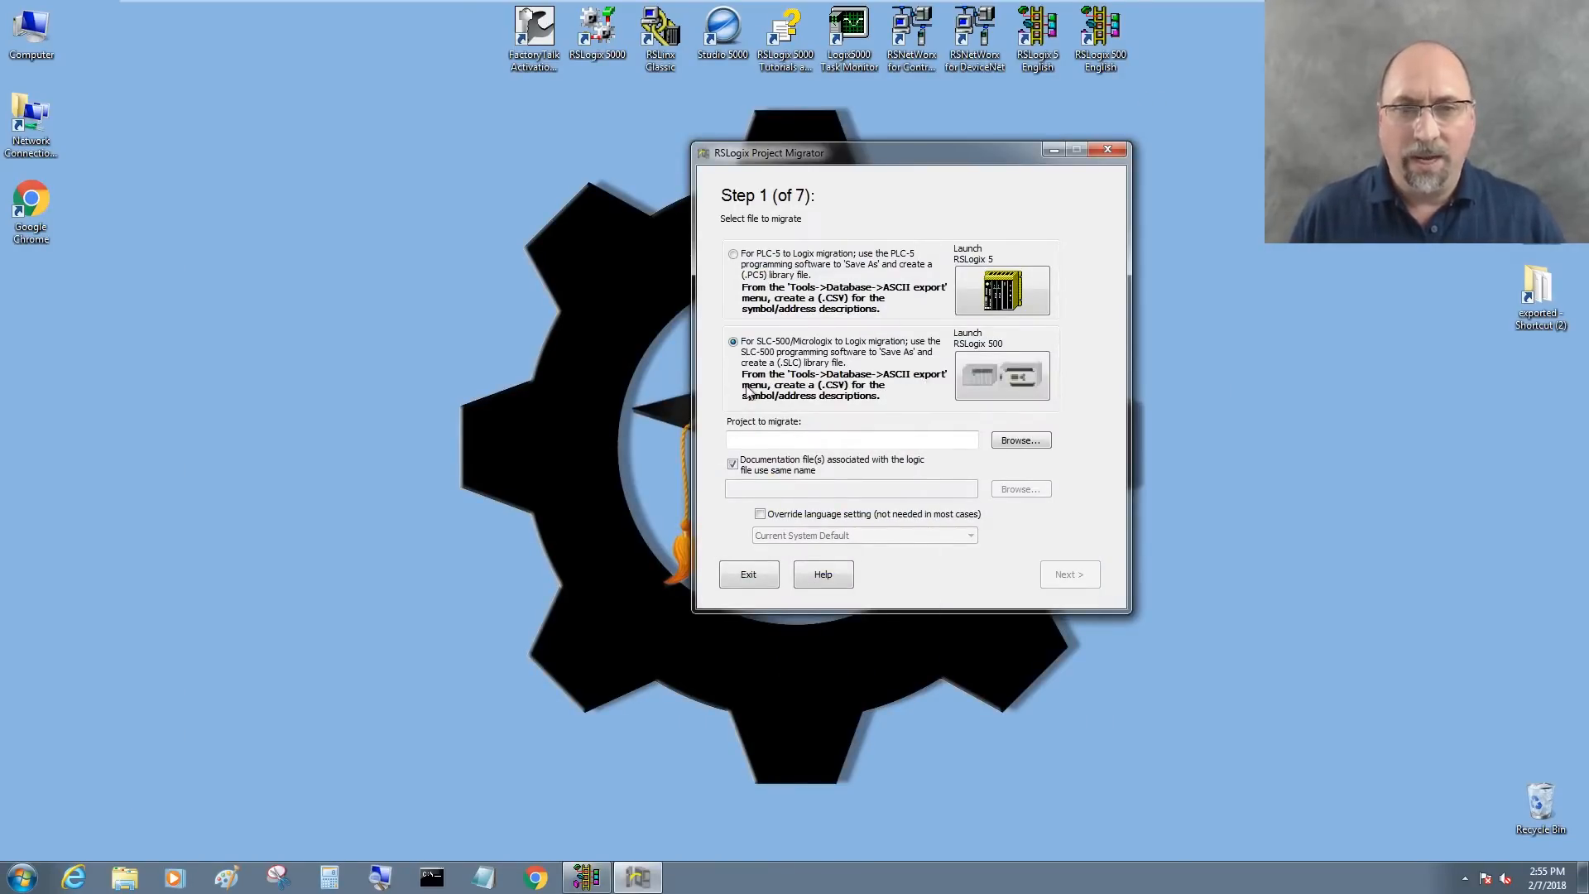
{"action": "mouse_move", "coordinate": [753, 404]}
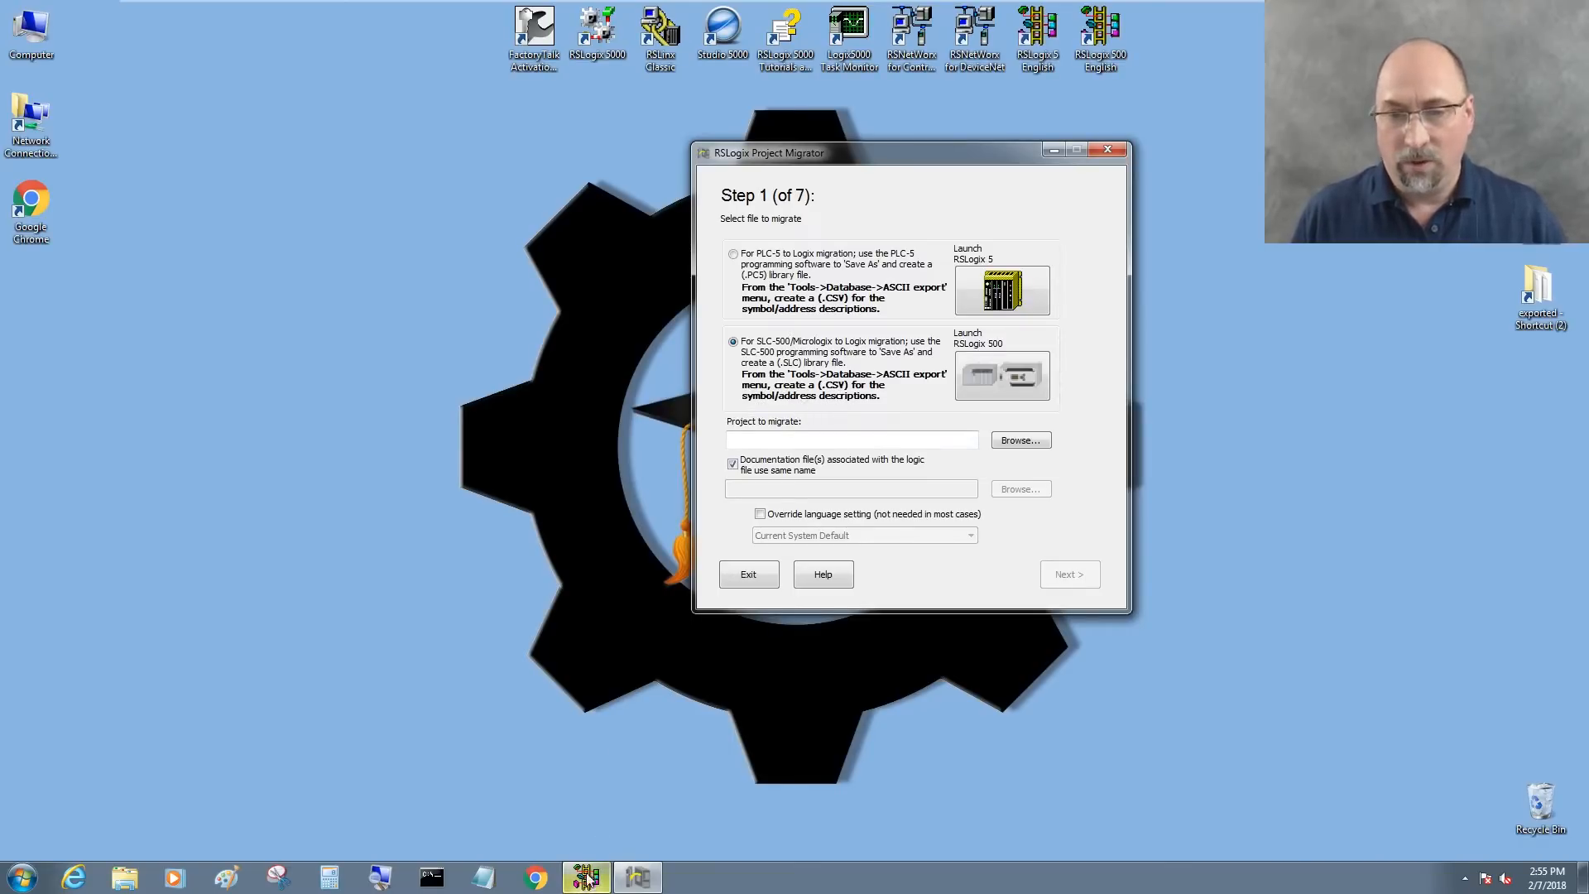
Step: ASCII-export symbols, instruction comments and symbol groups to CSV, then close the results
{"action": "left_click", "coordinate": [297, 123]}
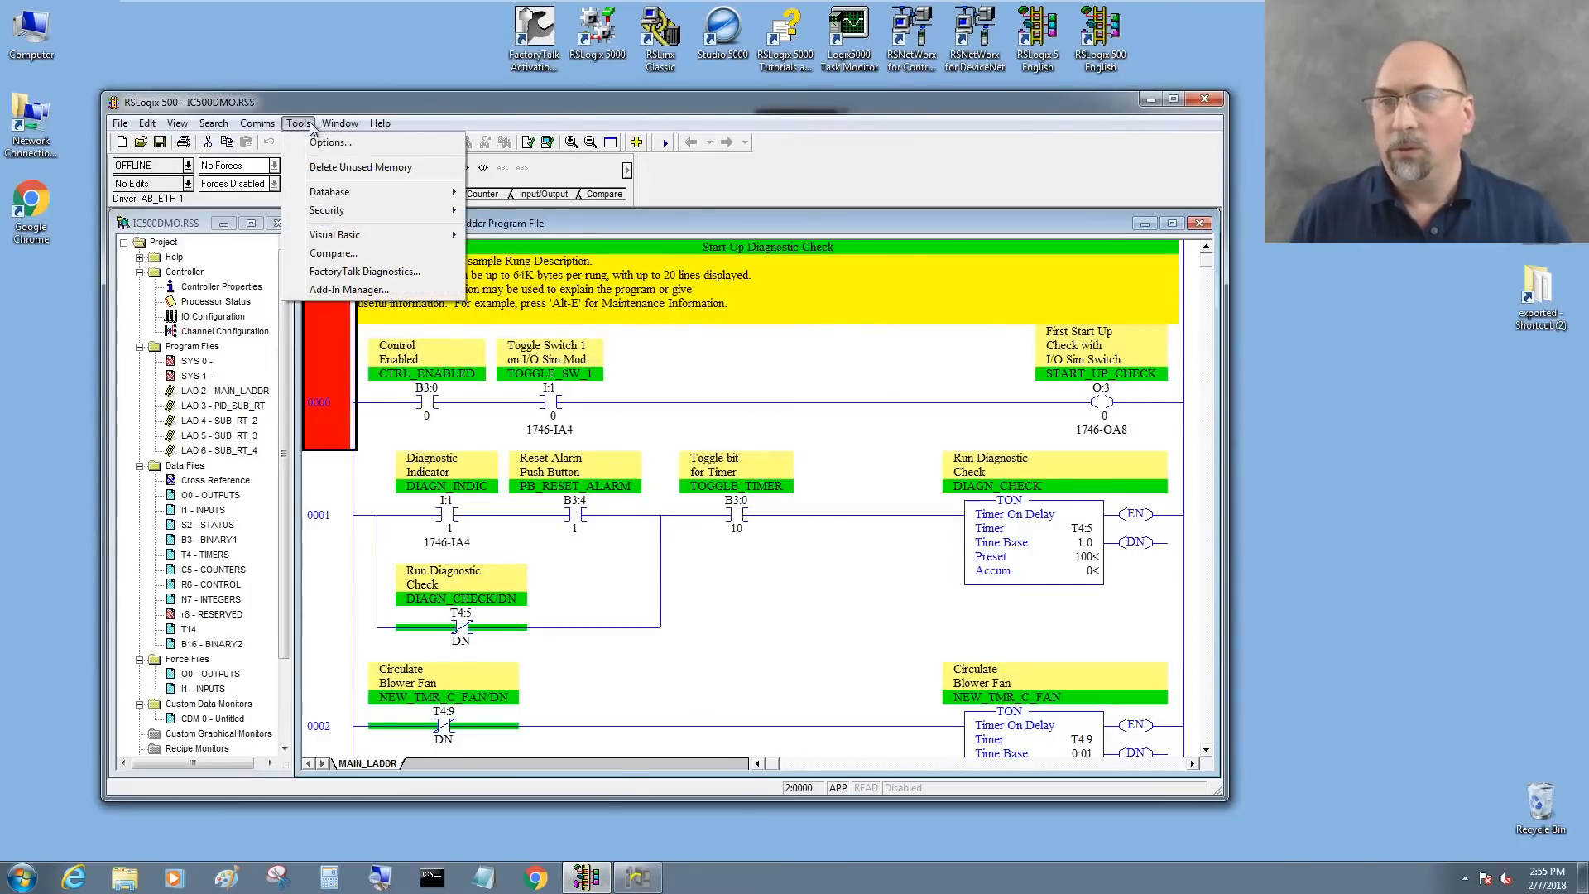
{"action": "left_click", "coordinate": [329, 191]}
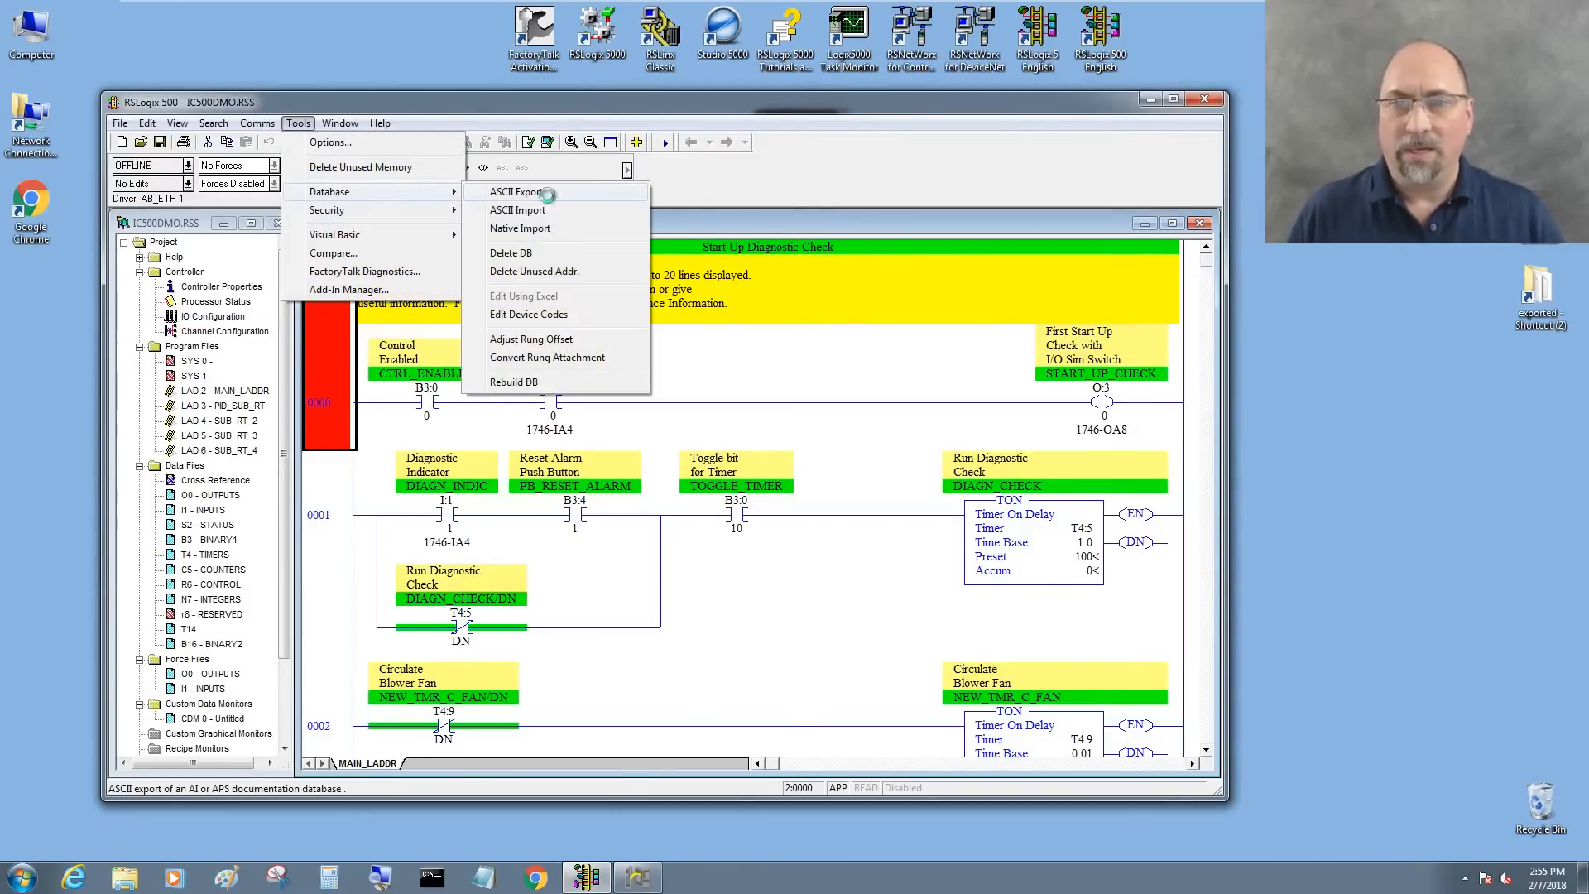
{"action": "left_click", "coordinate": [520, 191]}
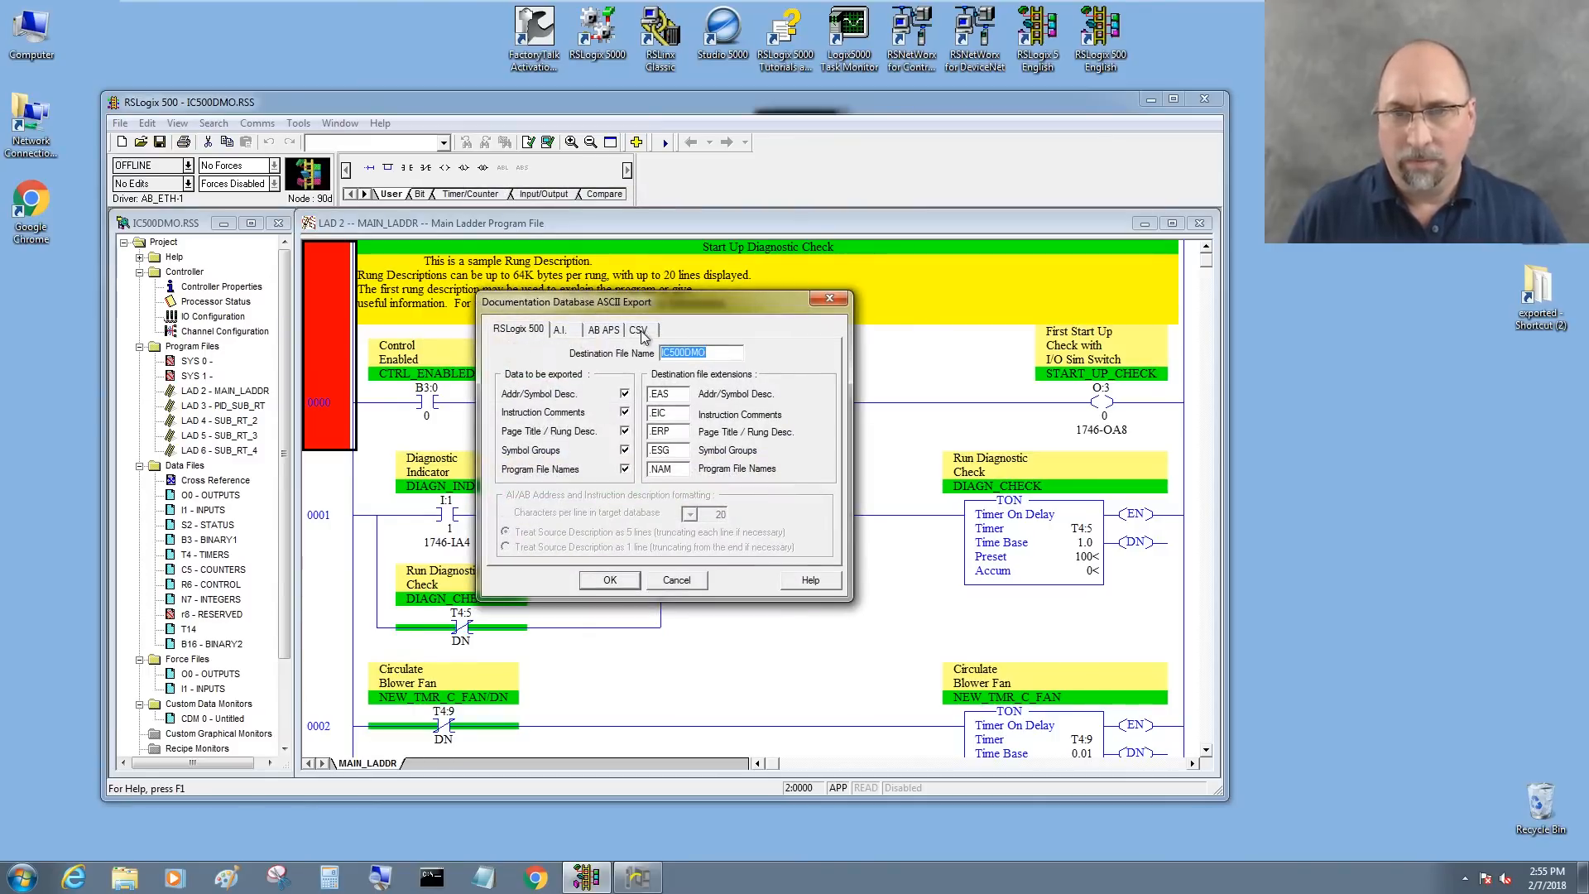
{"action": "left_click", "coordinate": [638, 329]}
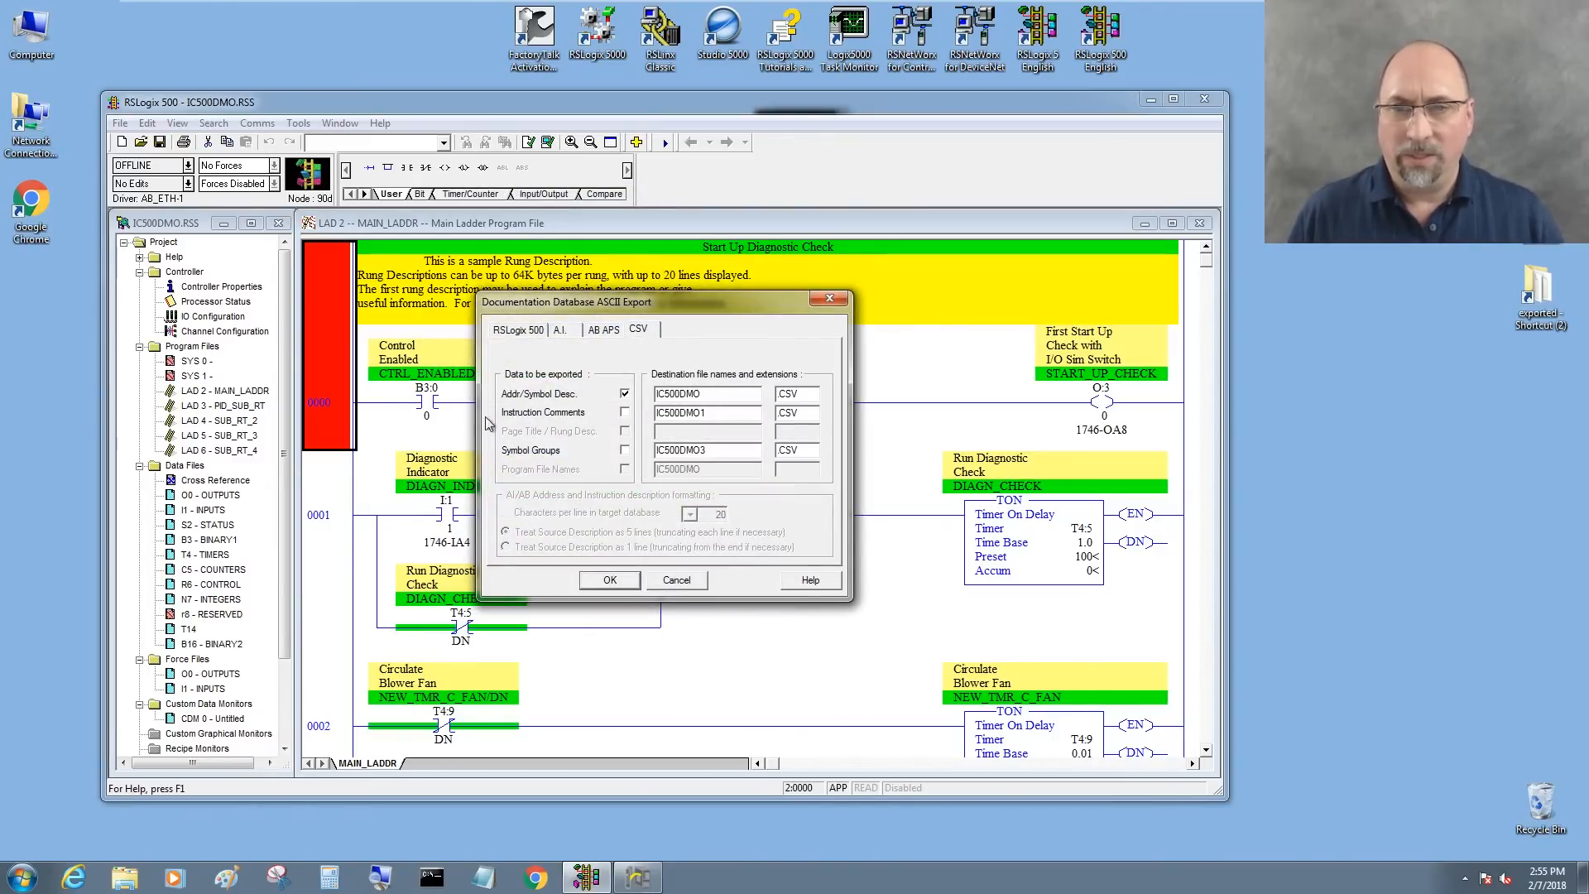
{"action": "left_click", "coordinate": [626, 412]}
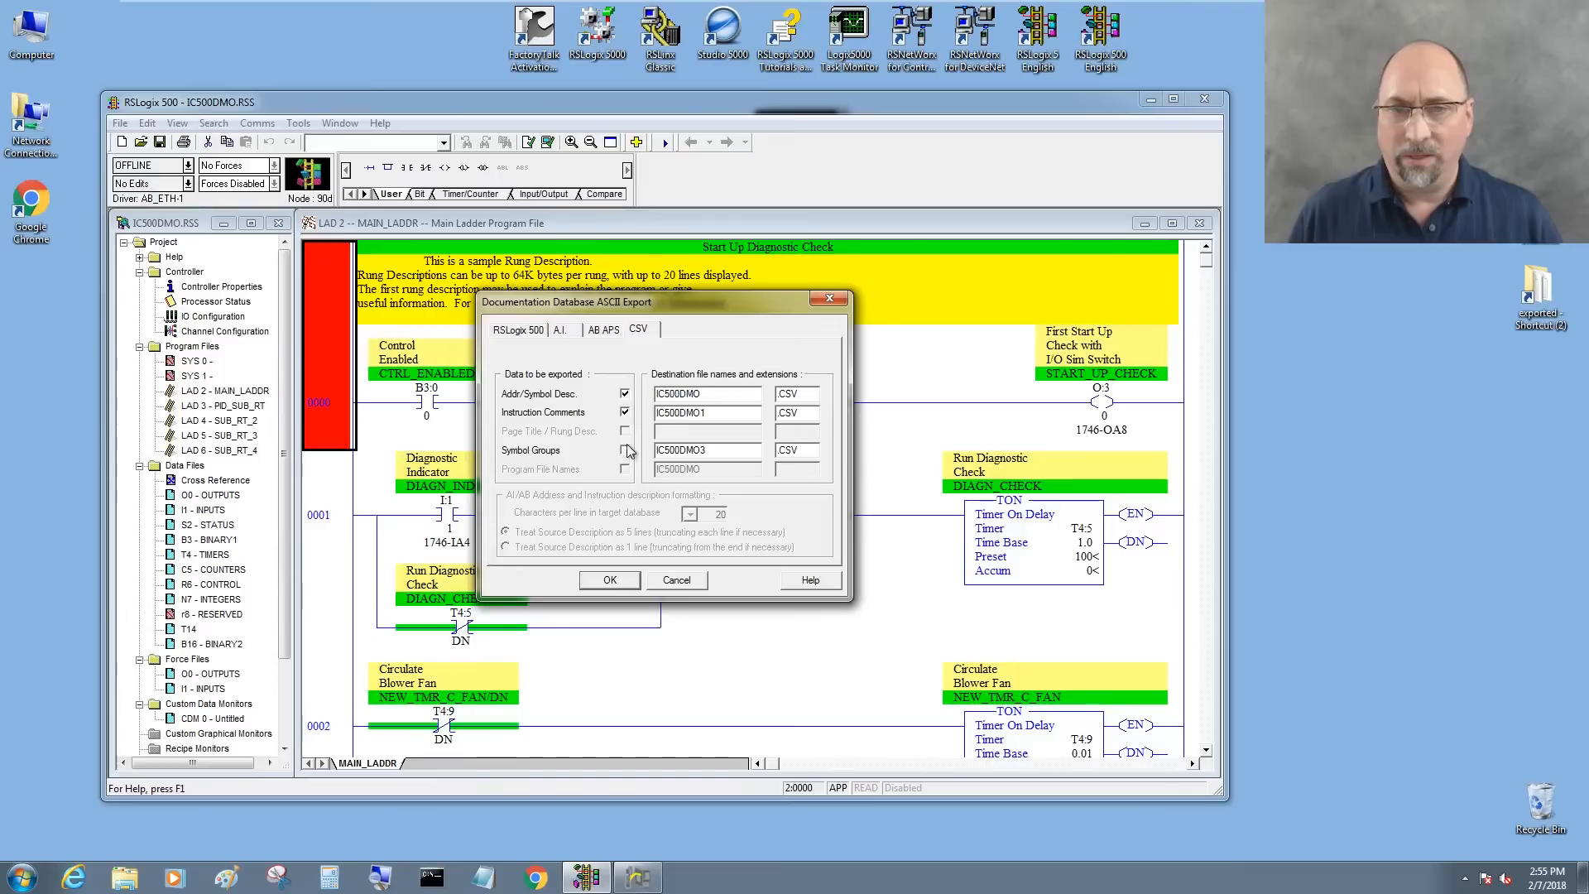
{"action": "left_click", "coordinate": [624, 451]}
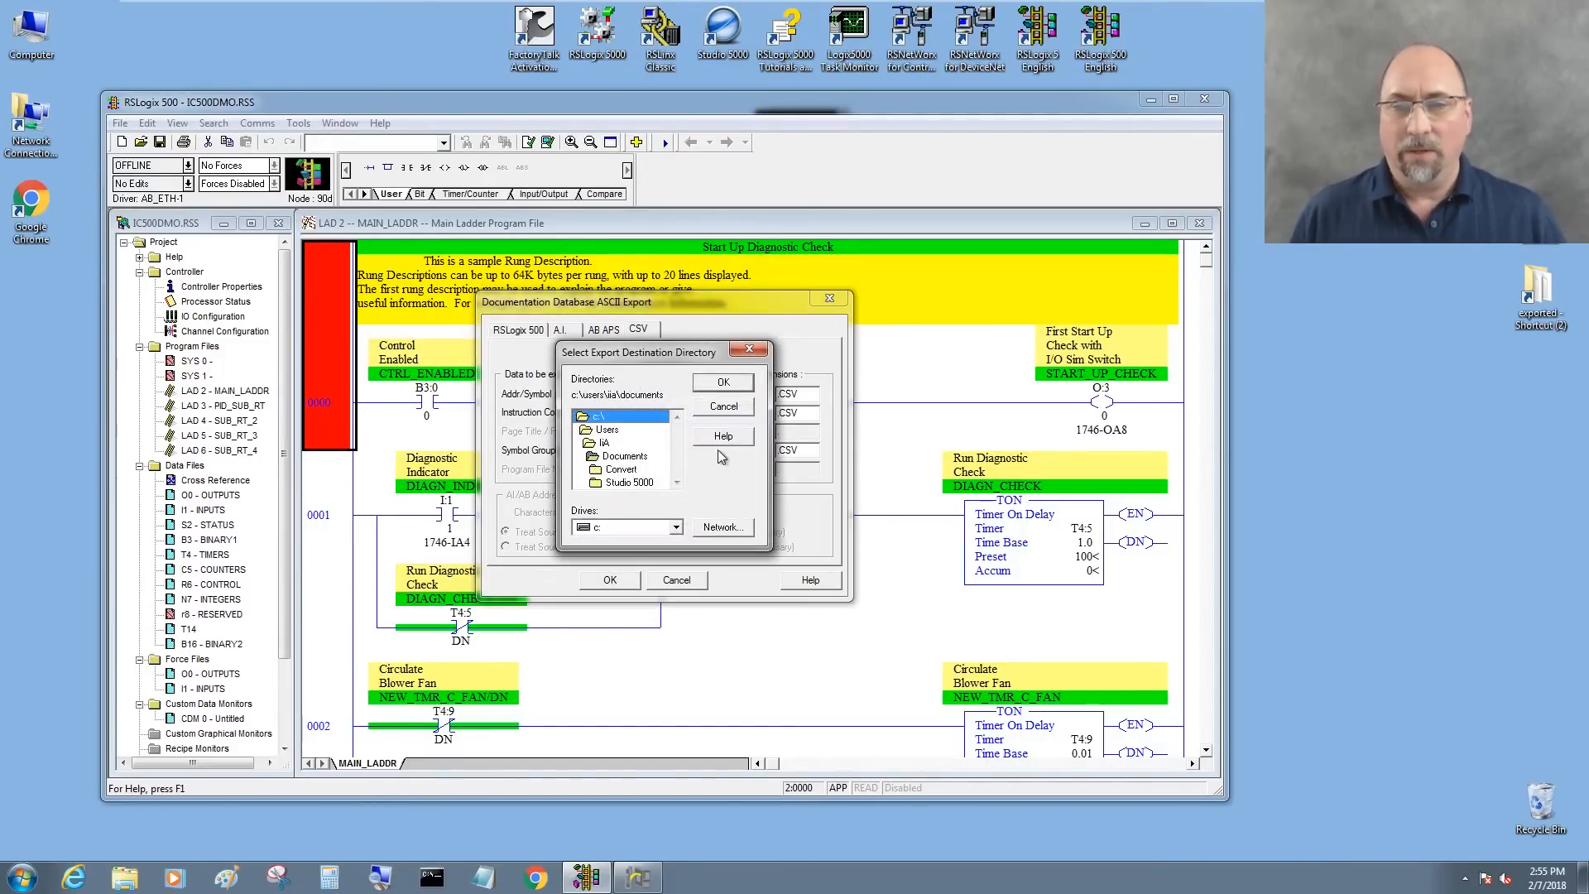
{"action": "double_click", "coordinate": [623, 482]}
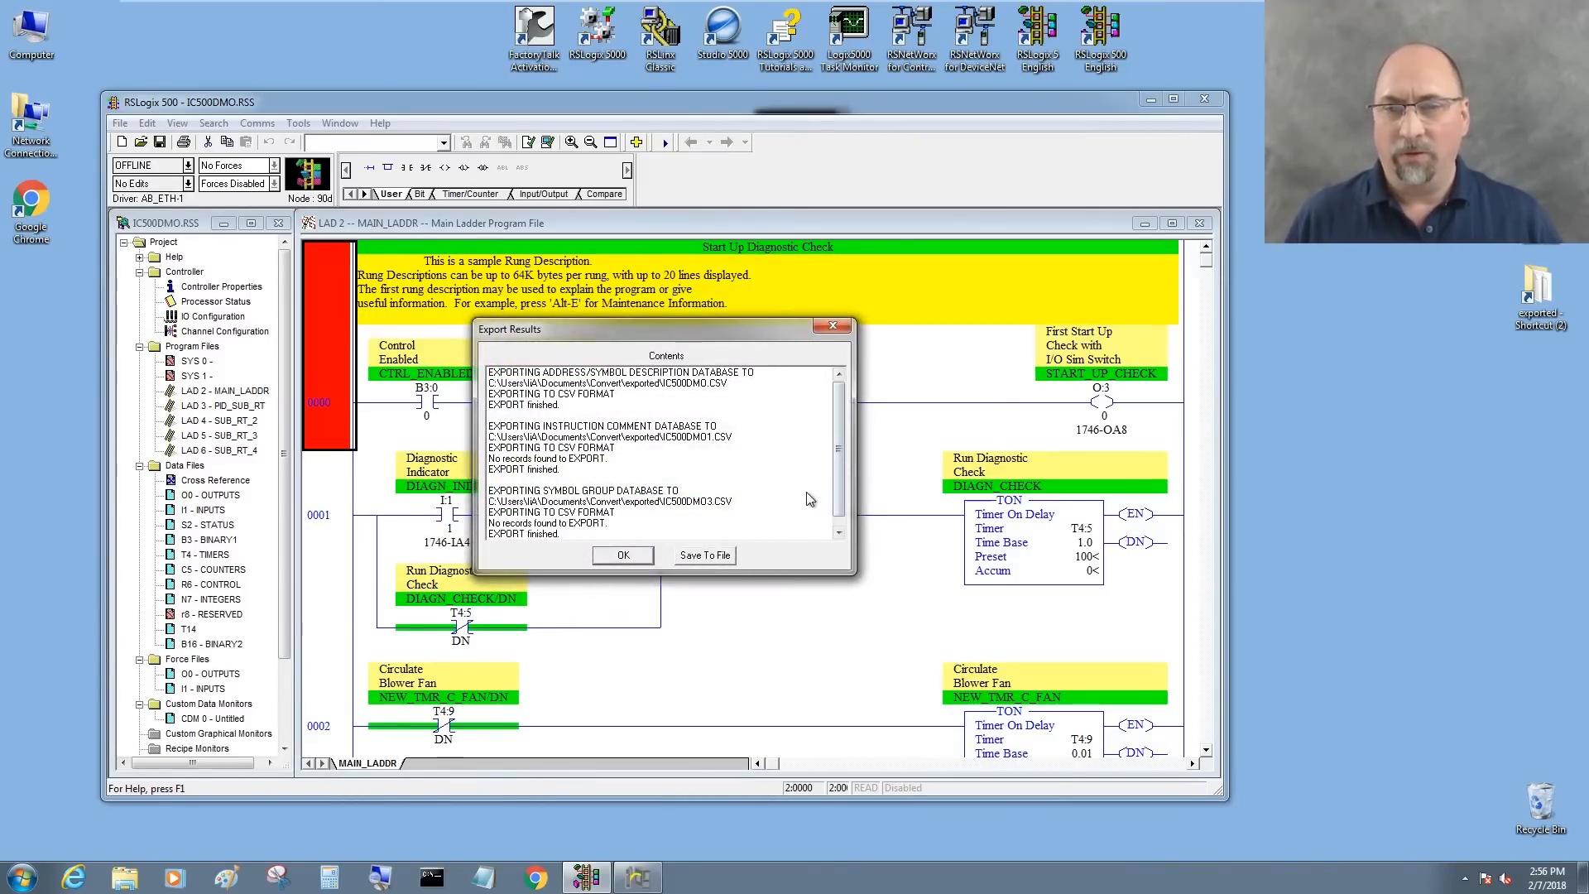
{"action": "left_click", "coordinate": [622, 554]}
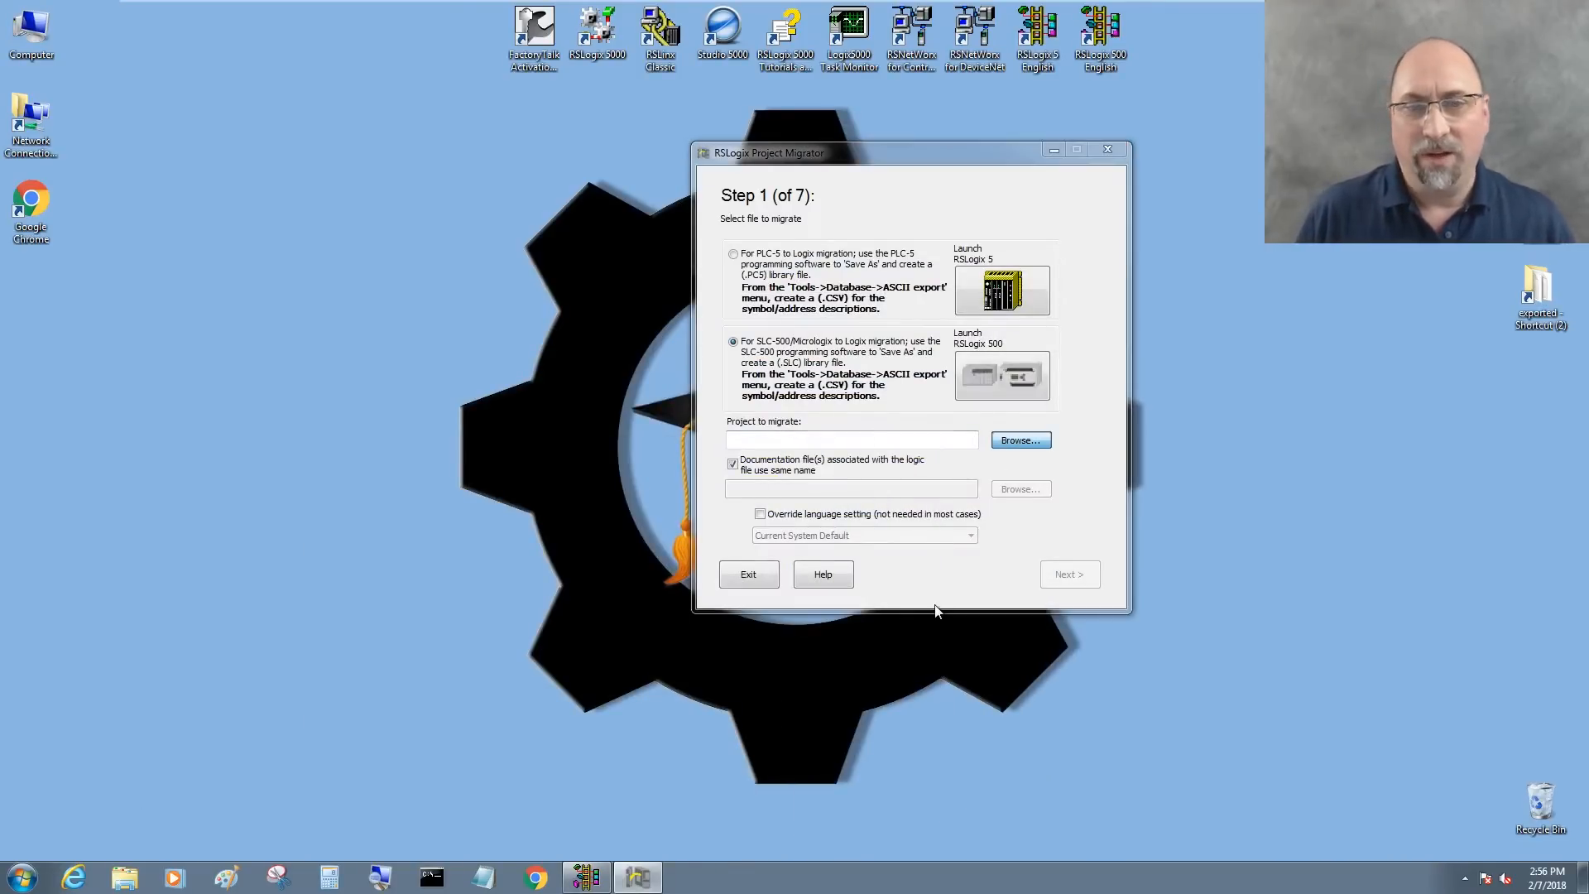
Step: Browse to the exported folder and select IC500DMO.SLC as the file to migrate
{"action": "left_click", "coordinate": [1020, 439]}
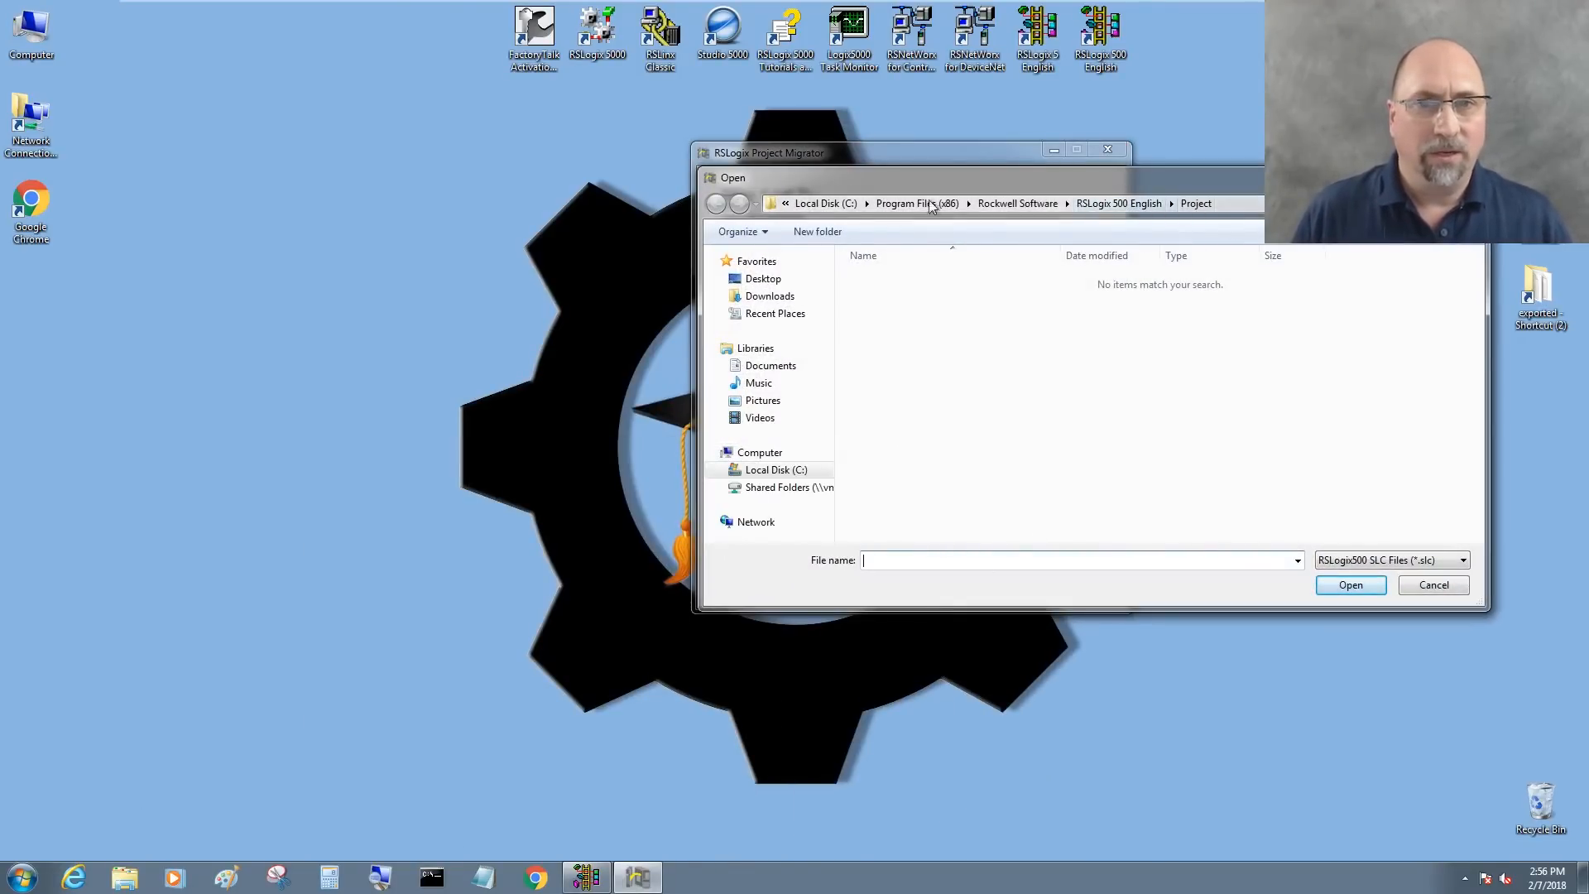
{"action": "left_click", "coordinate": [770, 365]}
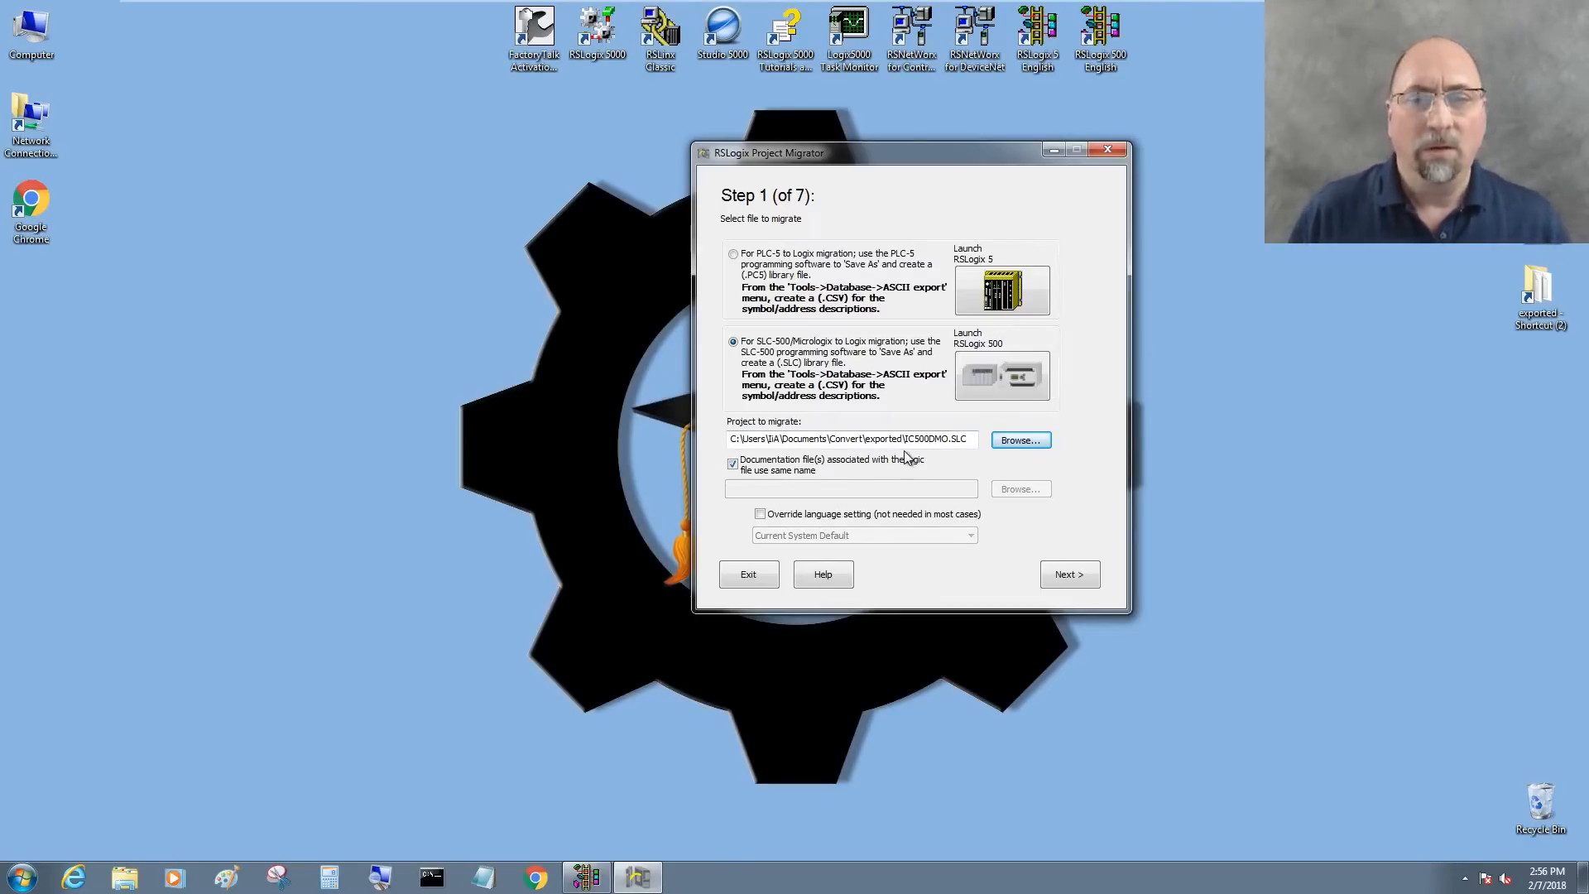
{"action": "mouse_move", "coordinate": [849, 516]}
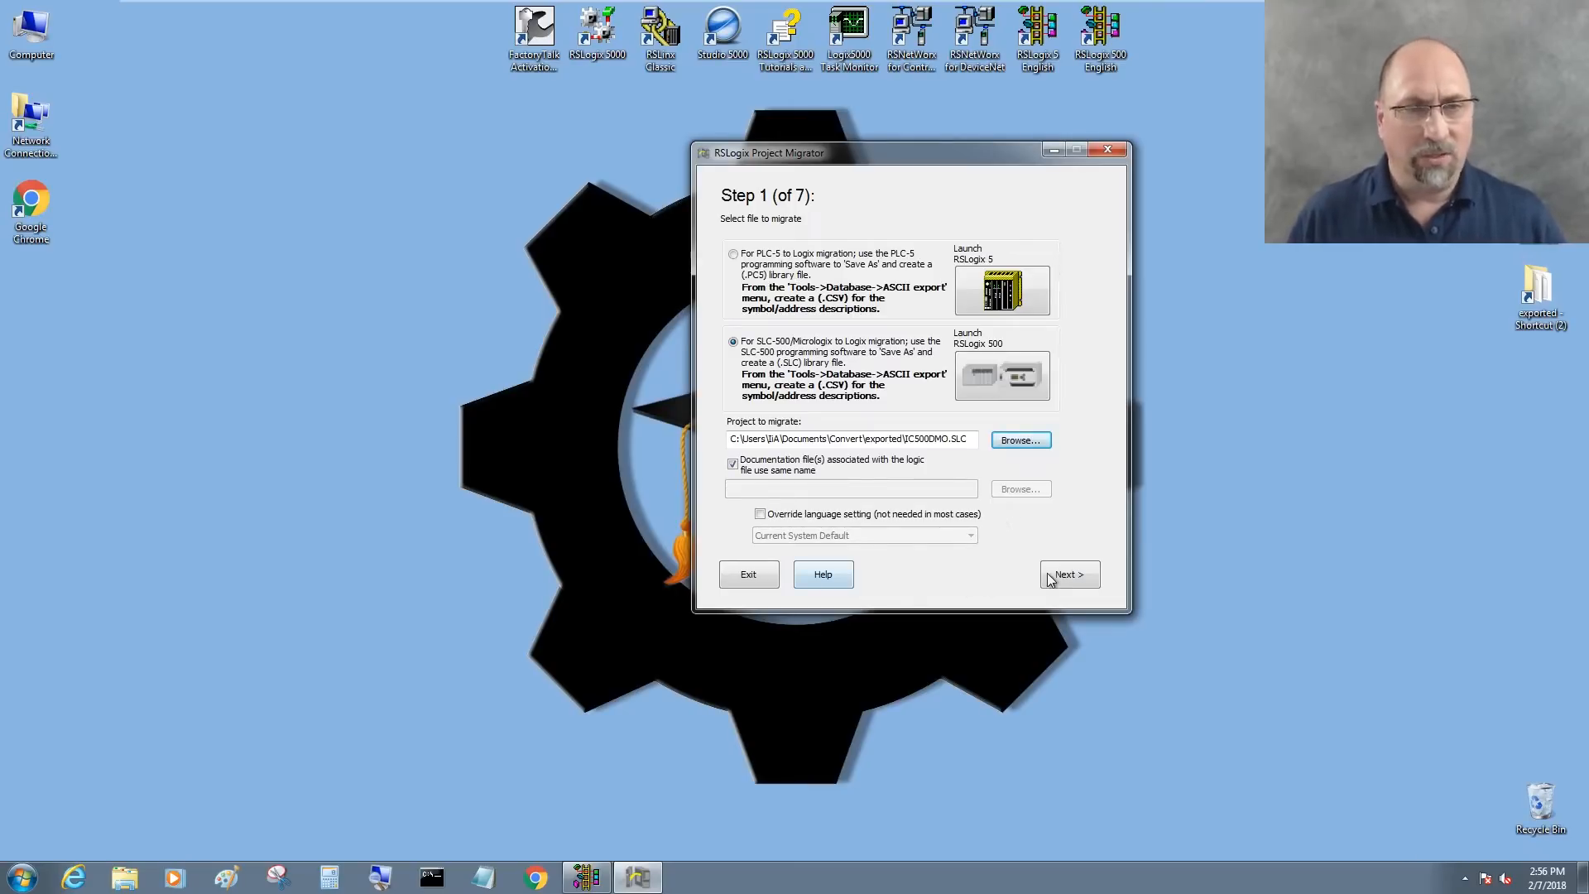
Step: Migrate with Create Alias Tag kept on, then continue past the successful SLC/CSV parse
{"action": "left_click", "coordinate": [1067, 574]}
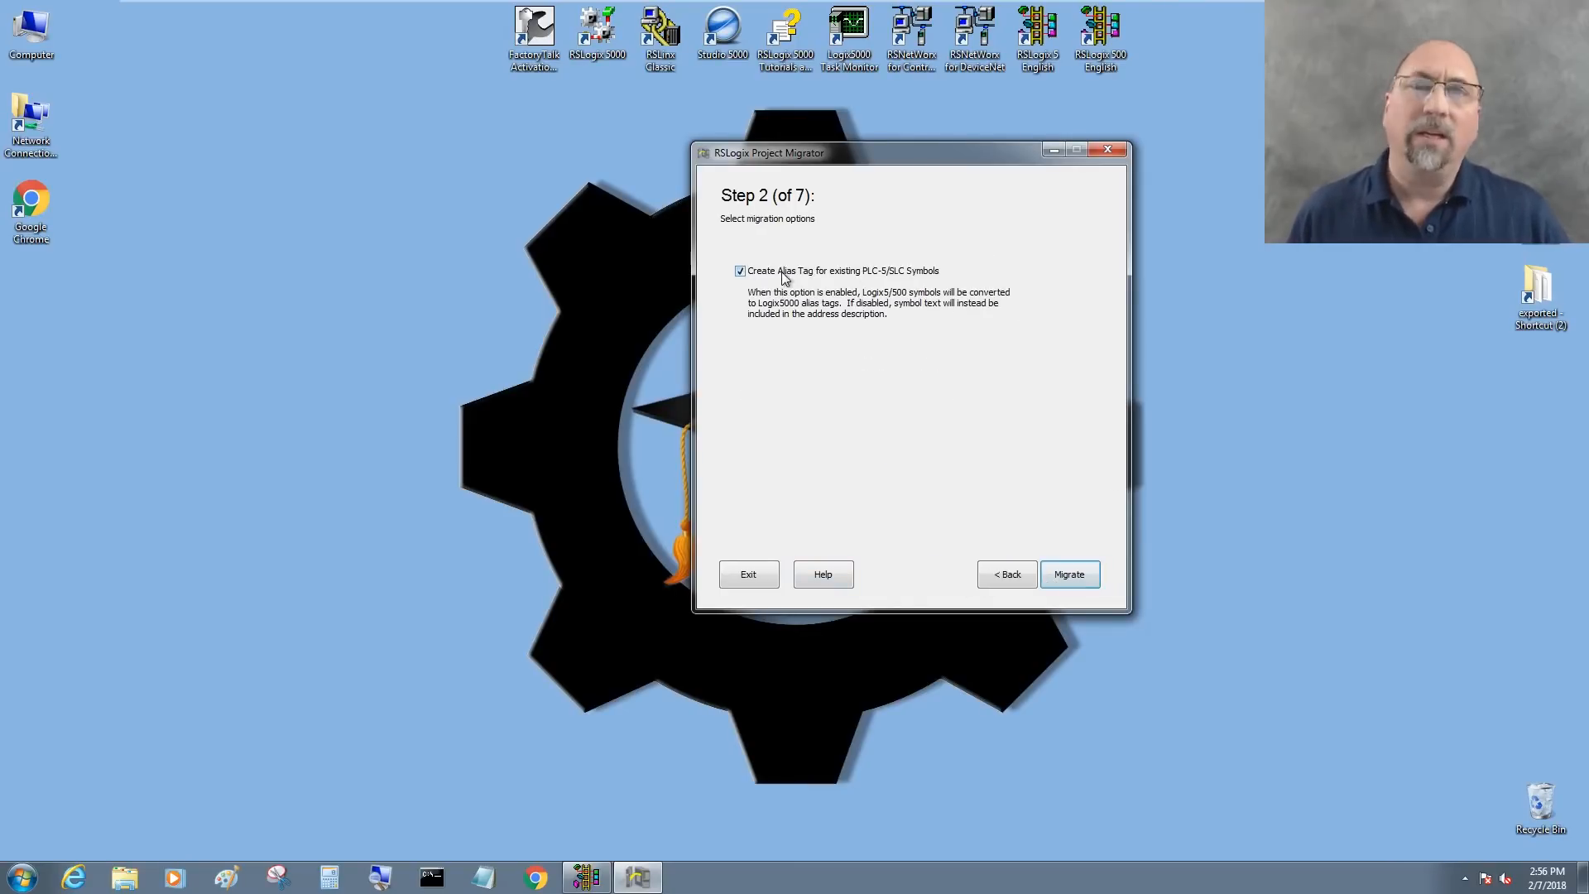
{"action": "mouse_move", "coordinate": [859, 281]}
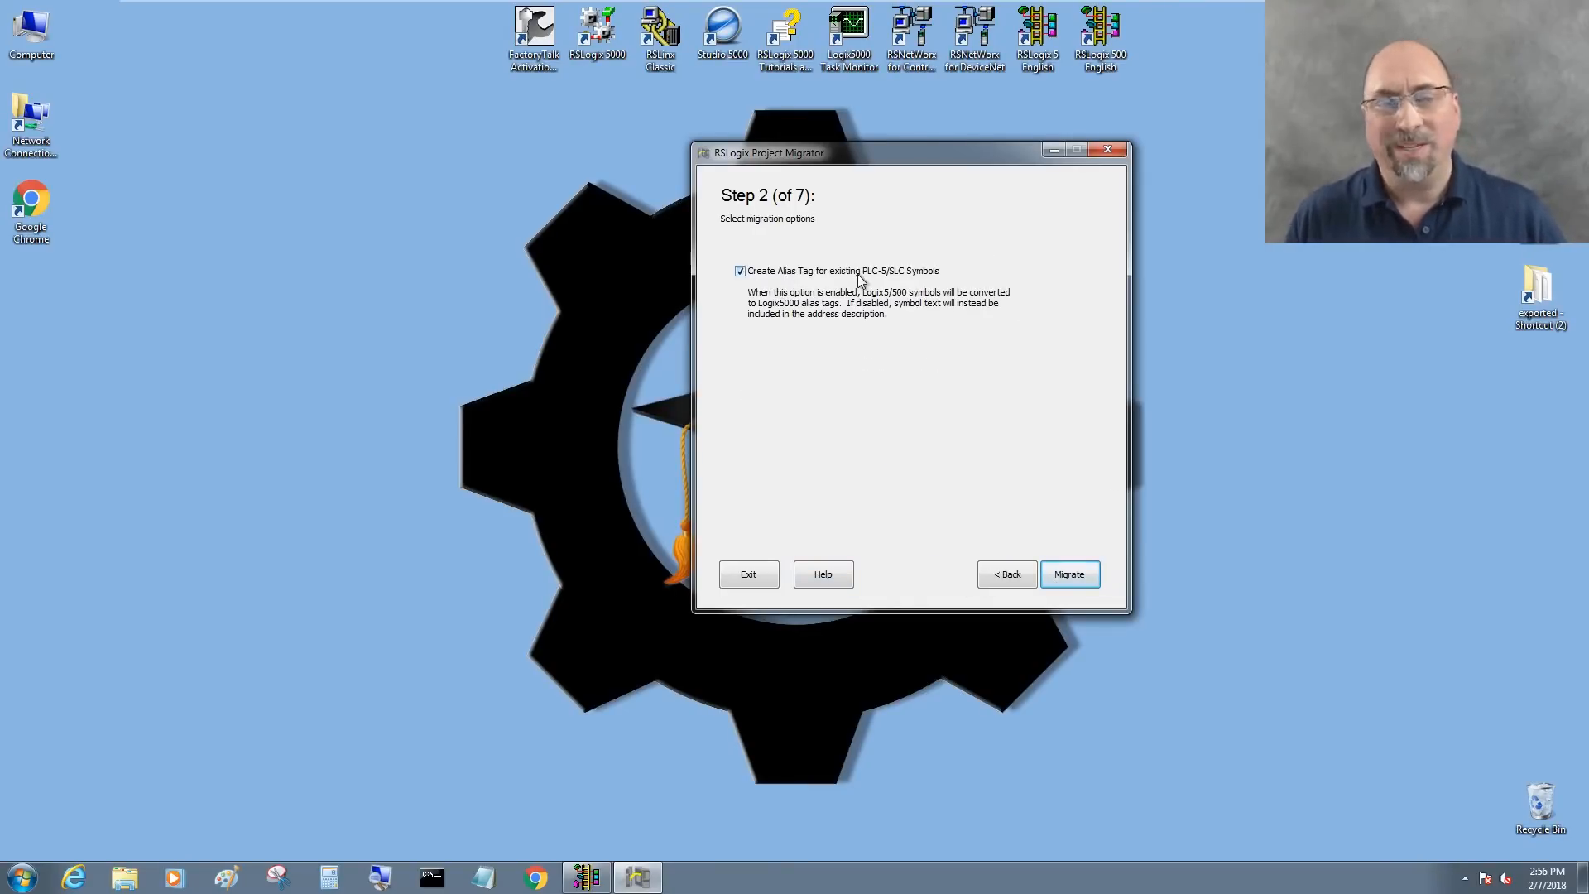
{"action": "mouse_move", "coordinate": [874, 362]}
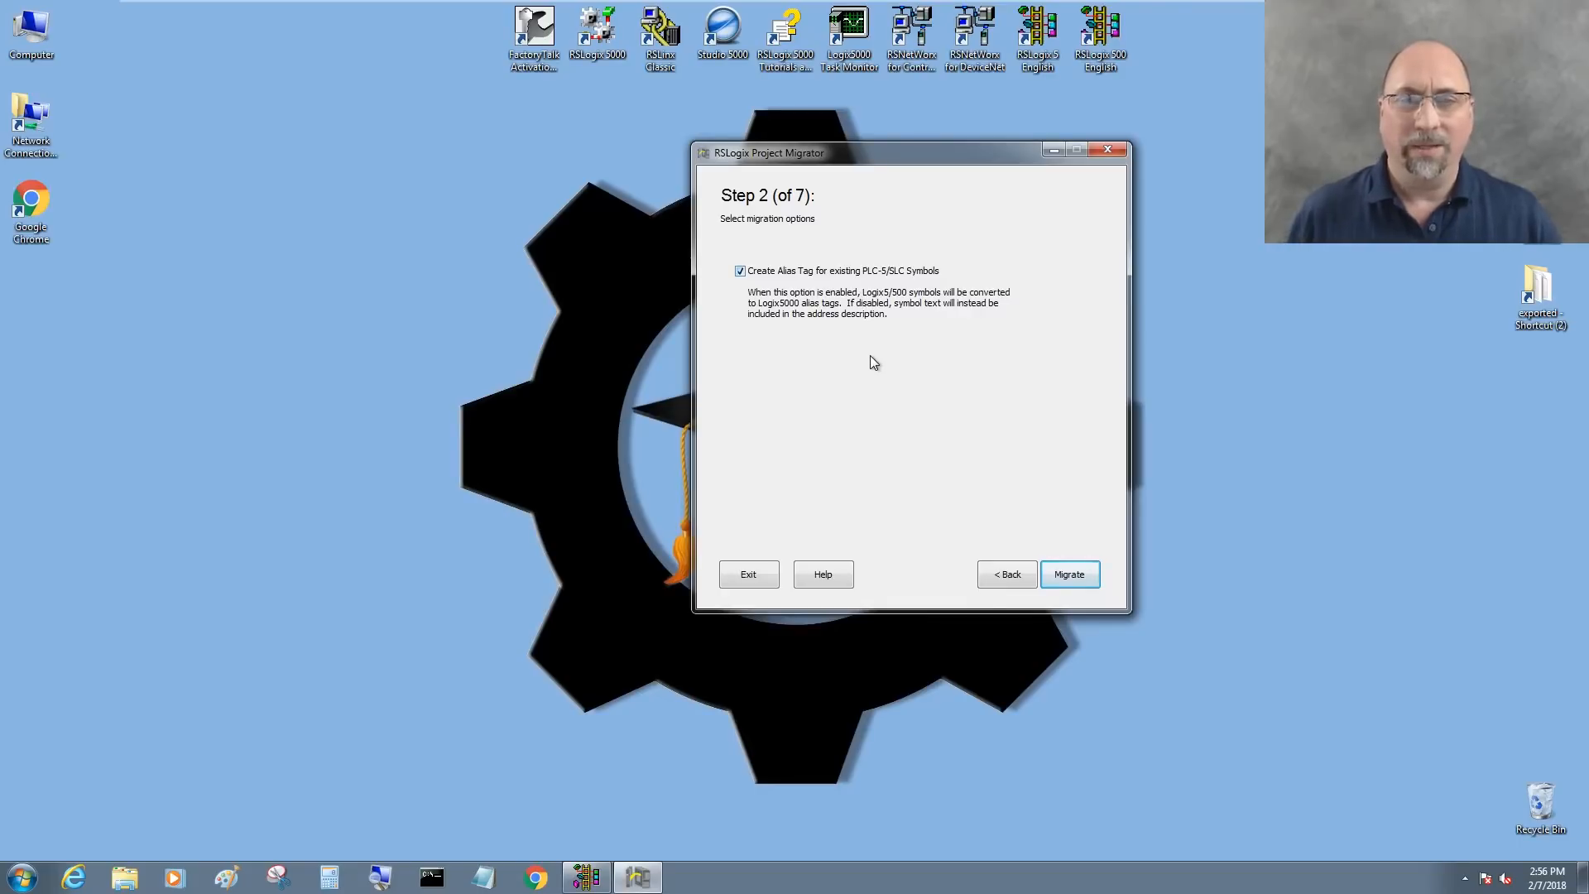
{"action": "mouse_move", "coordinate": [785, 577]}
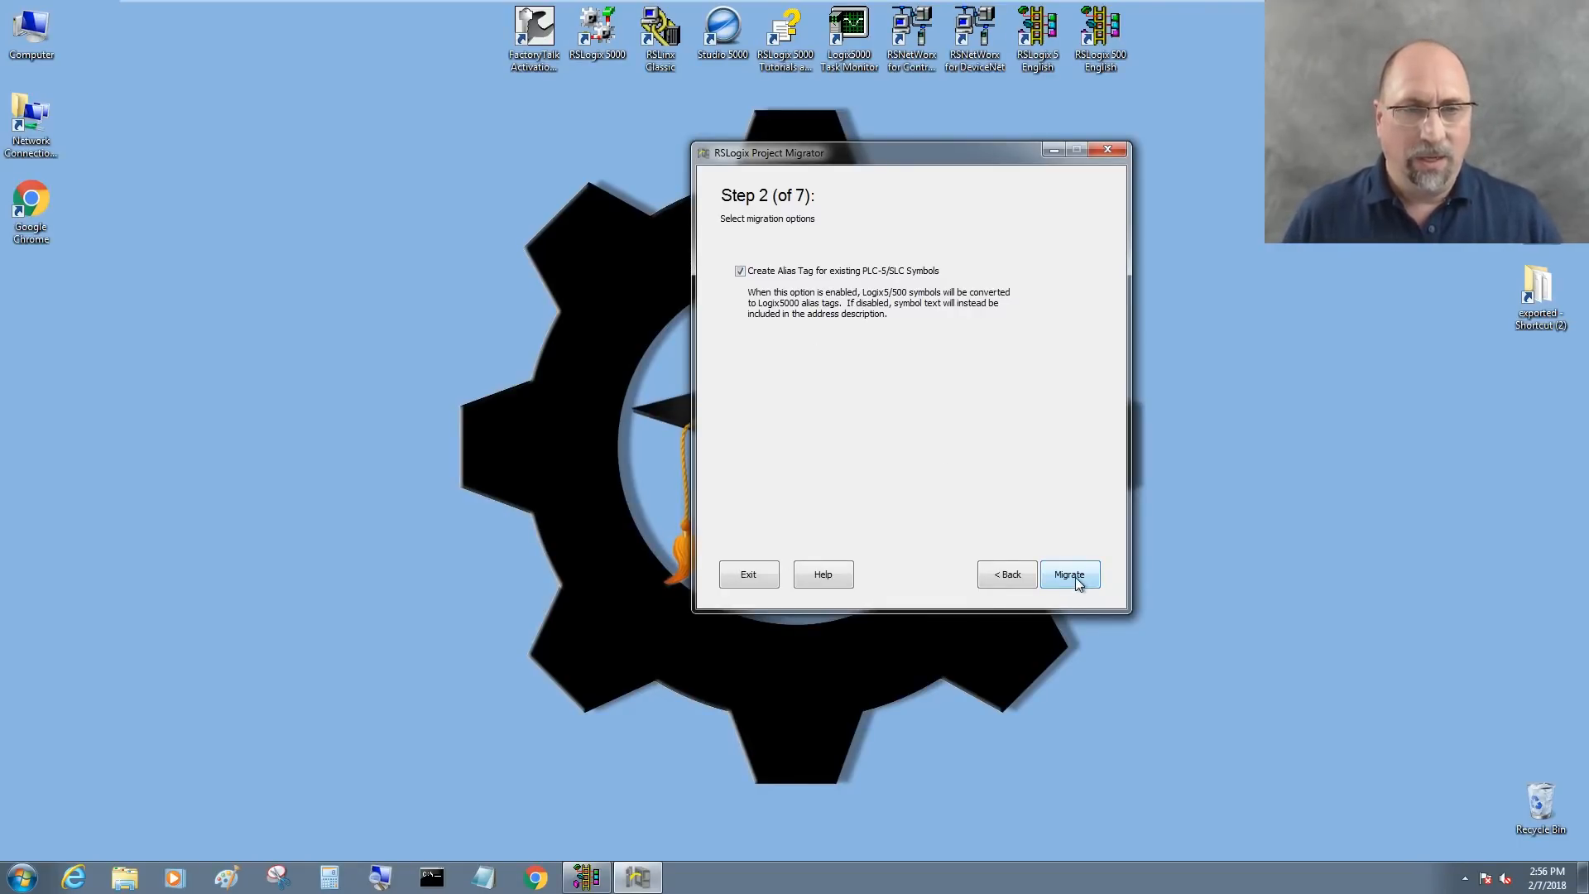
{"action": "left_click", "coordinate": [1069, 574]}
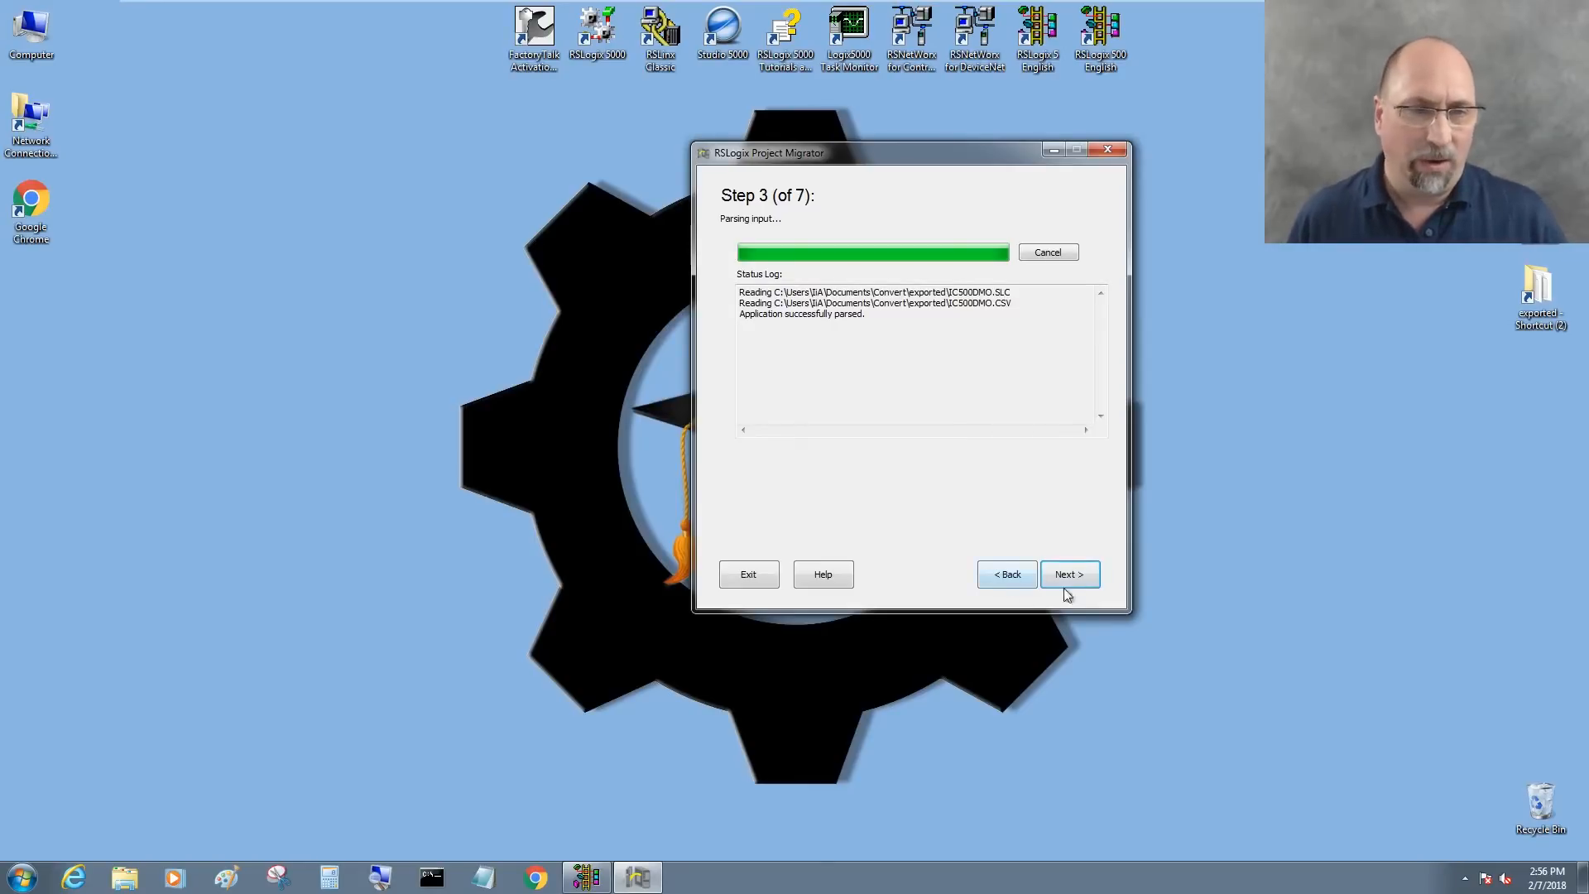
{"action": "left_click", "coordinate": [1068, 573]}
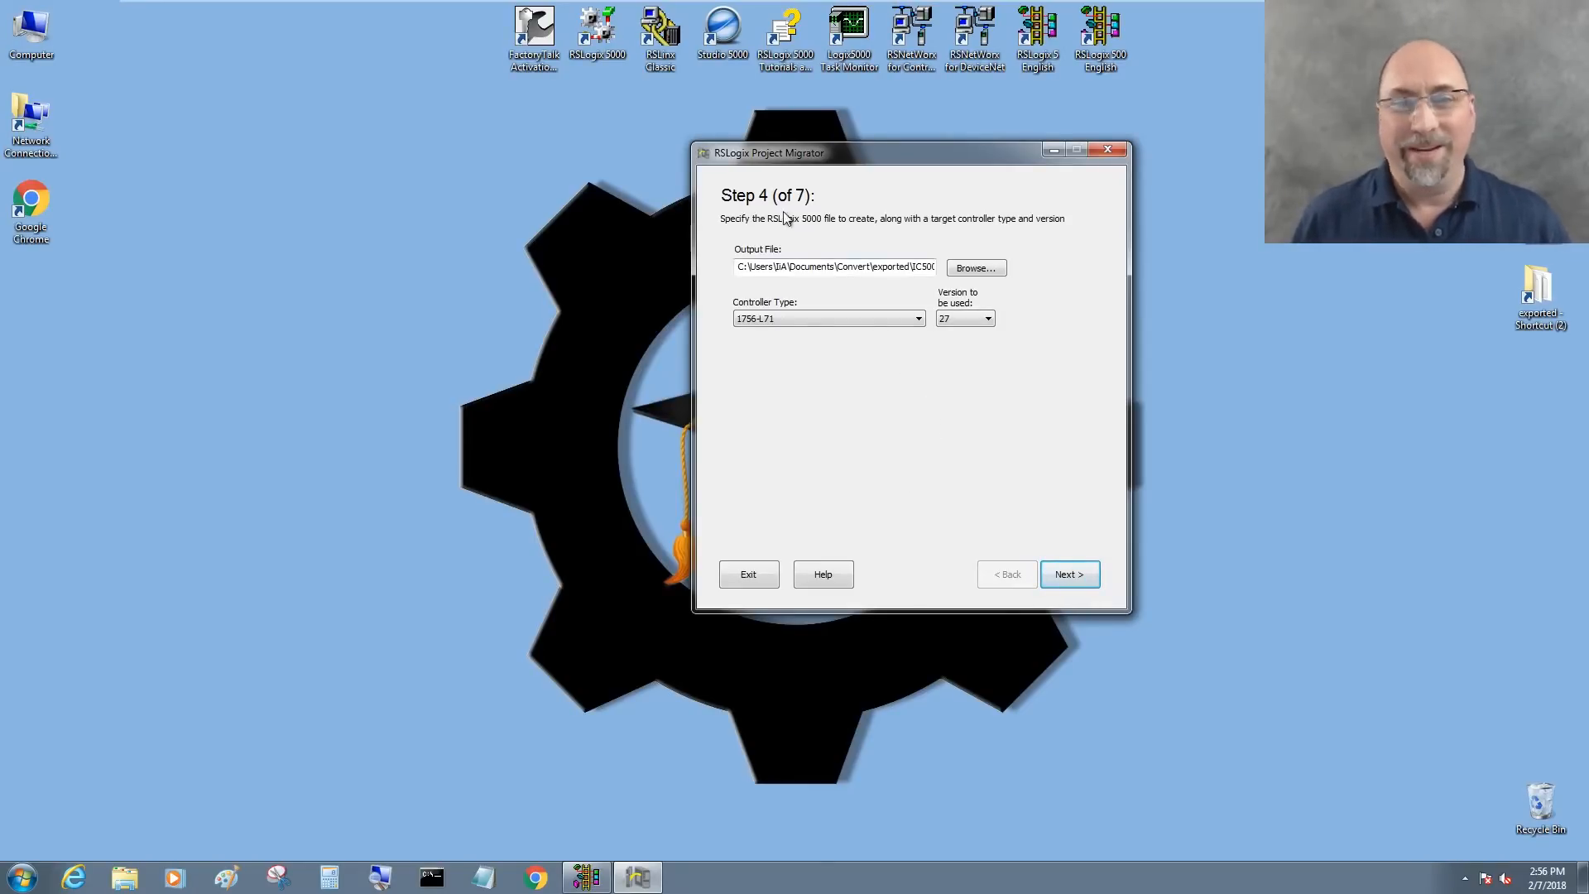
{"action": "mouse_move", "coordinate": [795, 228]}
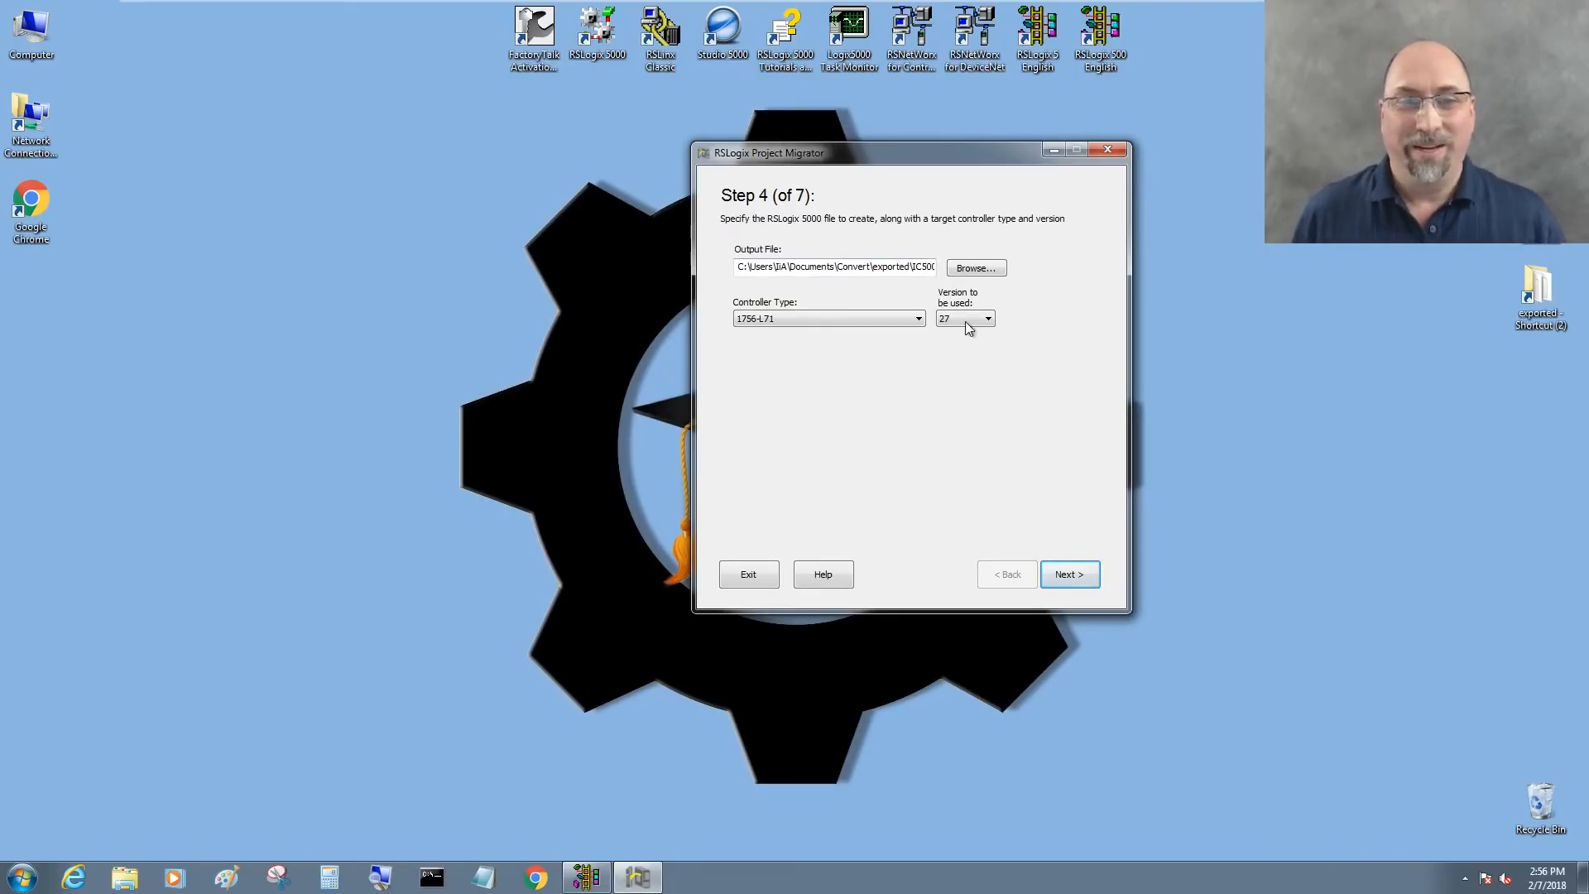
Step: Choose controller type 1769-L24ER-QBFC1B with version 24 and proceed to Step 5
{"action": "left_click", "coordinate": [963, 318]}
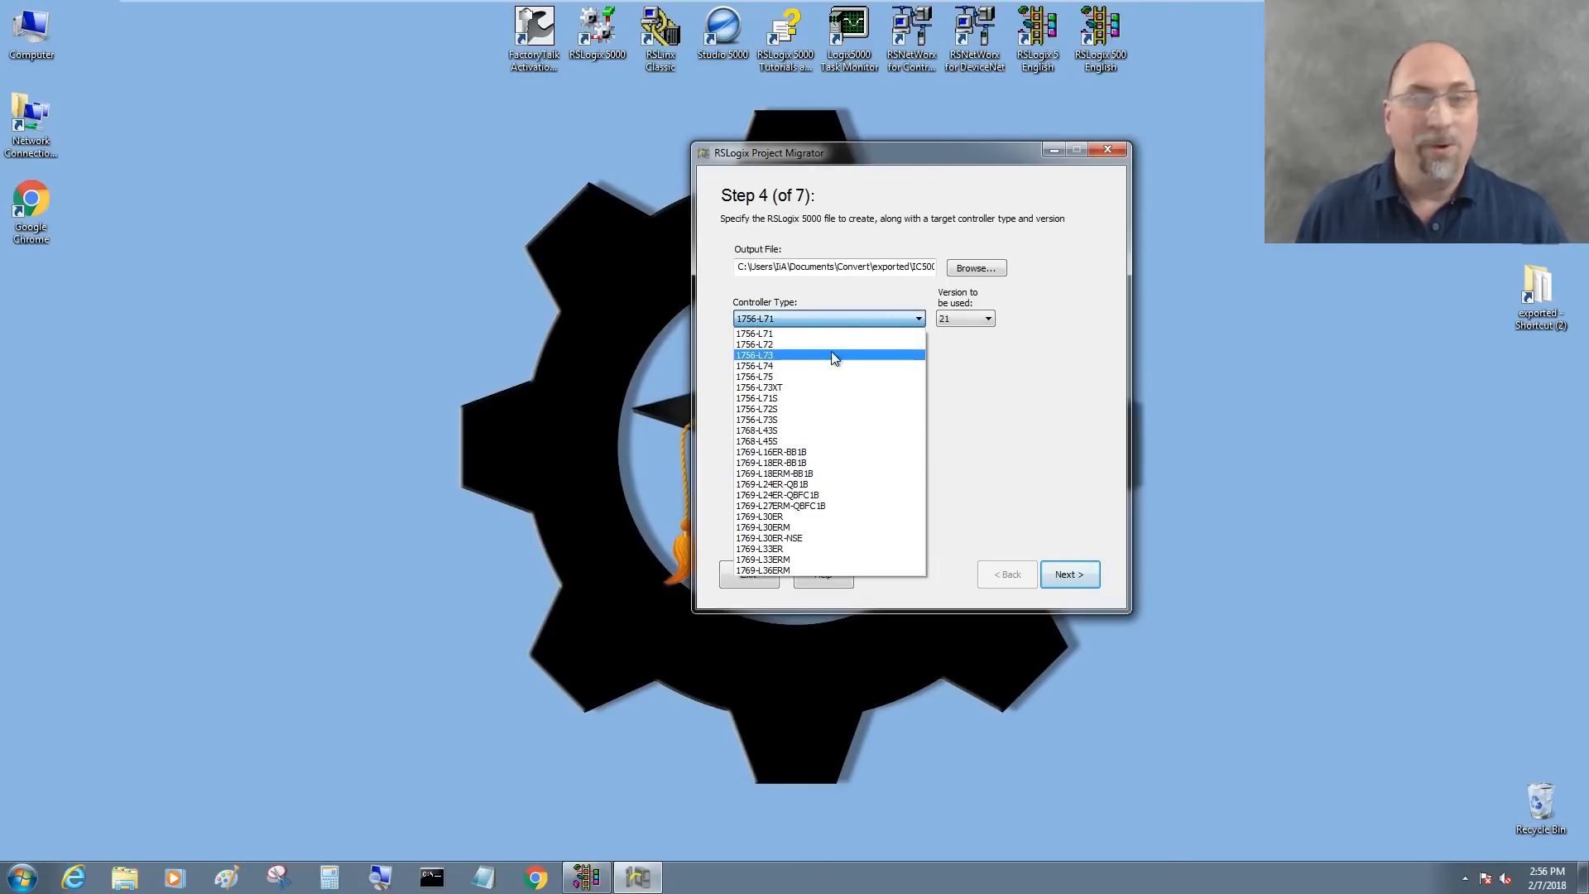
{"action": "mouse_move", "coordinate": [829, 537]}
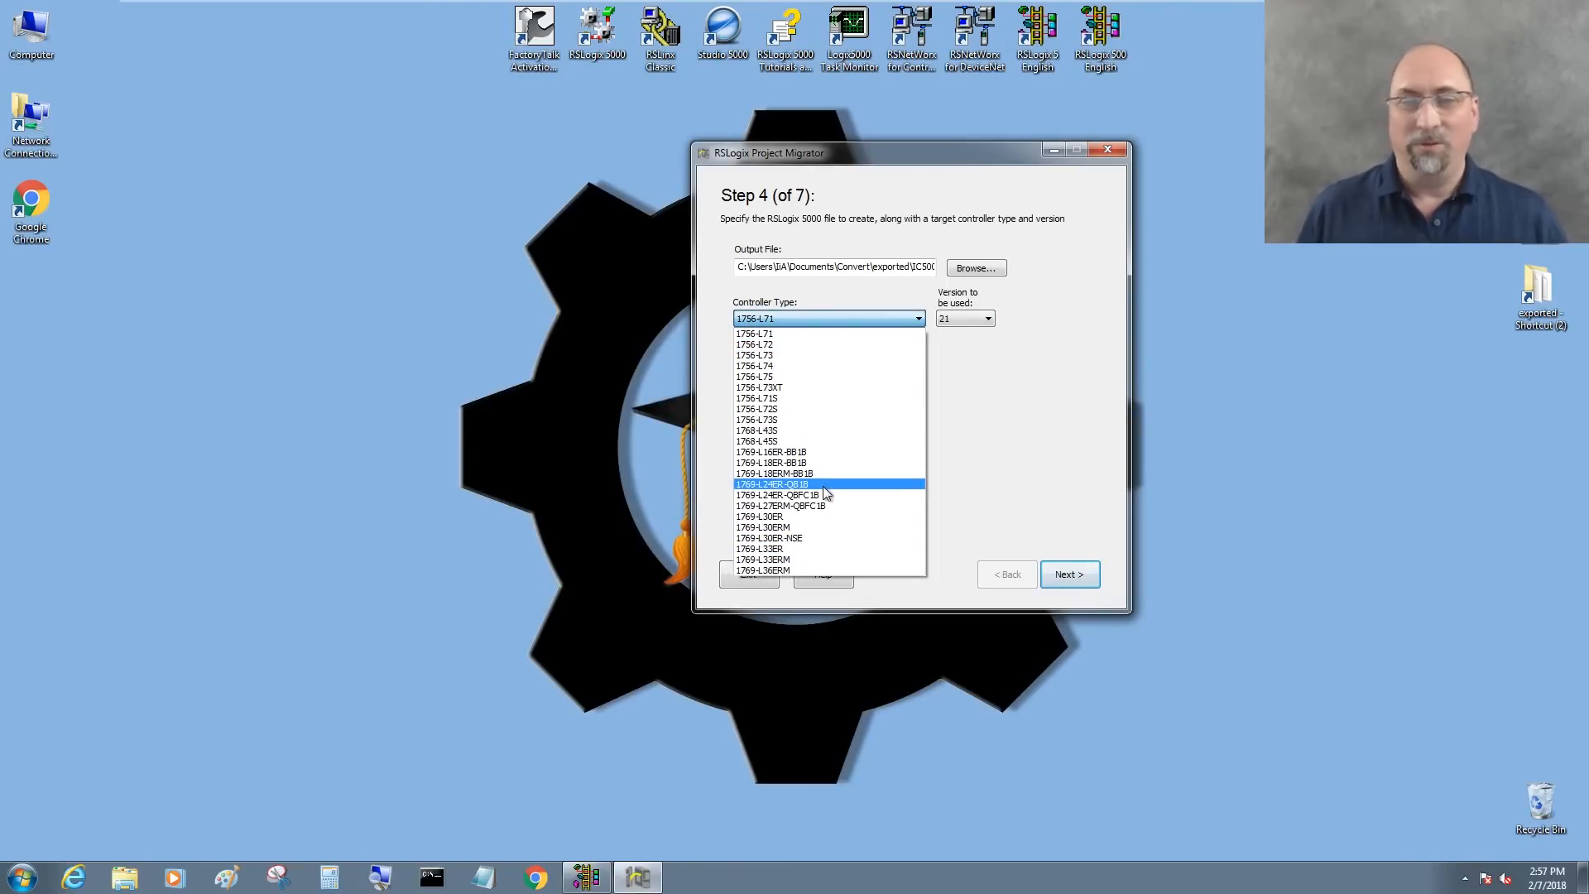
{"action": "left_click", "coordinate": [770, 484]}
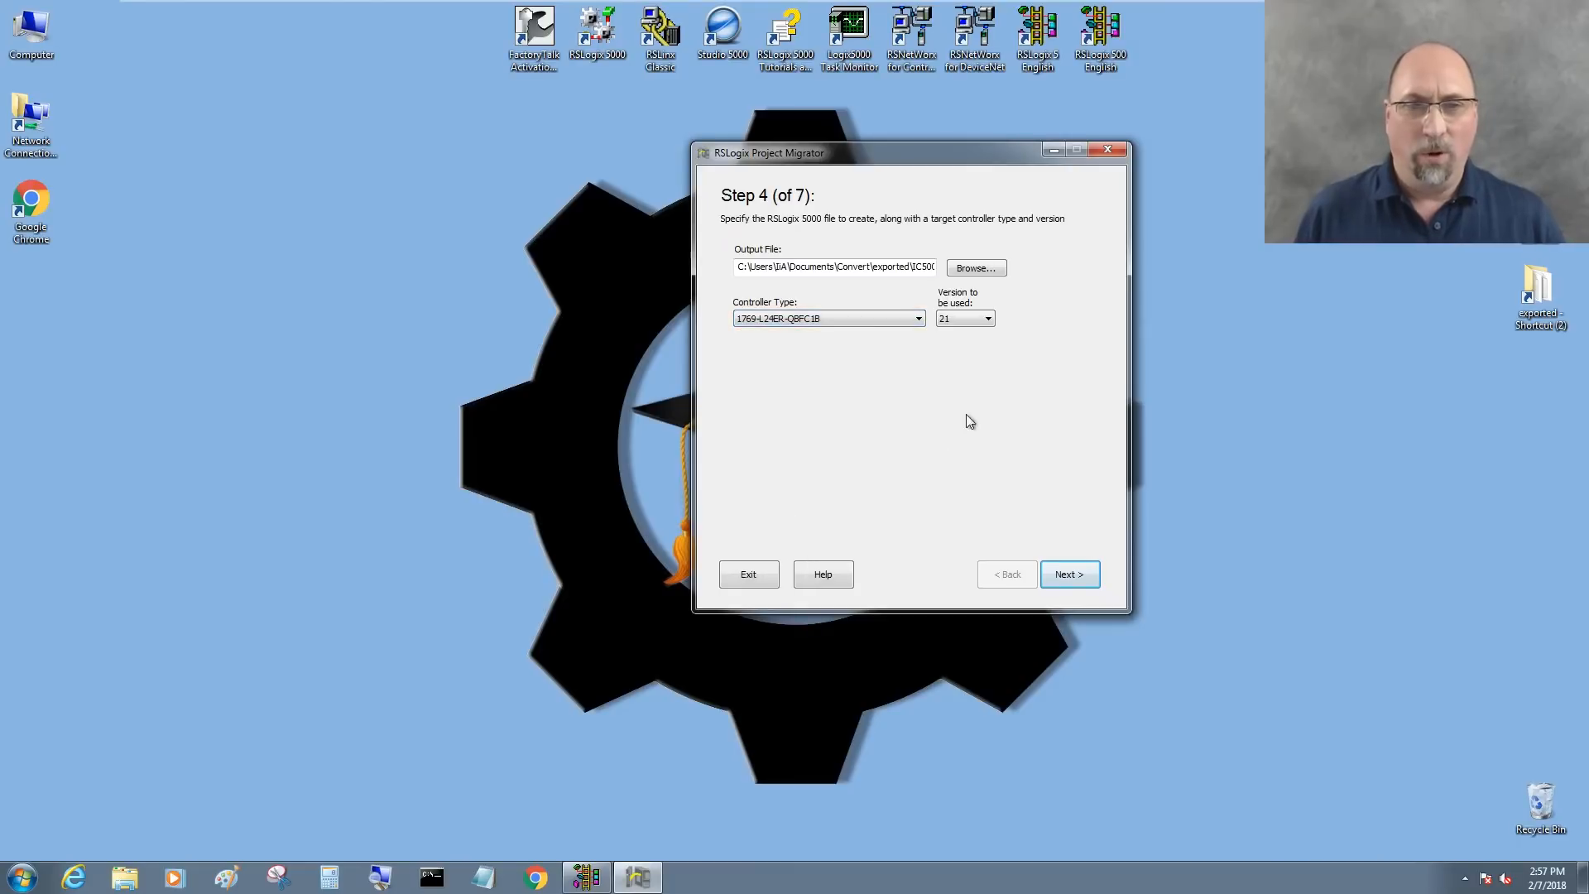
{"action": "left_click", "coordinate": [987, 318]}
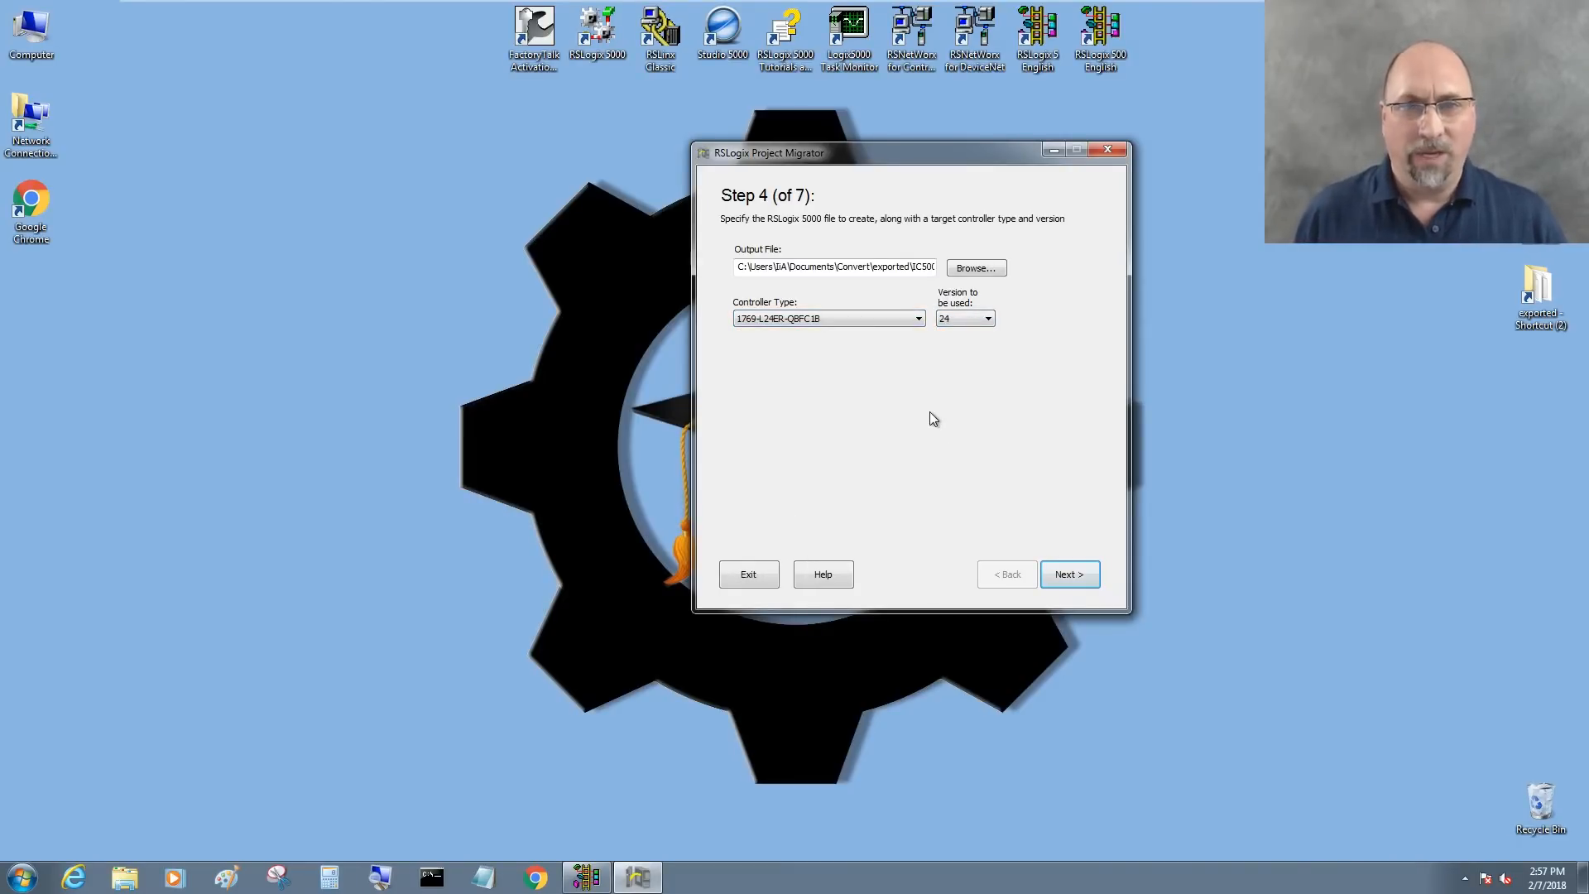
{"action": "mouse_move", "coordinate": [1011, 492]}
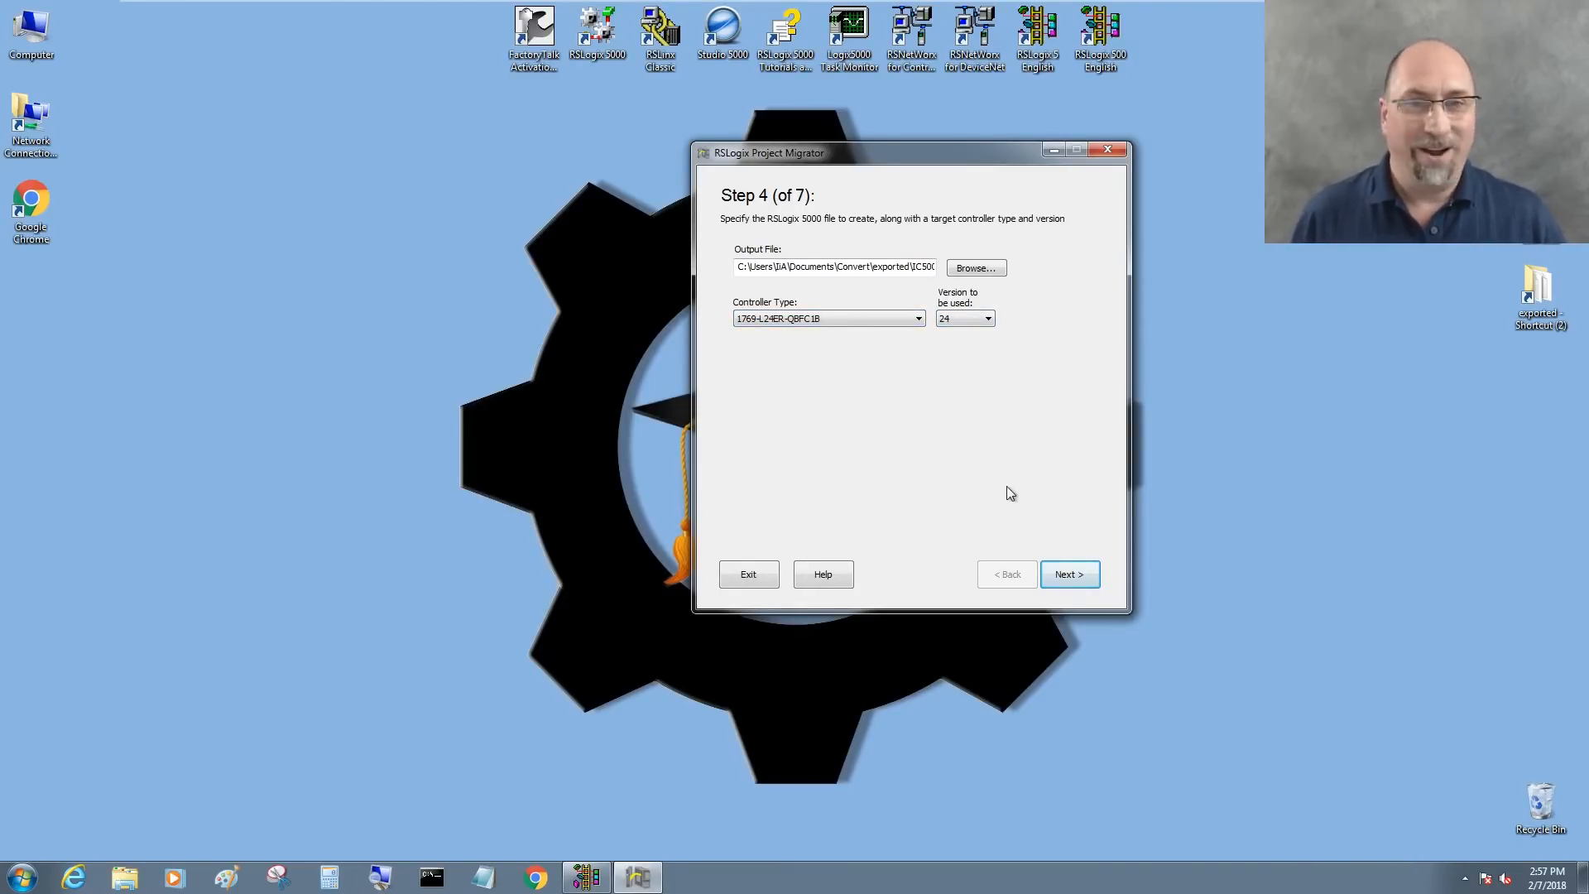
{"action": "left_click", "coordinate": [1069, 573]}
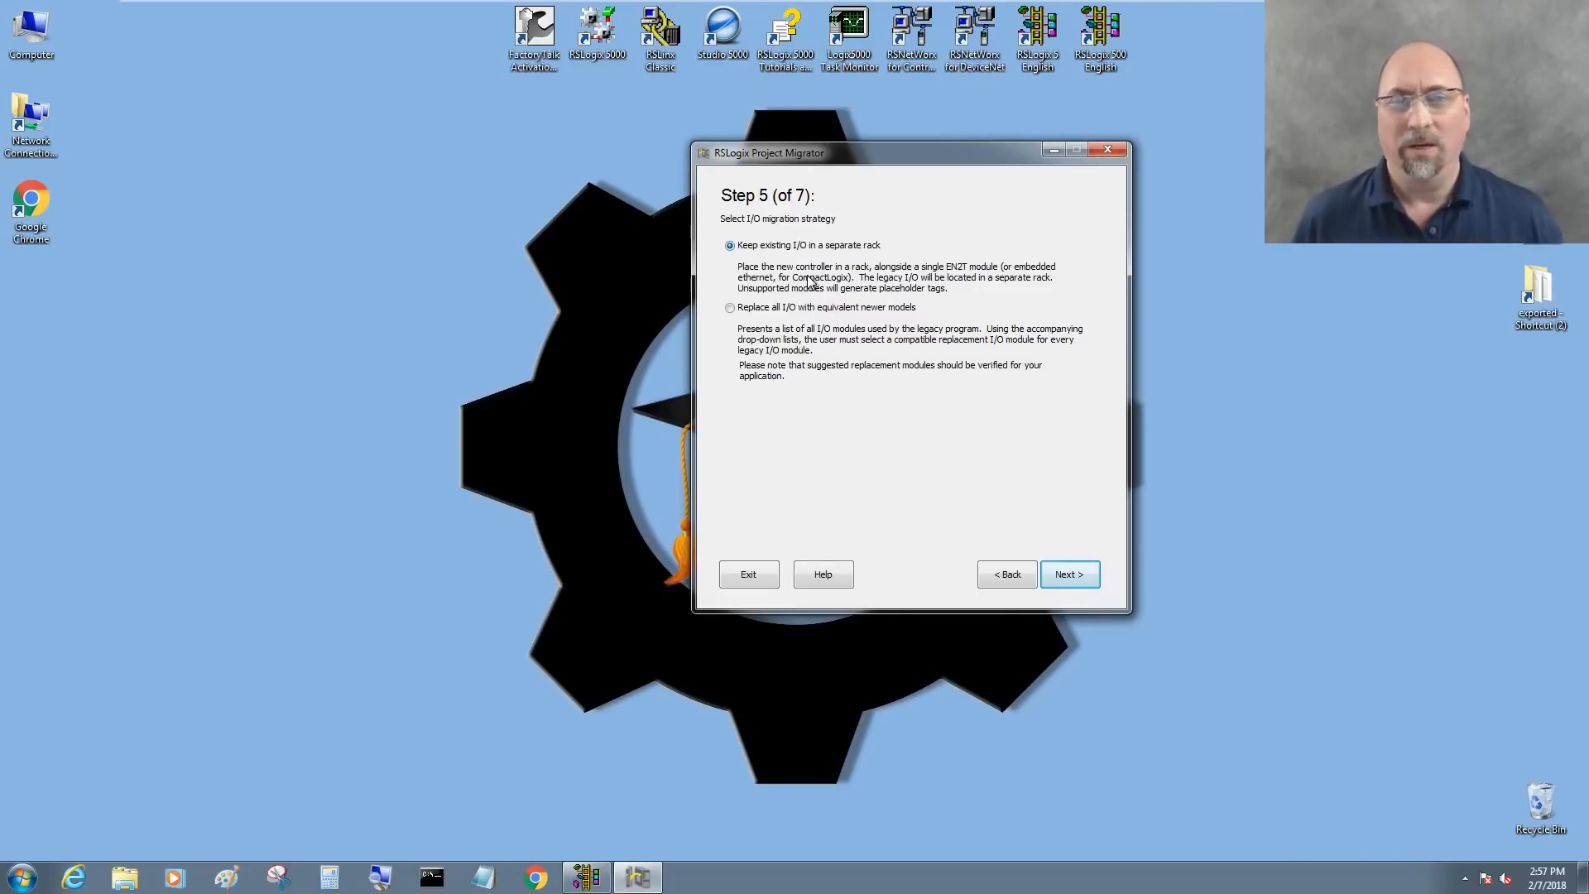
Step: Replace all I/O, mapping 1746-IA8 to 1769-IA8I and 1746-OA8 to 1769-OA8, then migrate
{"action": "left_click", "coordinate": [730, 307]}
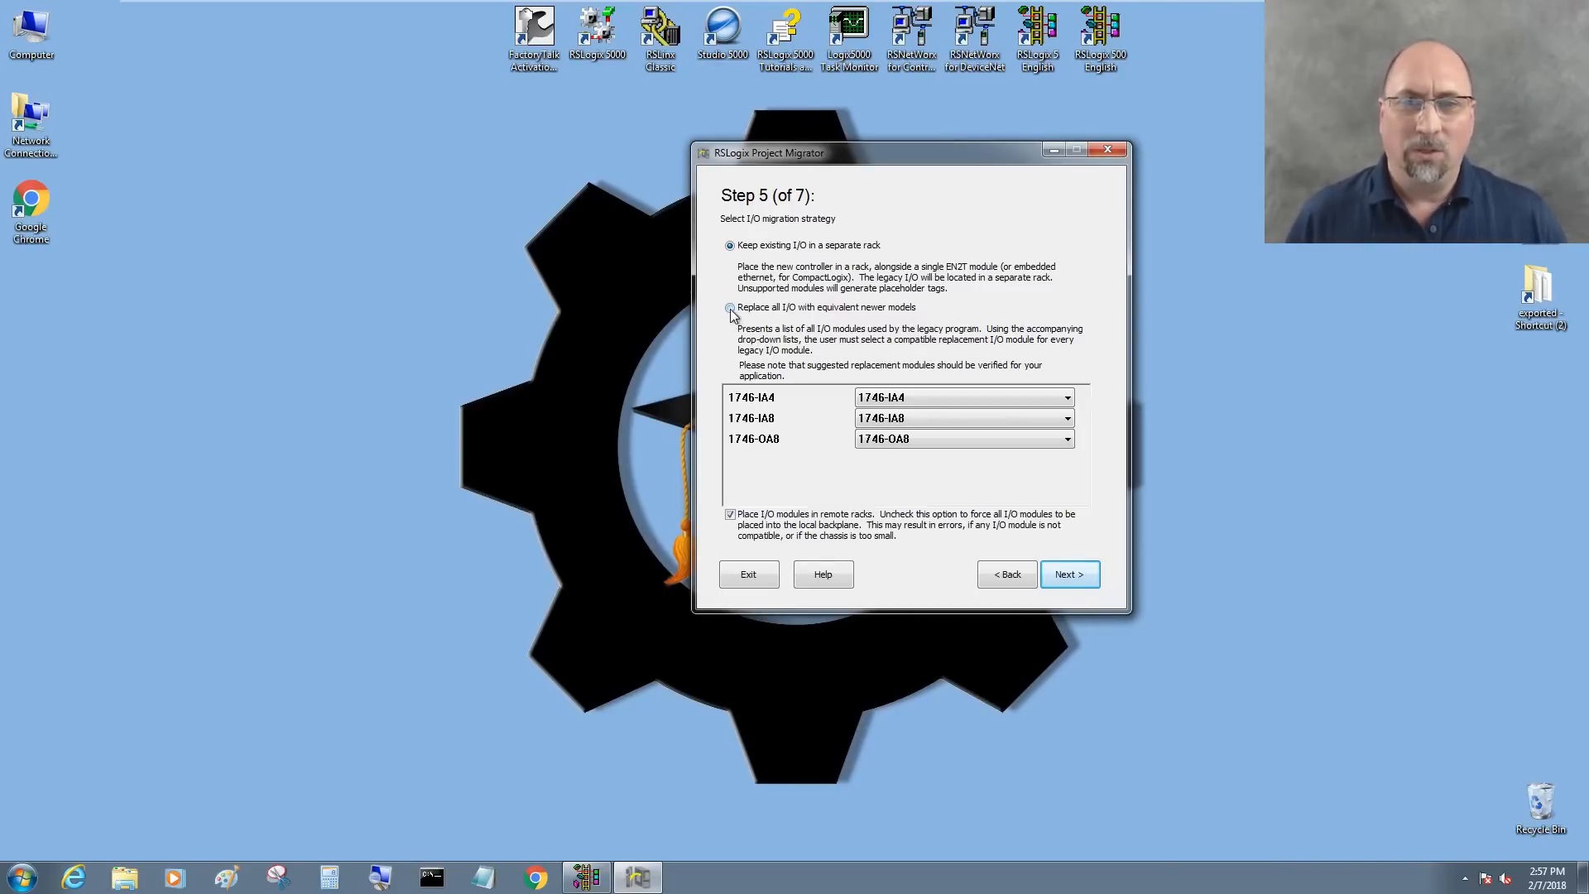
{"action": "left_click", "coordinate": [730, 307]}
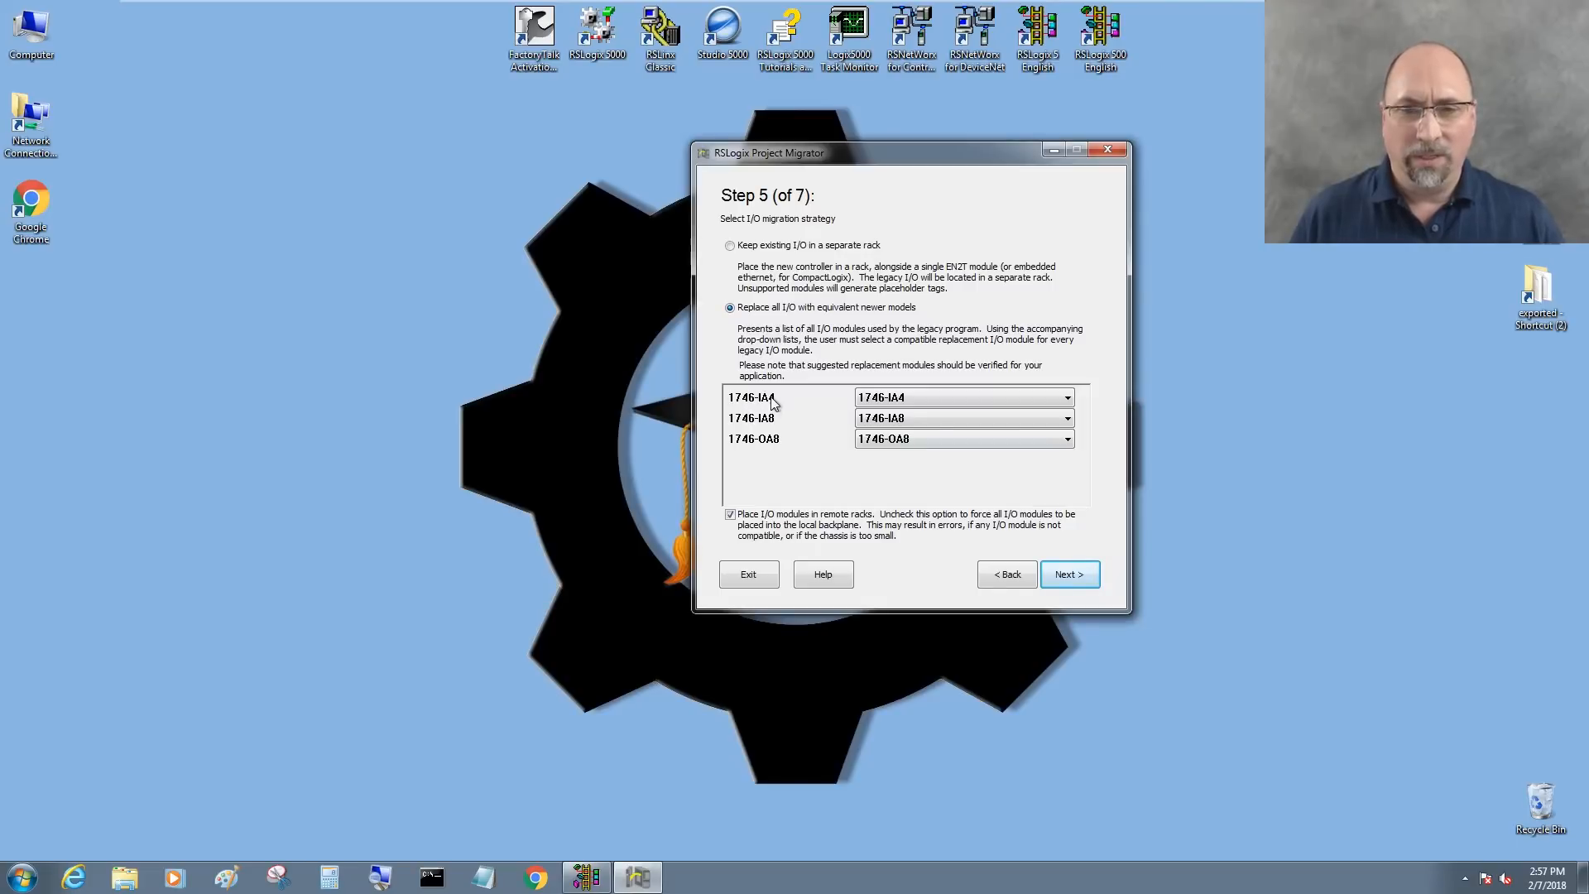
{"action": "mouse_move", "coordinate": [817, 438]}
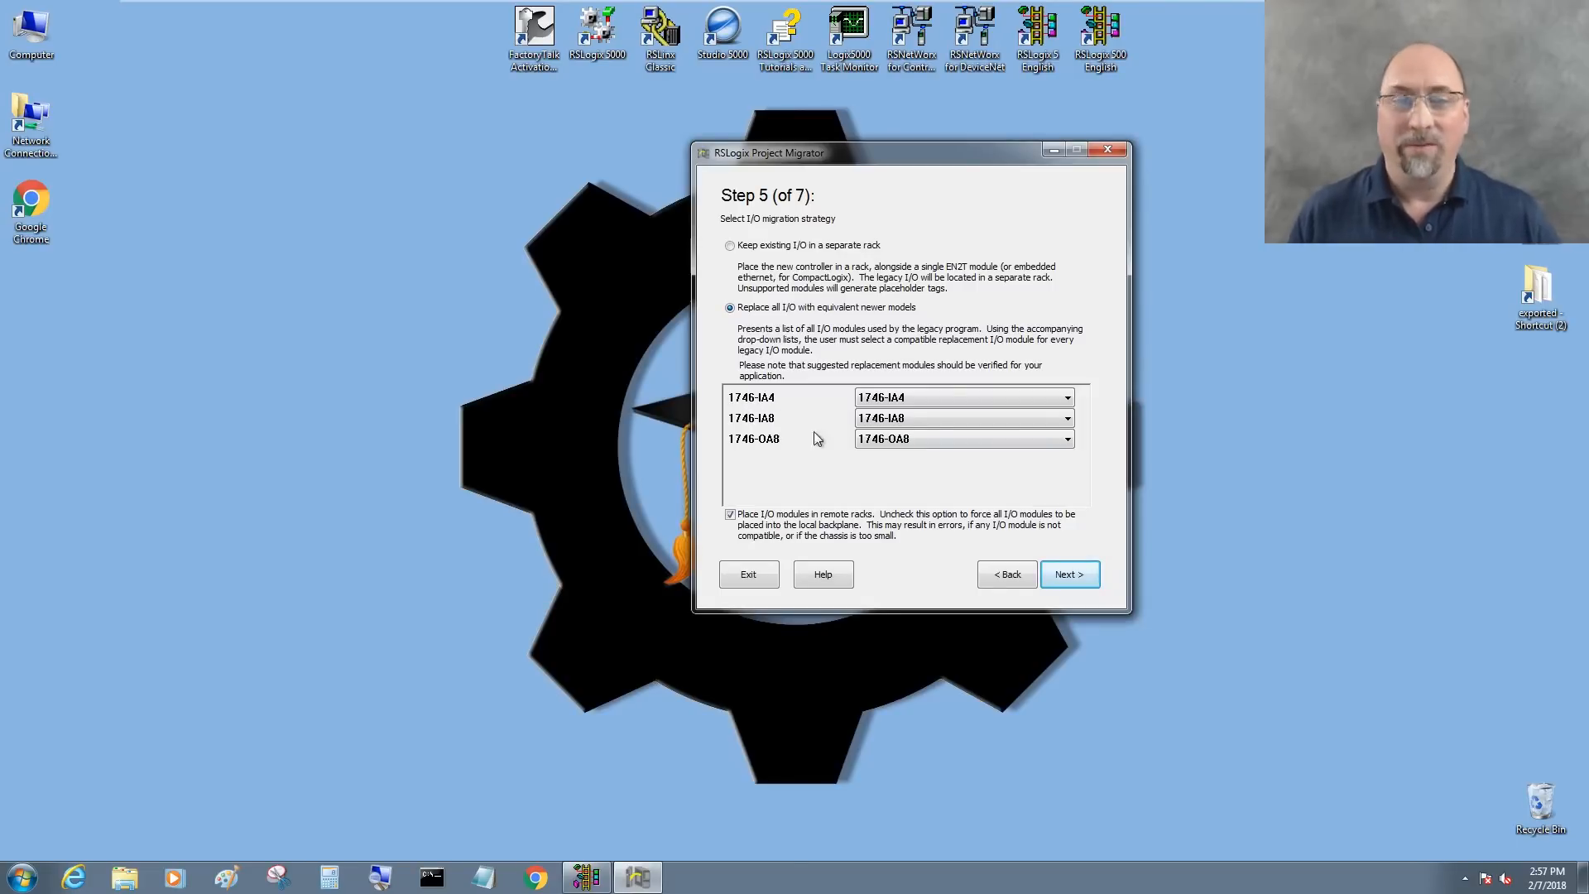
{"action": "left_click", "coordinate": [1065, 396]}
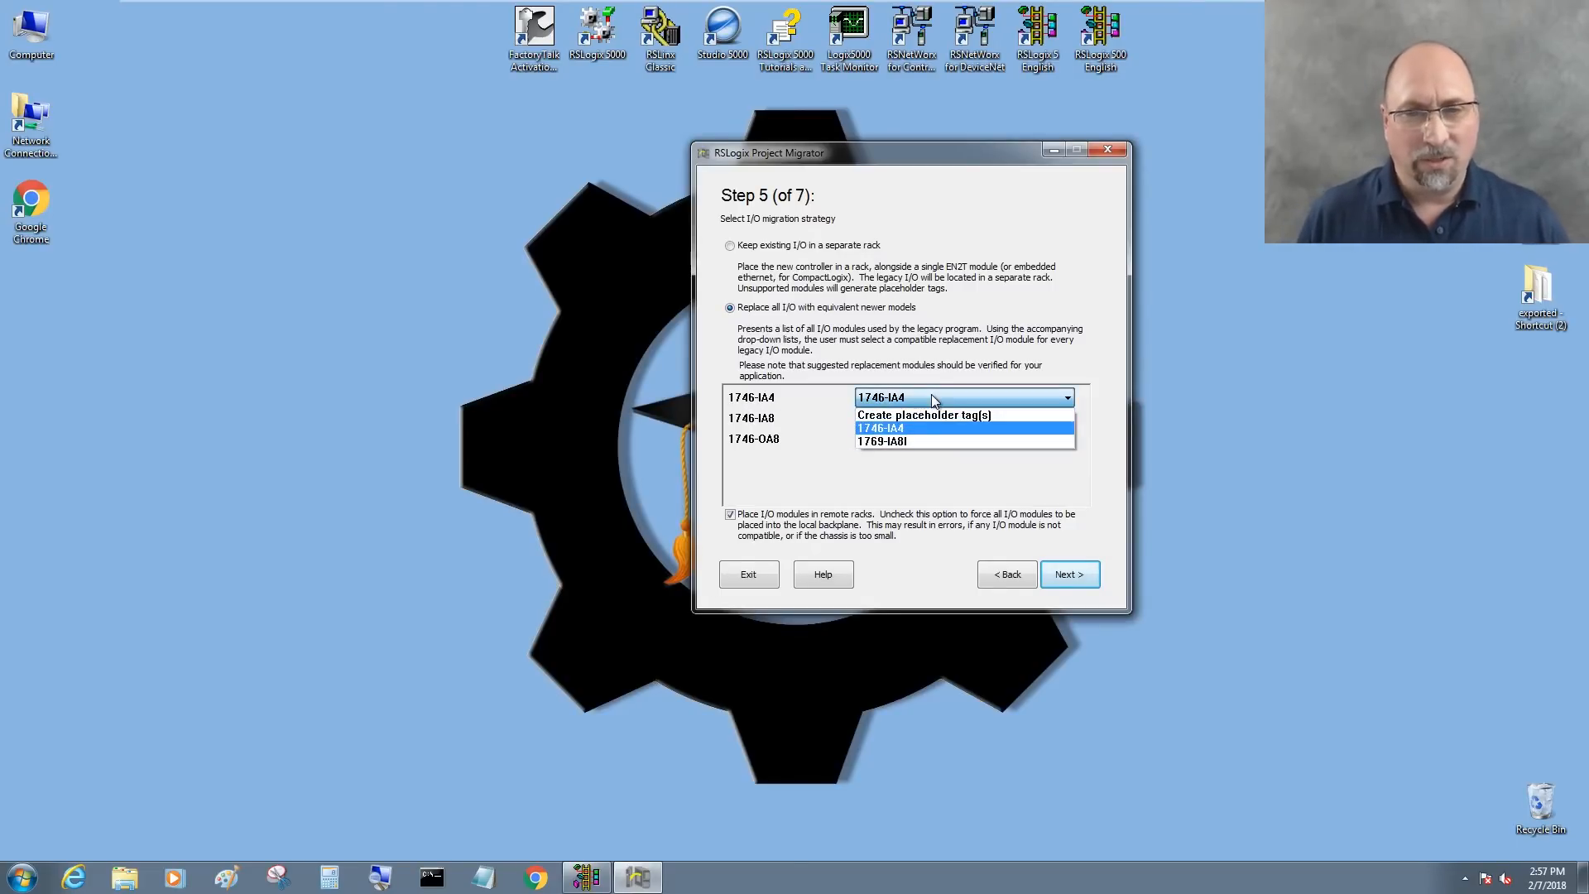
{"action": "mouse_move", "coordinate": [881, 441]}
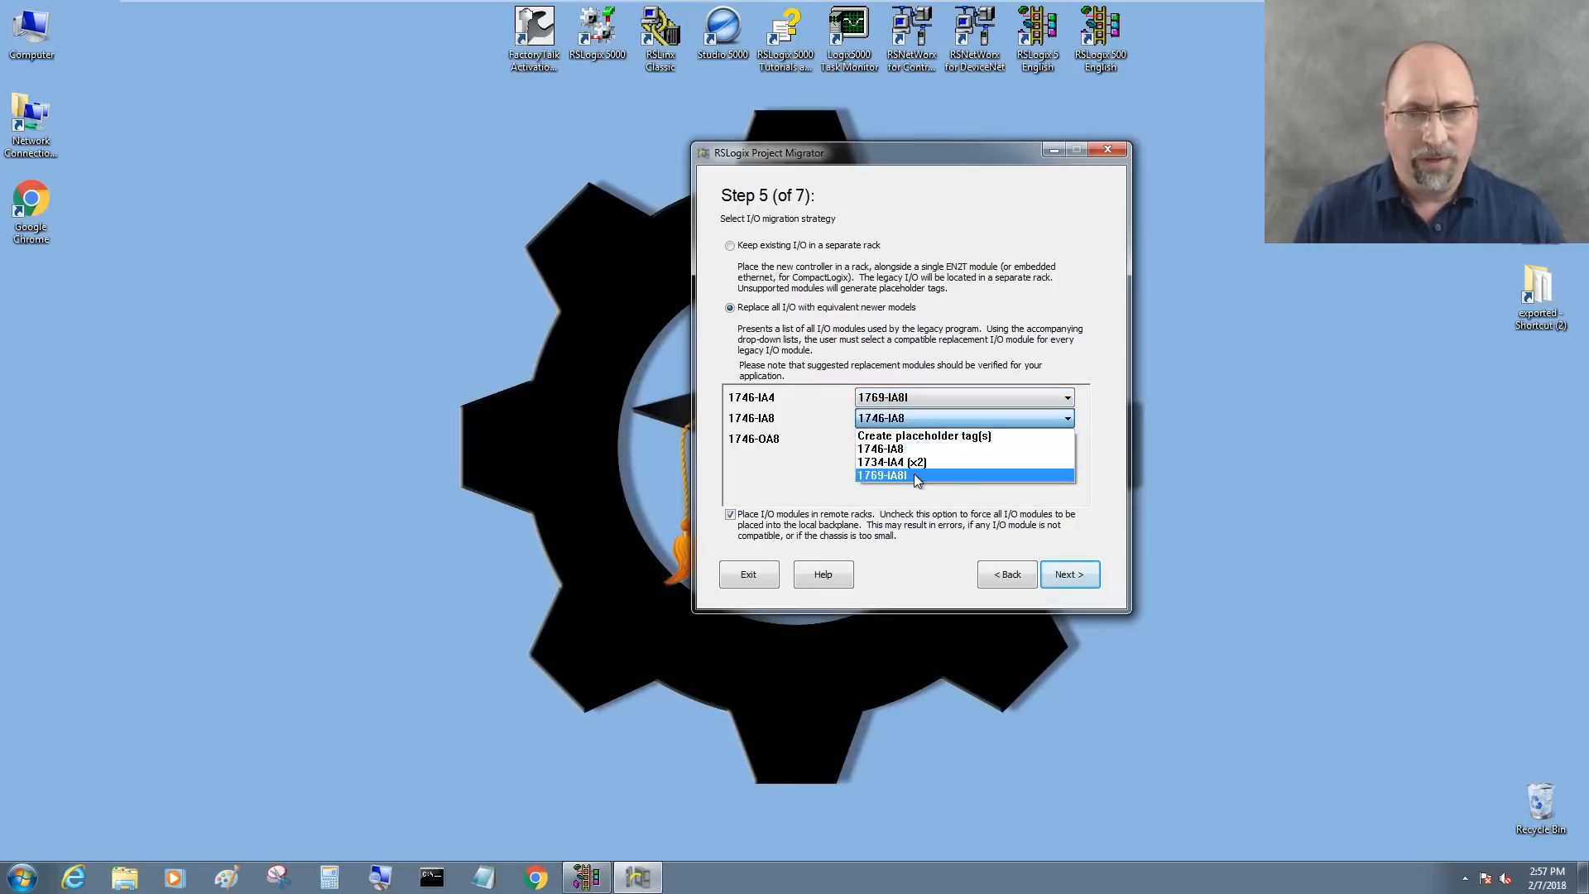
{"action": "mouse_move", "coordinate": [922, 467]}
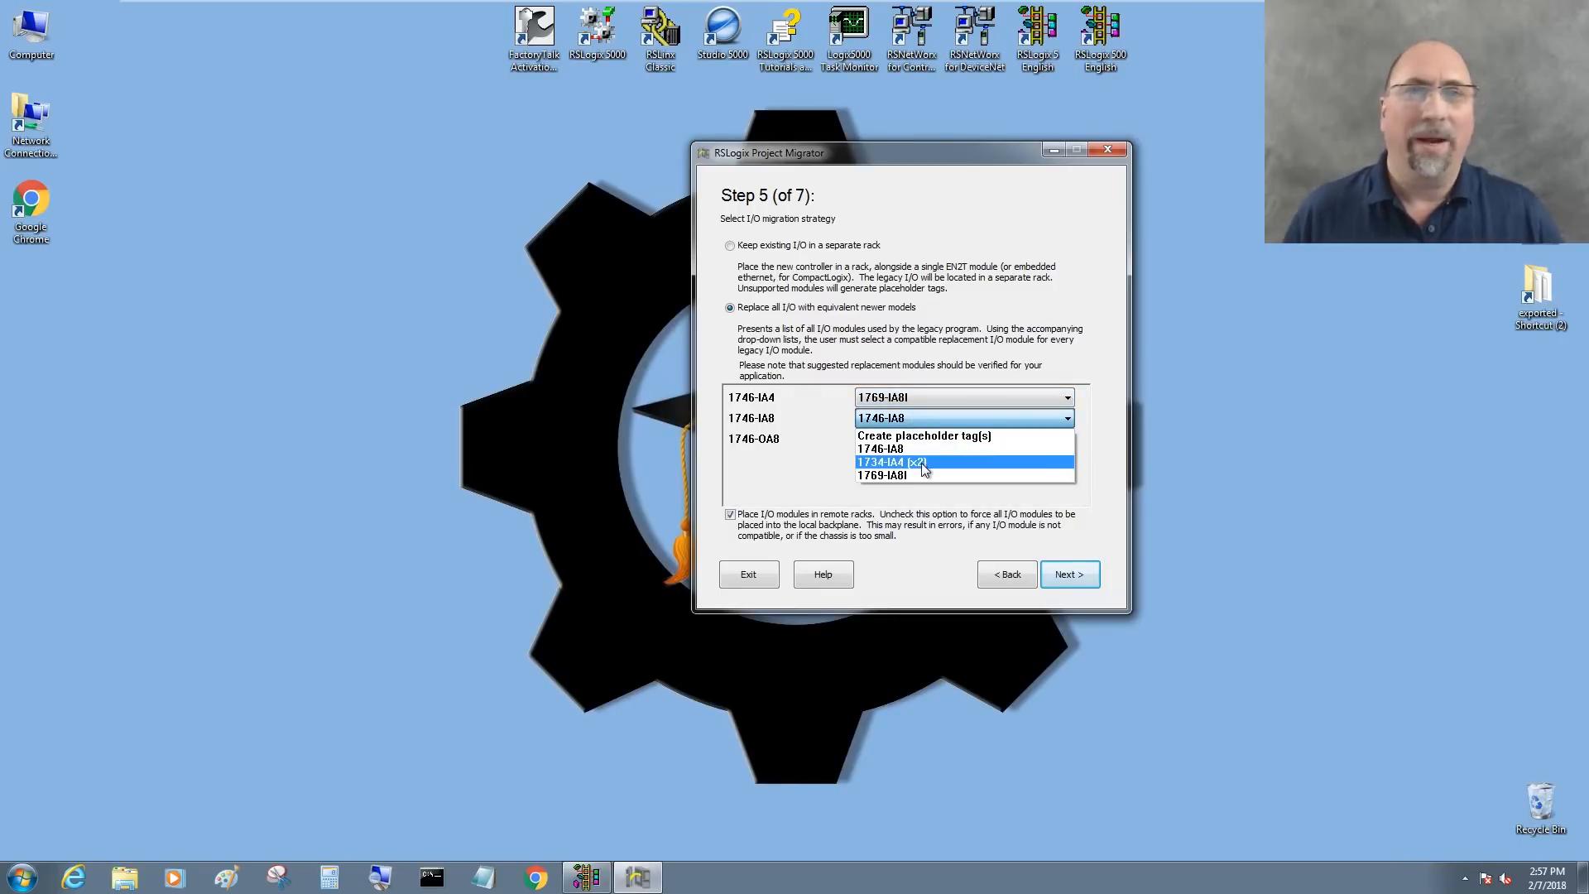
{"action": "left_click", "coordinate": [881, 475]}
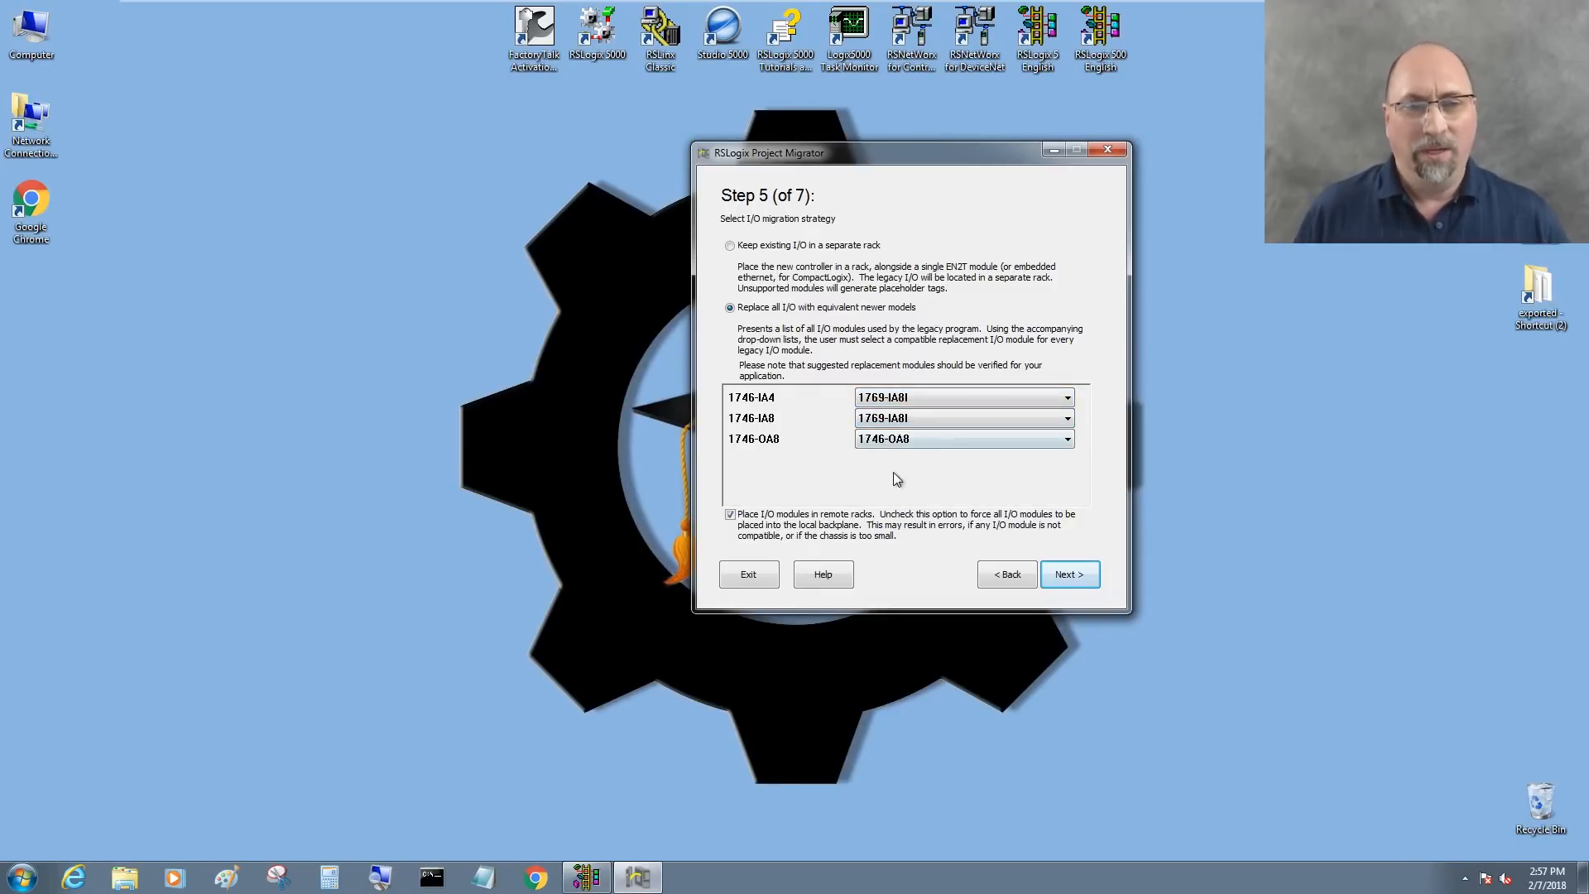
{"action": "left_click", "coordinate": [1065, 437]}
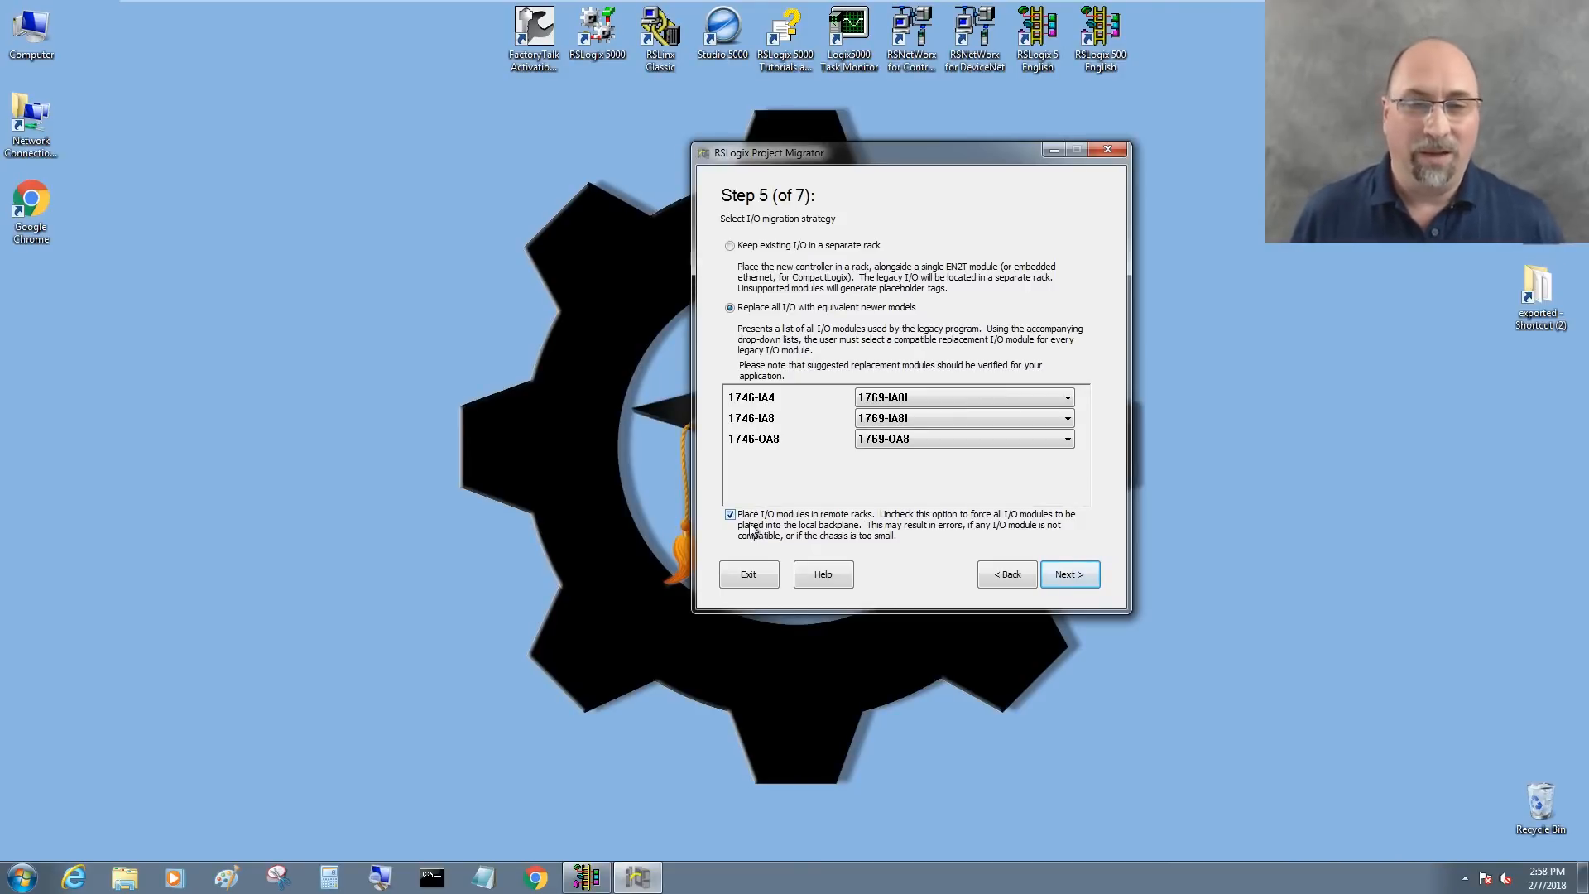
{"action": "left_click", "coordinate": [730, 514]}
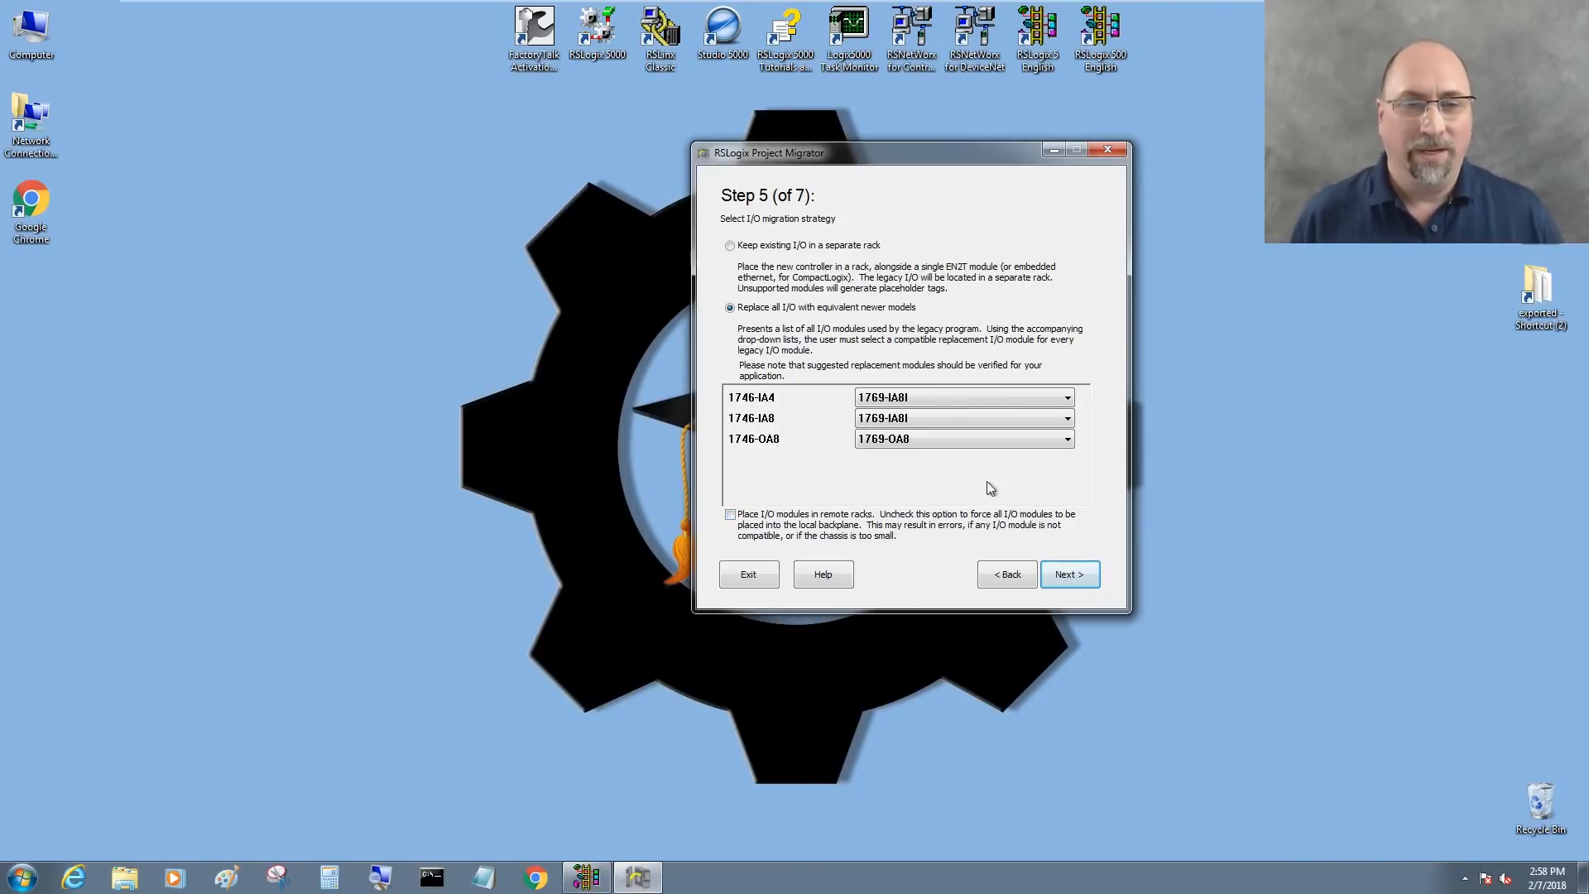
{"action": "left_click", "coordinate": [1068, 573]}
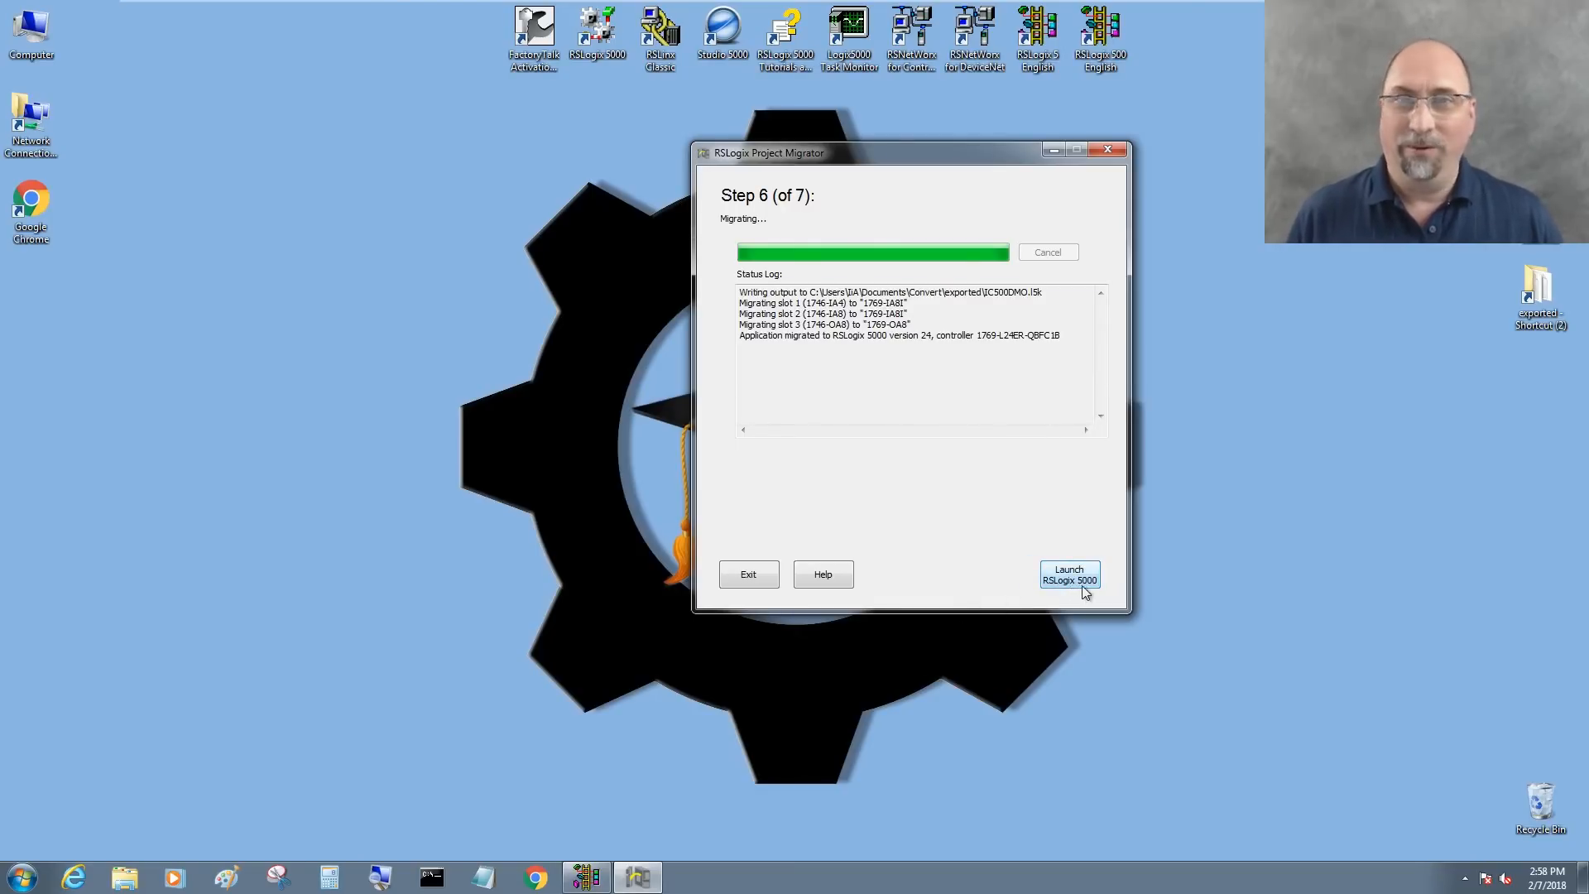
Step: Launch RSLogix 5000 from Step 7 to open the converted project
{"action": "left_click", "coordinate": [1068, 574]}
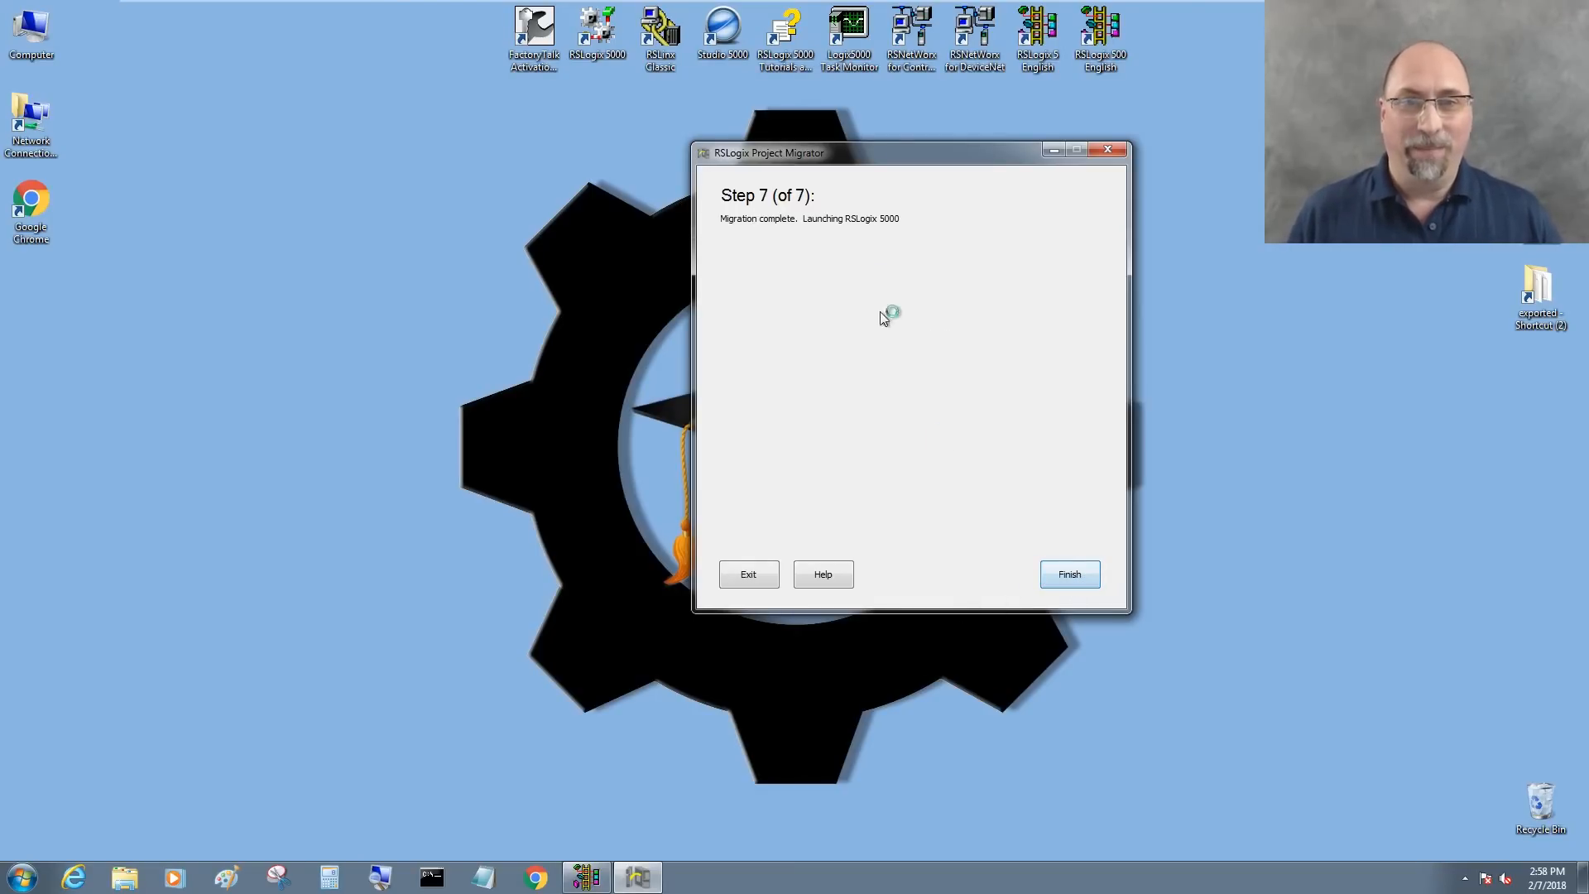
{"action": "mouse_move", "coordinate": [892, 223]}
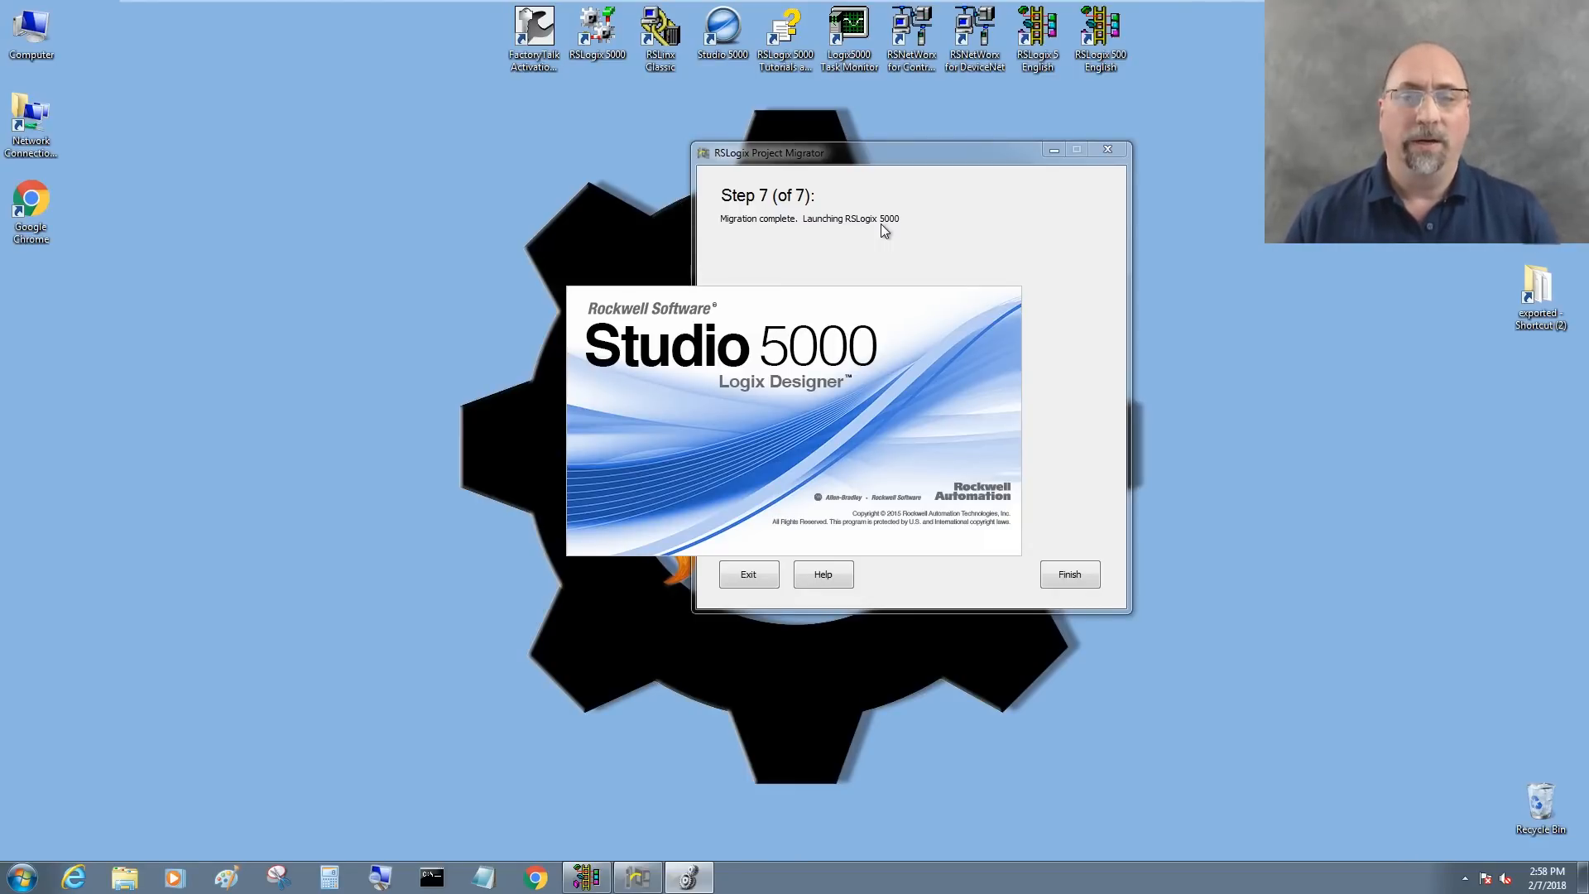
Step: Finish the wizard and import the project as IC500DMO.ACD at revision 28
{"action": "left_click", "coordinate": [1068, 573]}
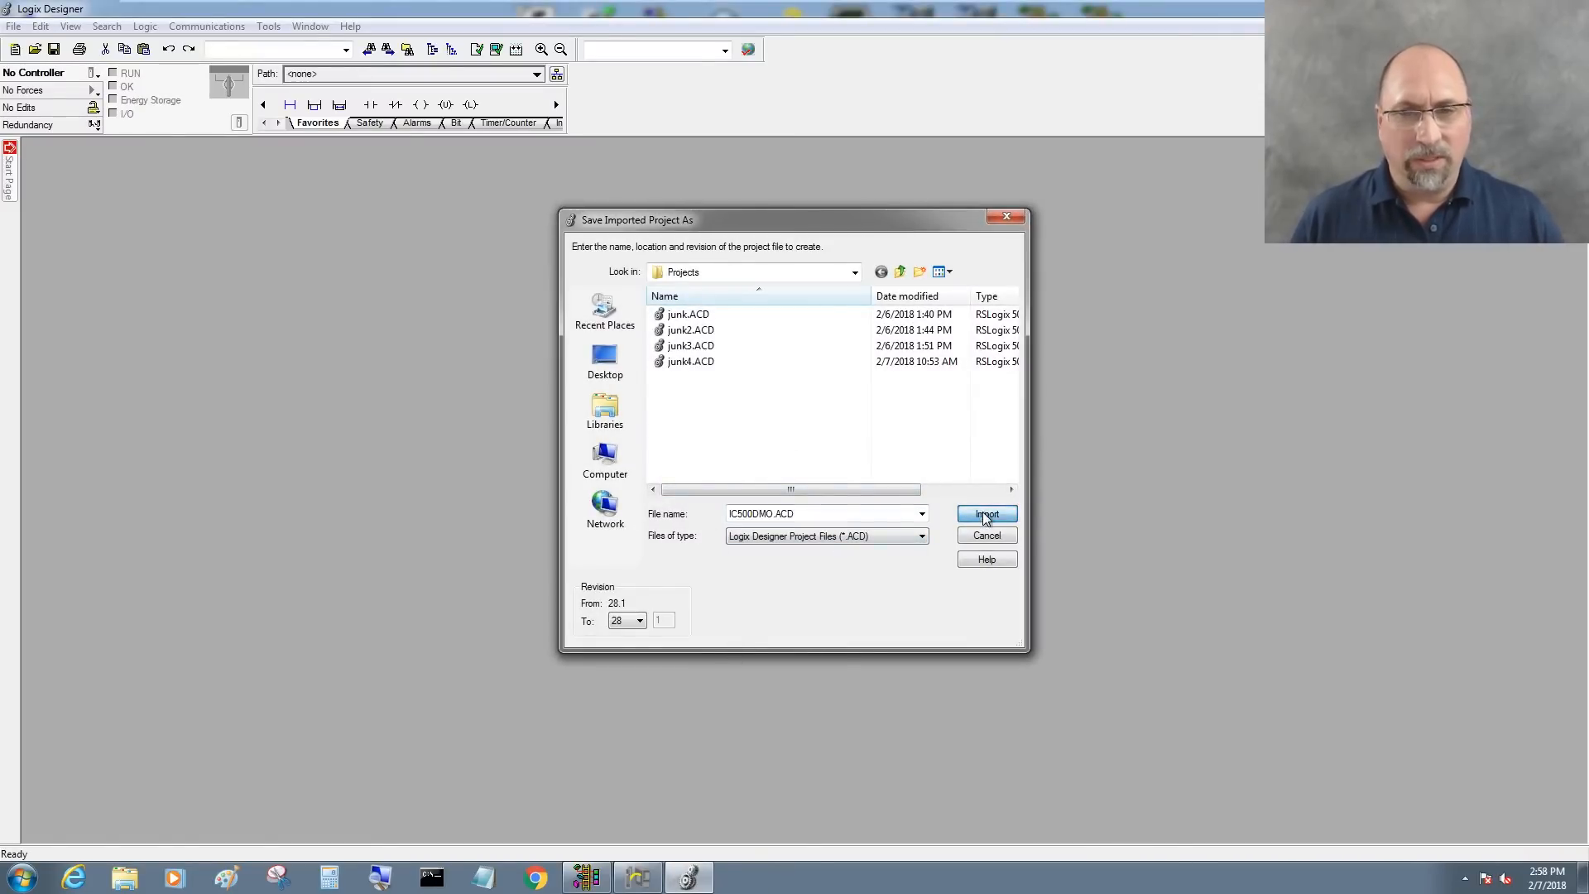
{"action": "left_click", "coordinate": [985, 514]}
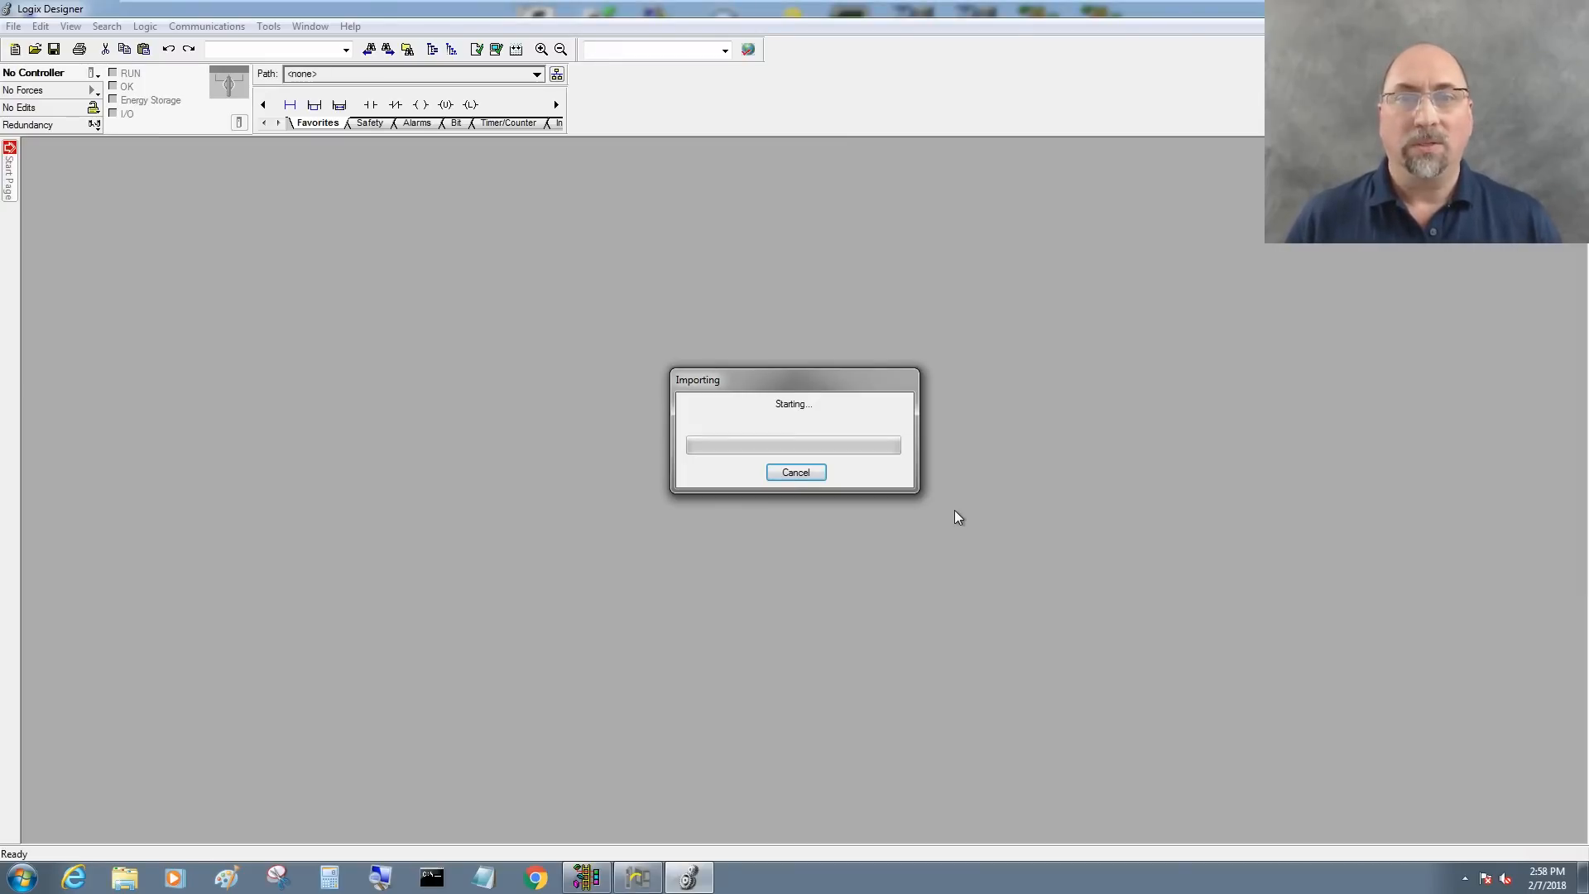
{"action": "mouse_move", "coordinate": [858, 507]}
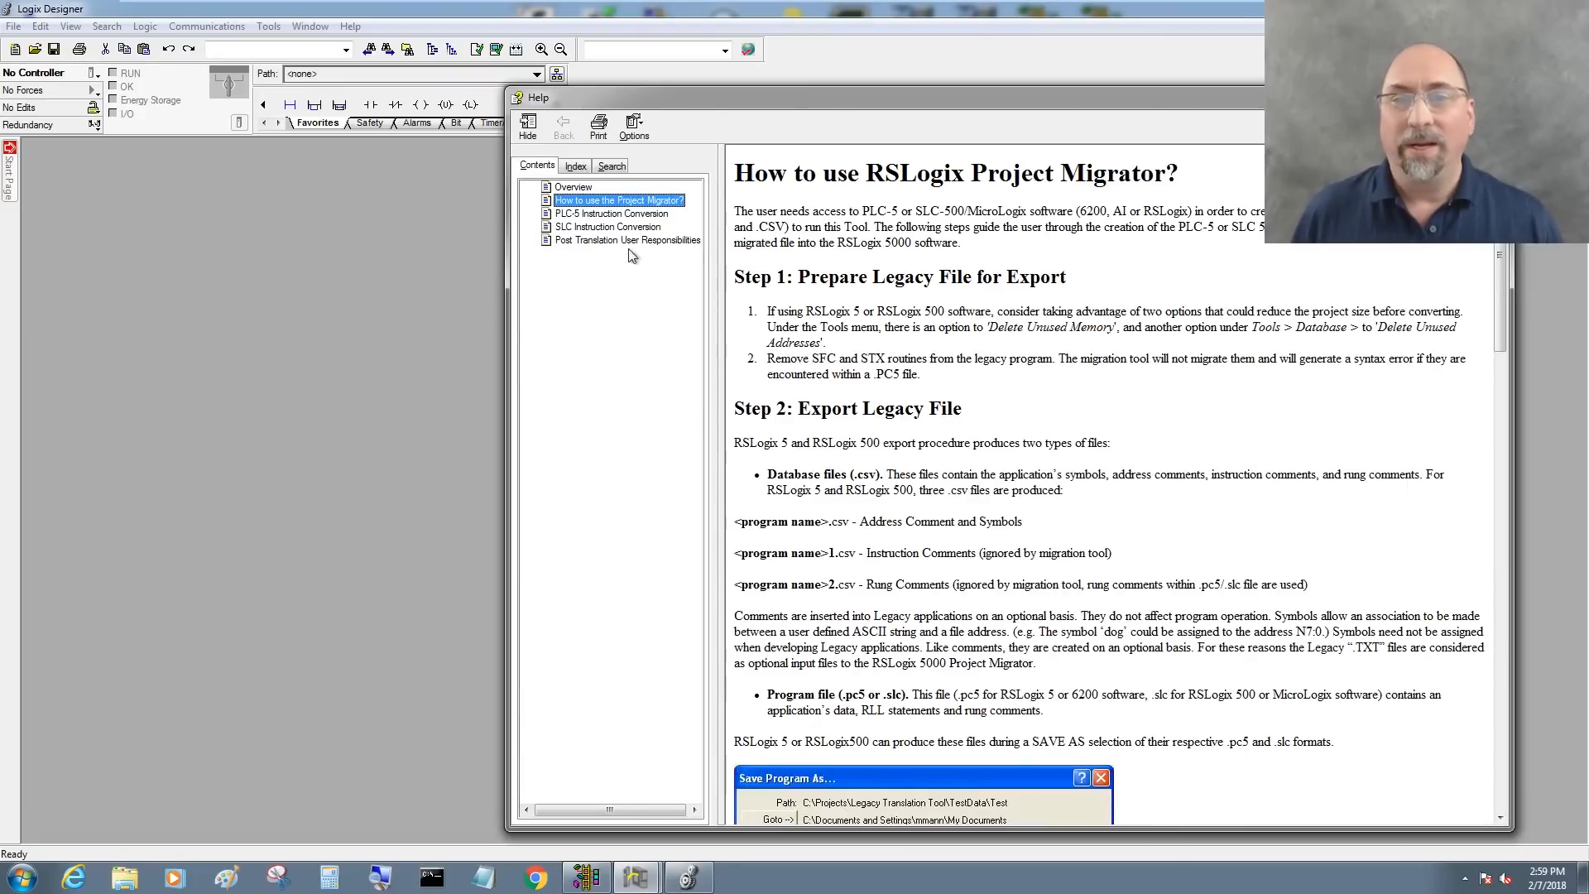
Step: Read the Post Translation User Responsibilities help topic, then close the migrator help
{"action": "left_click", "coordinate": [628, 240]}
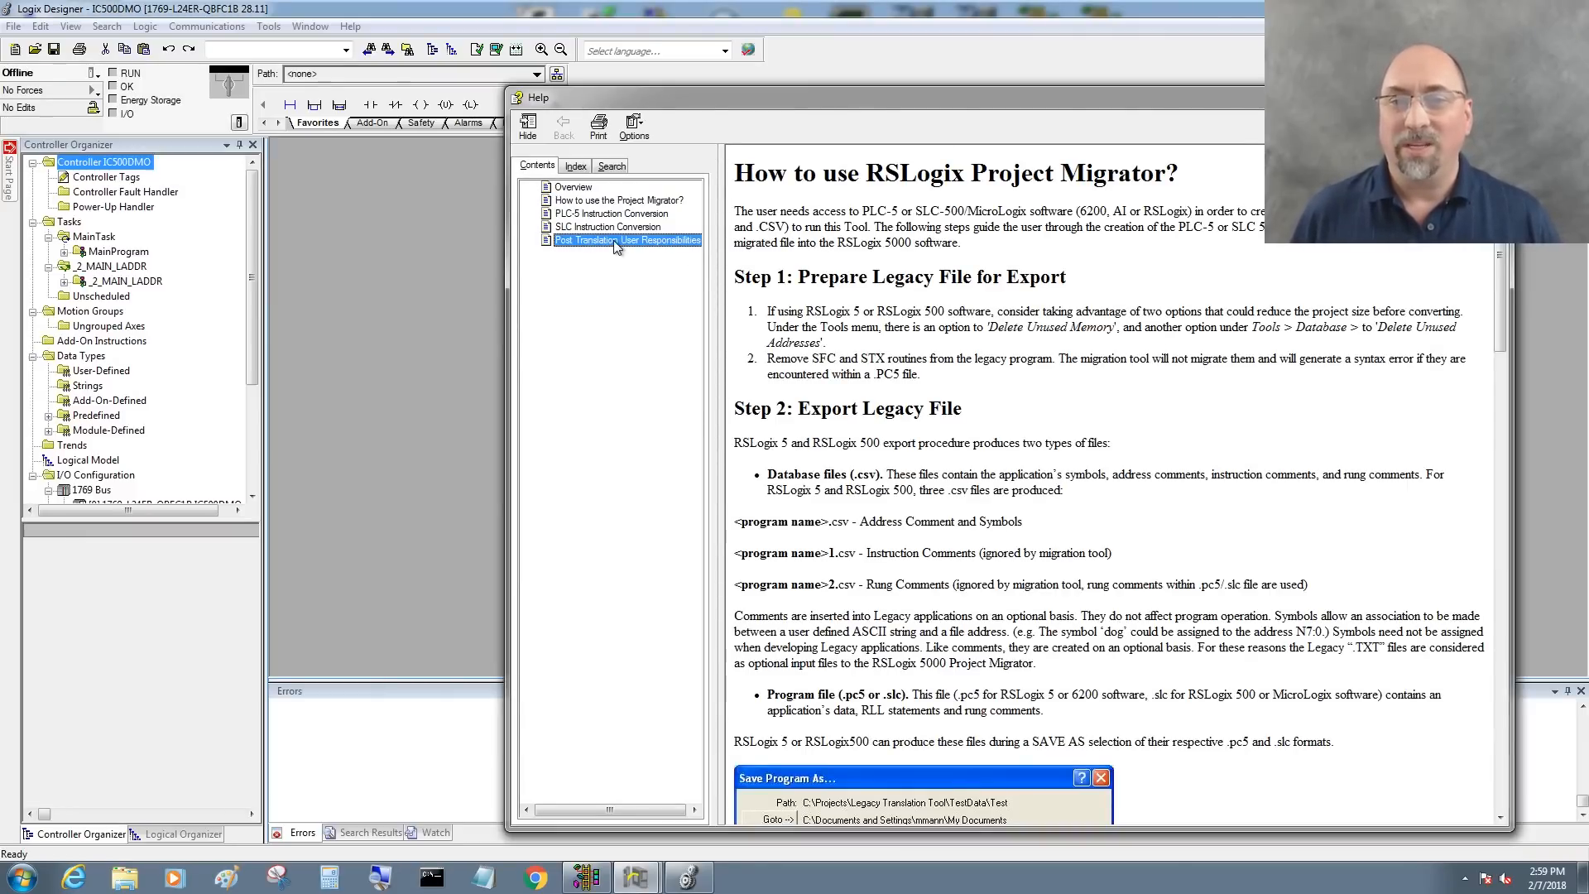
{"action": "left_click", "coordinate": [627, 240]}
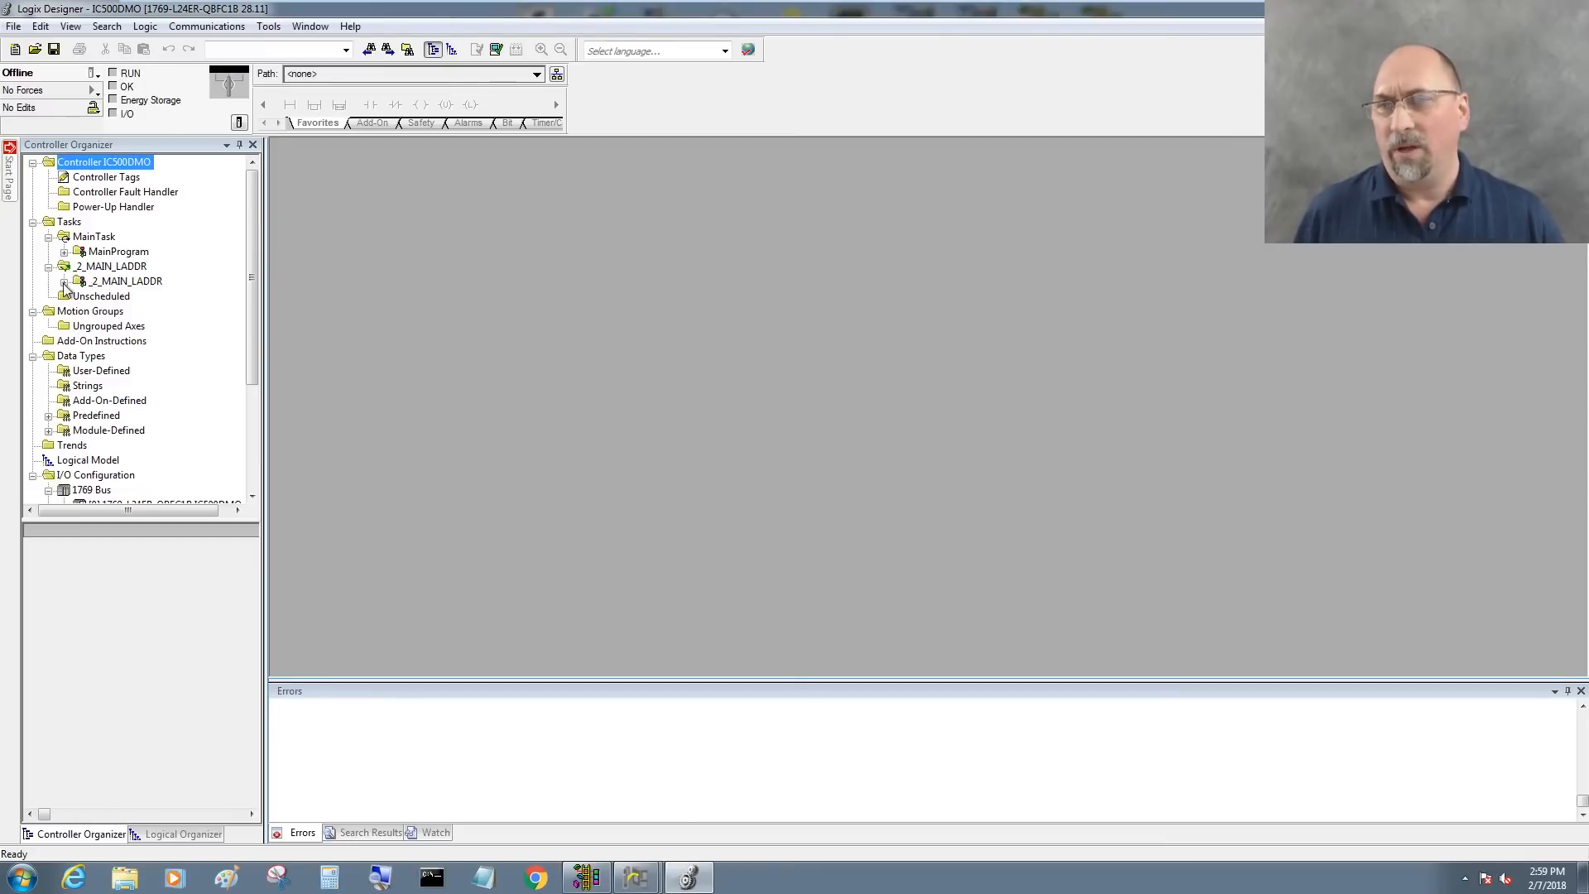
Step: Open the _2_MAIN_LADDR routine and view the START_UP_CHECK coil's tag properties
{"action": "double_click", "coordinate": [122, 280]}
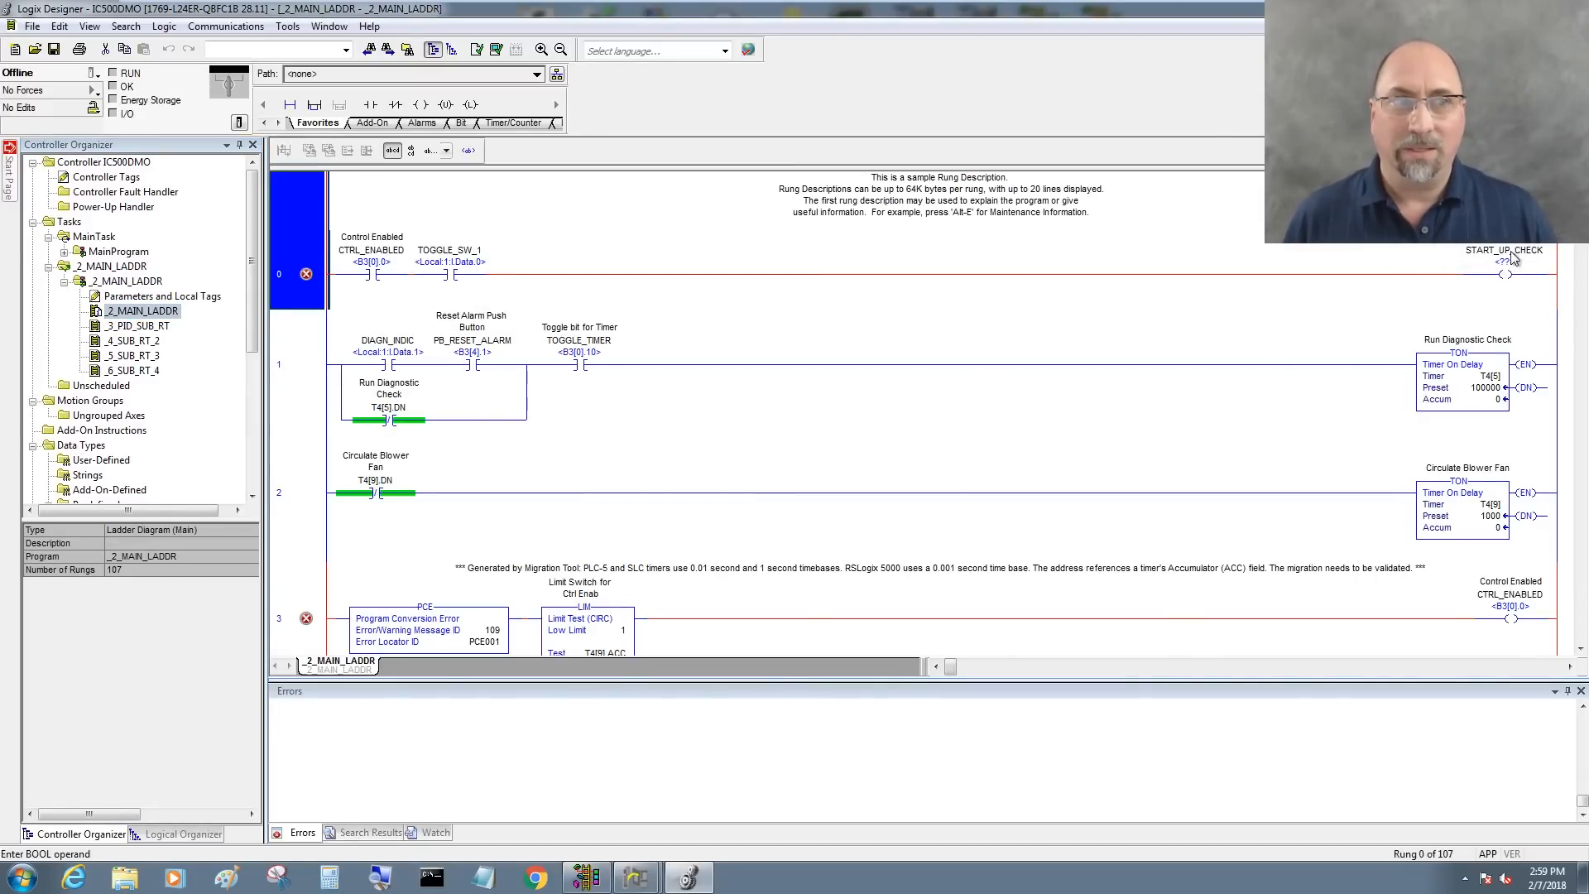
{"action": "mouse_move", "coordinate": [706, 295]}
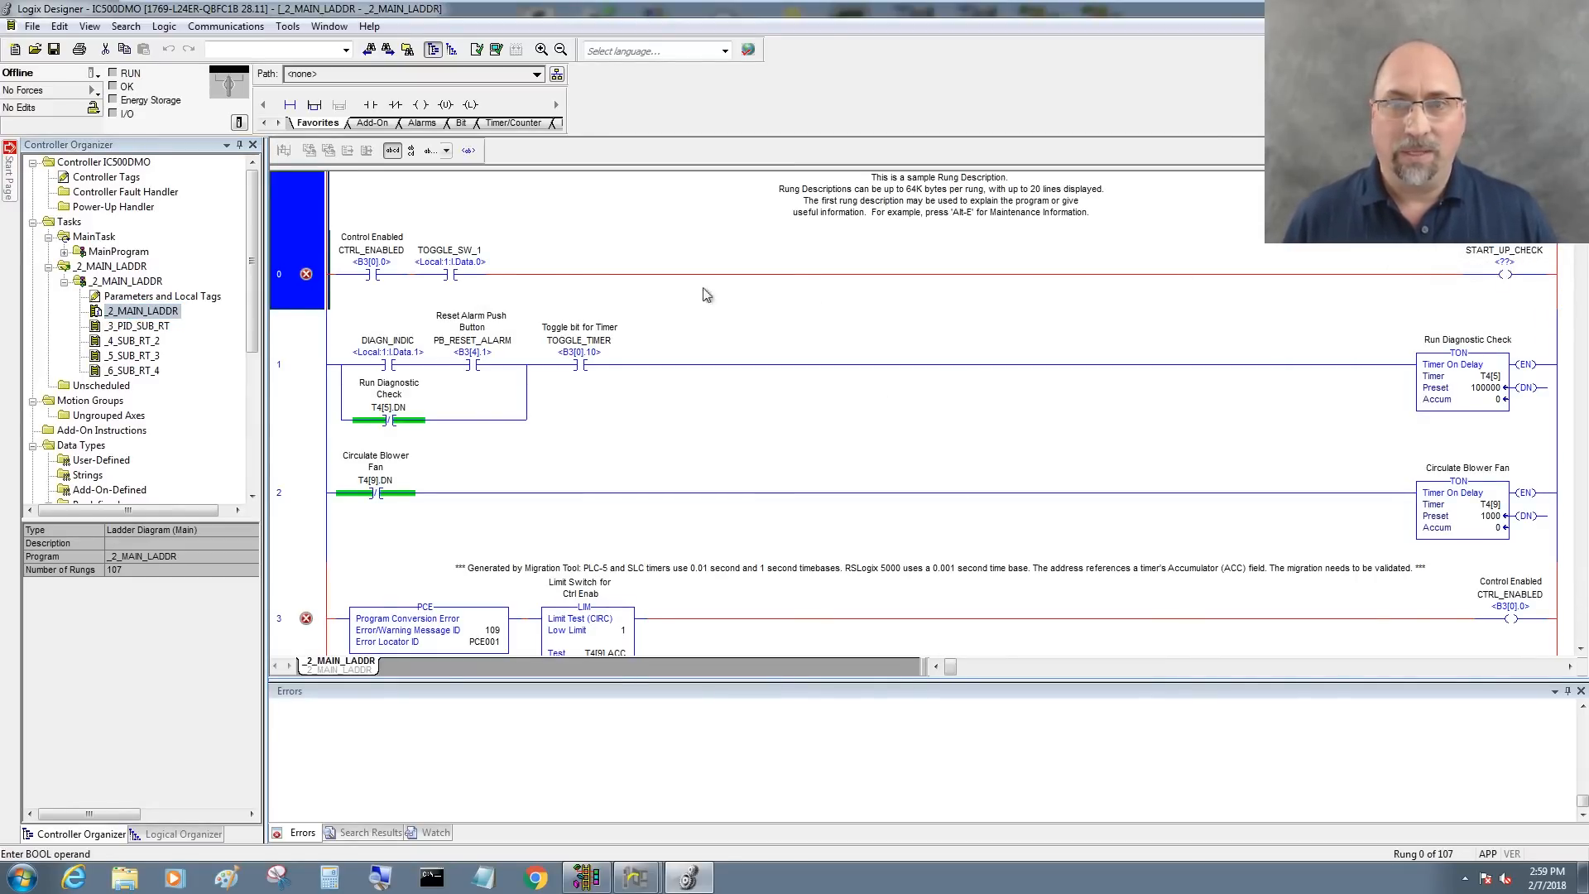
{"action": "right_click", "coordinate": [1504, 250]}
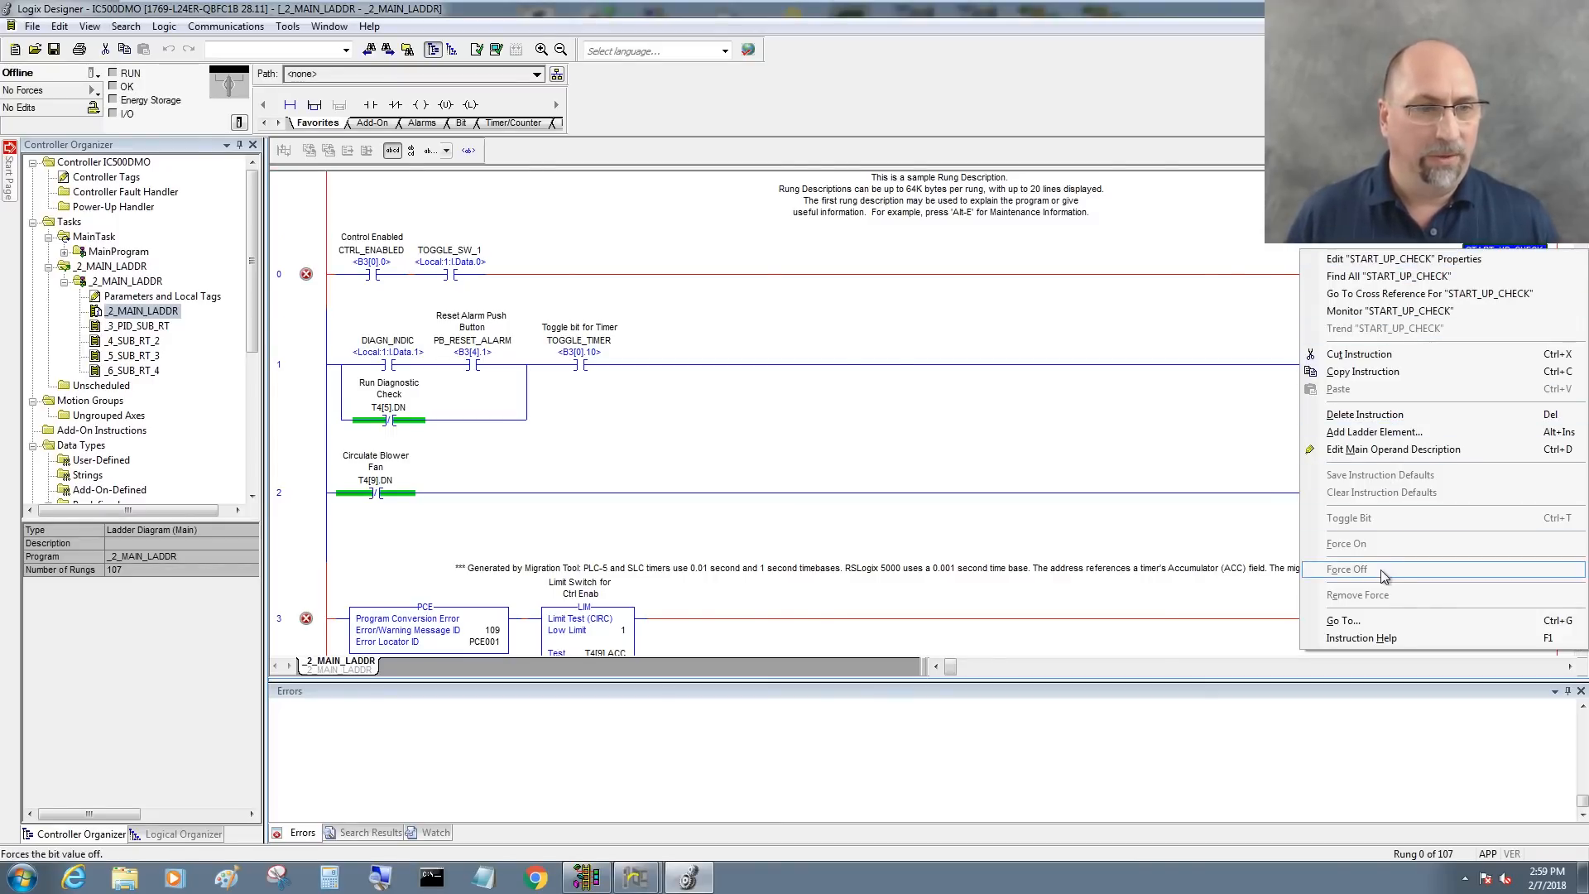
{"action": "mouse_move", "coordinate": [1394, 448]}
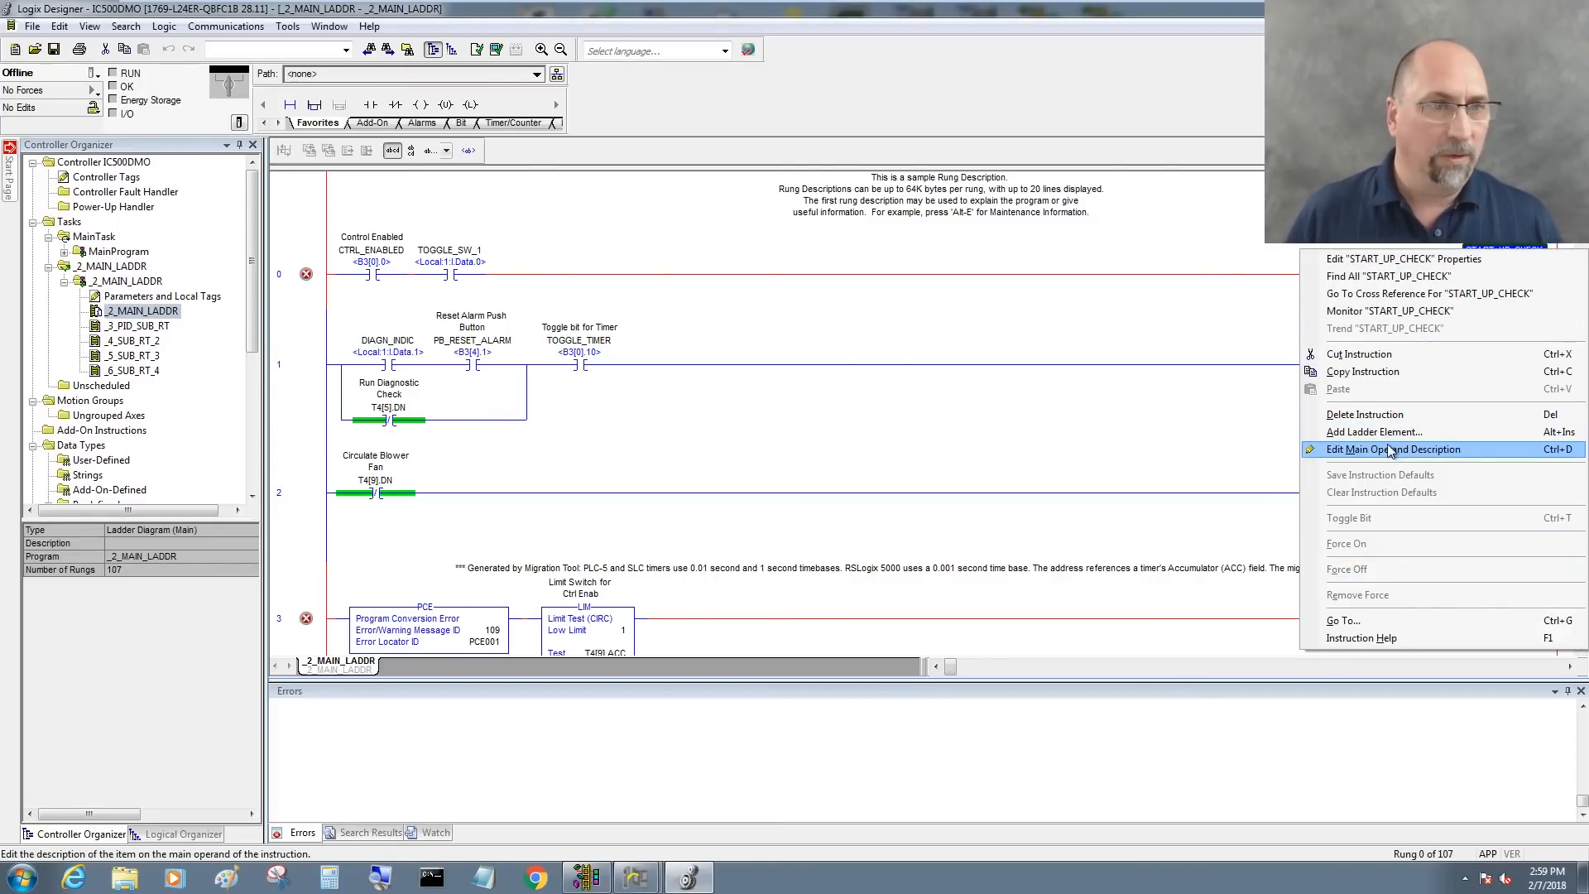
{"action": "left_click", "coordinate": [1403, 258]}
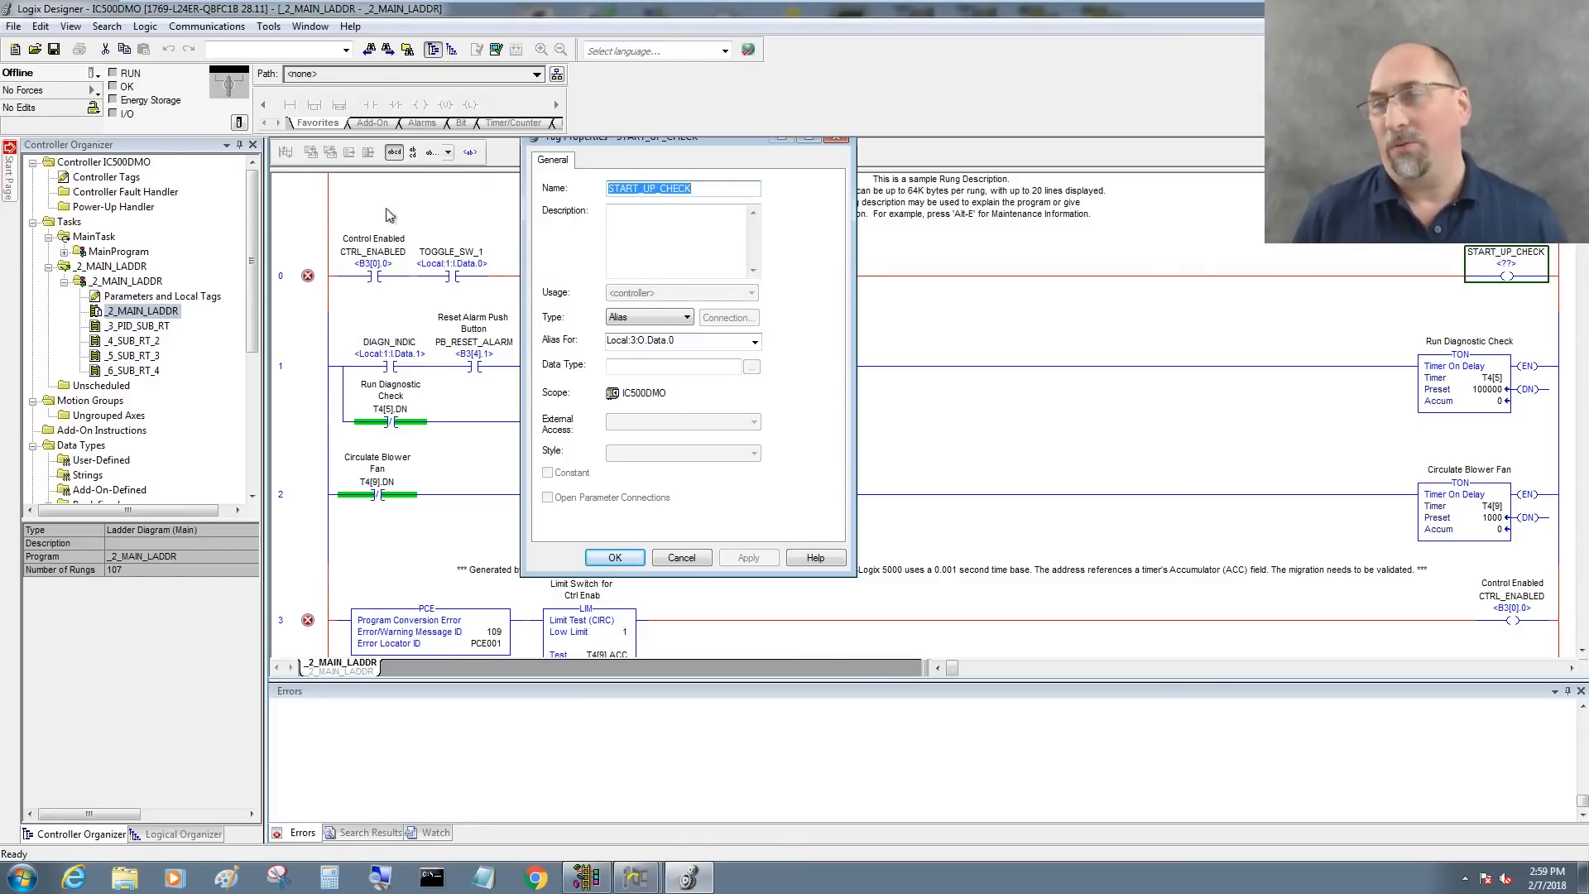
Step: Inspect the slot 4 1769-IA8I module's slot list, cancel, and close START_UP_CHECK properties
{"action": "scroll", "scroll_direction": "down", "scroll_amount": 3}
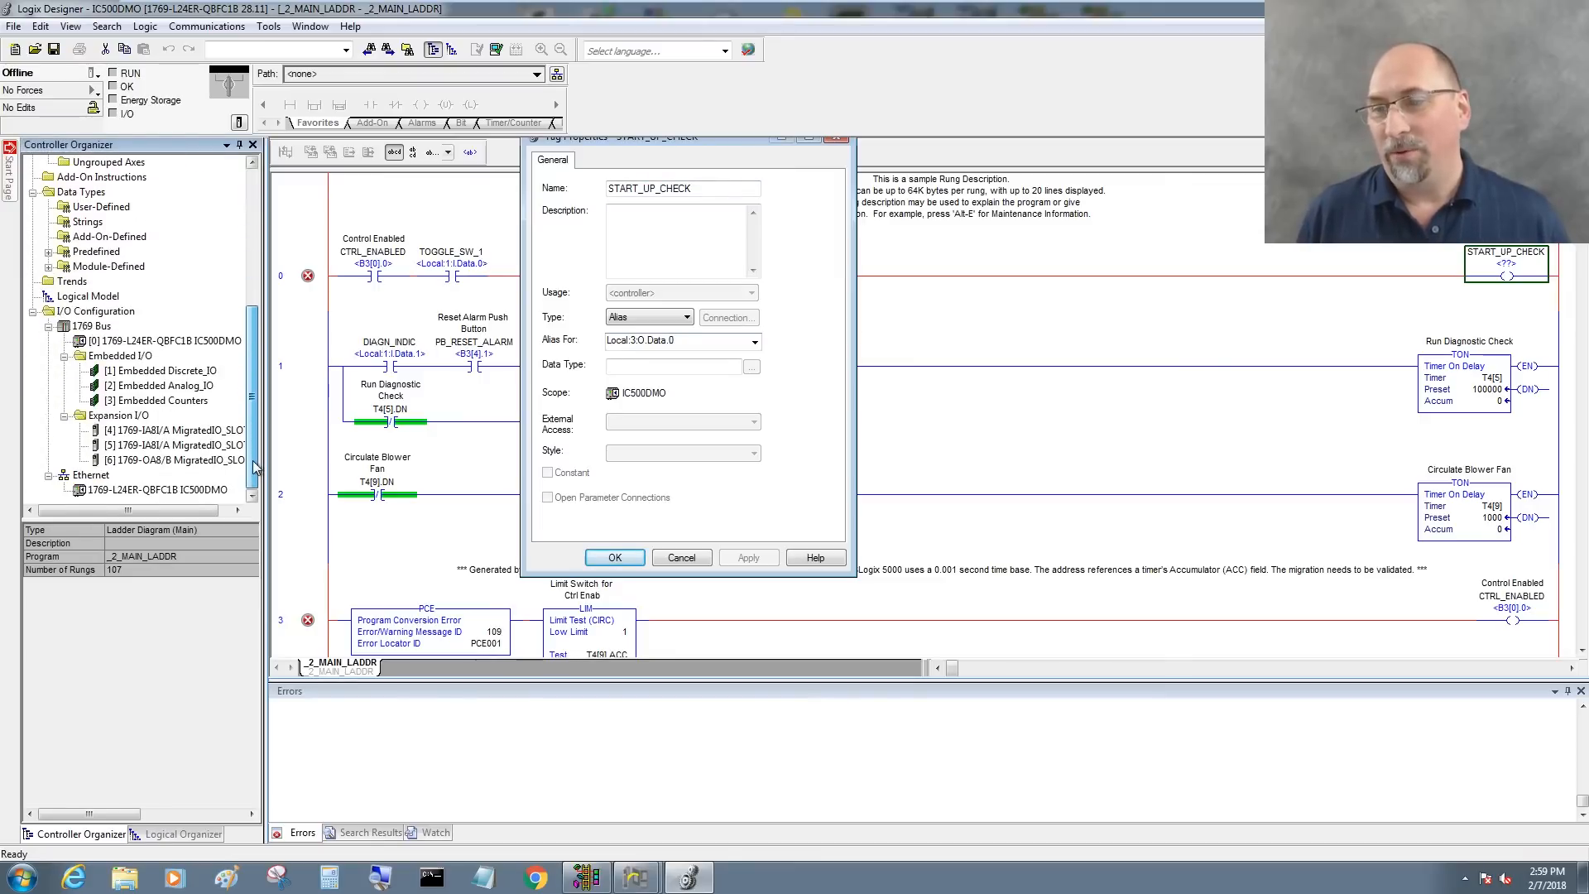
{"action": "left_click", "coordinate": [178, 430]}
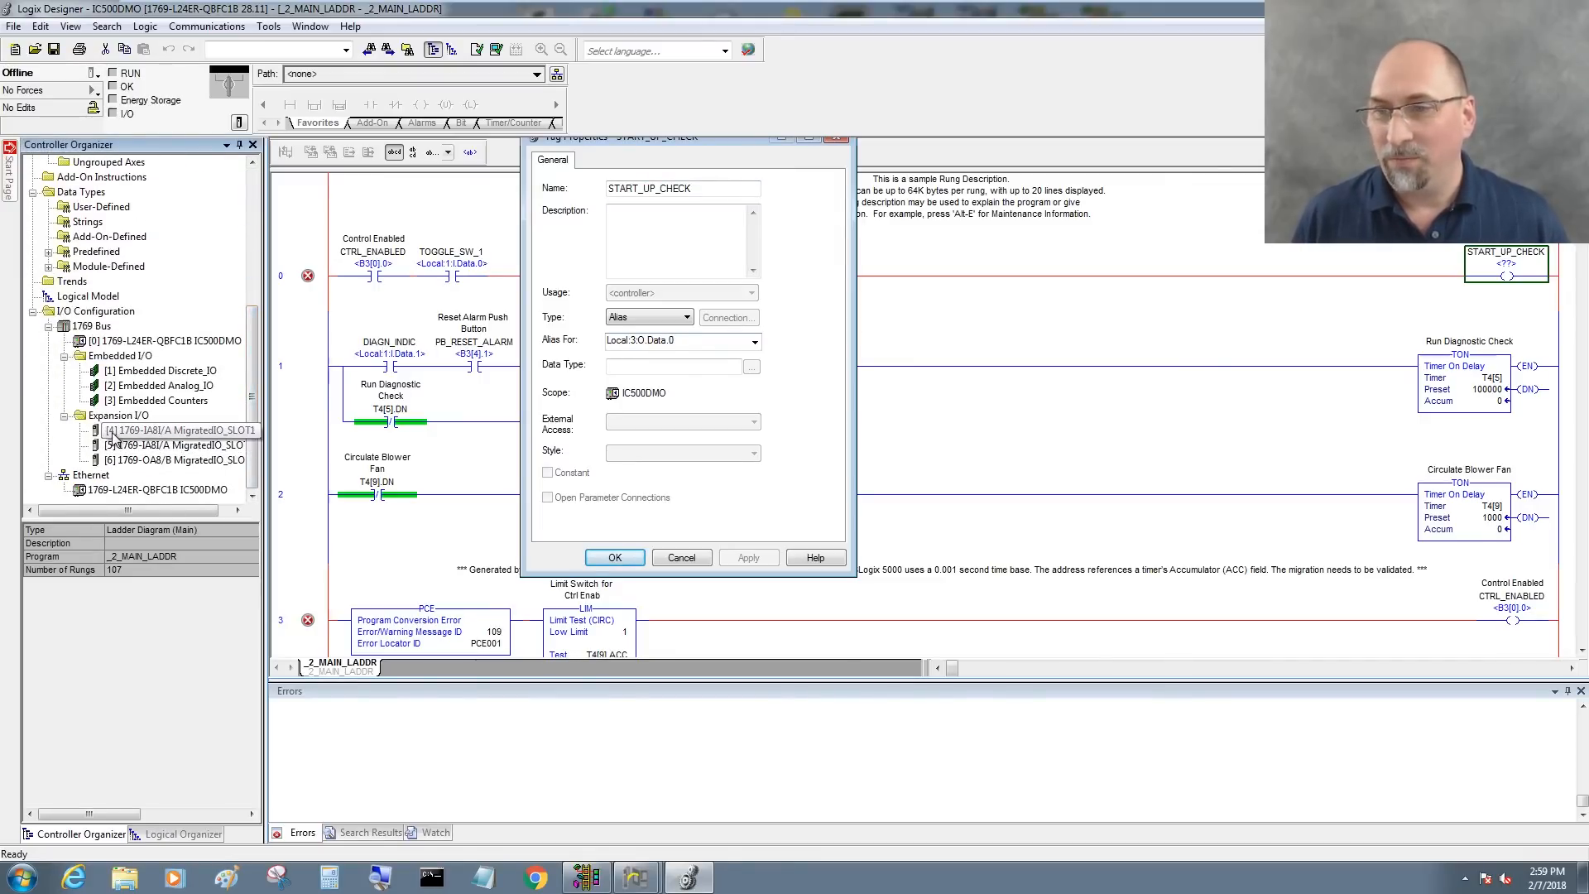
{"action": "double_click", "coordinate": [172, 429]}
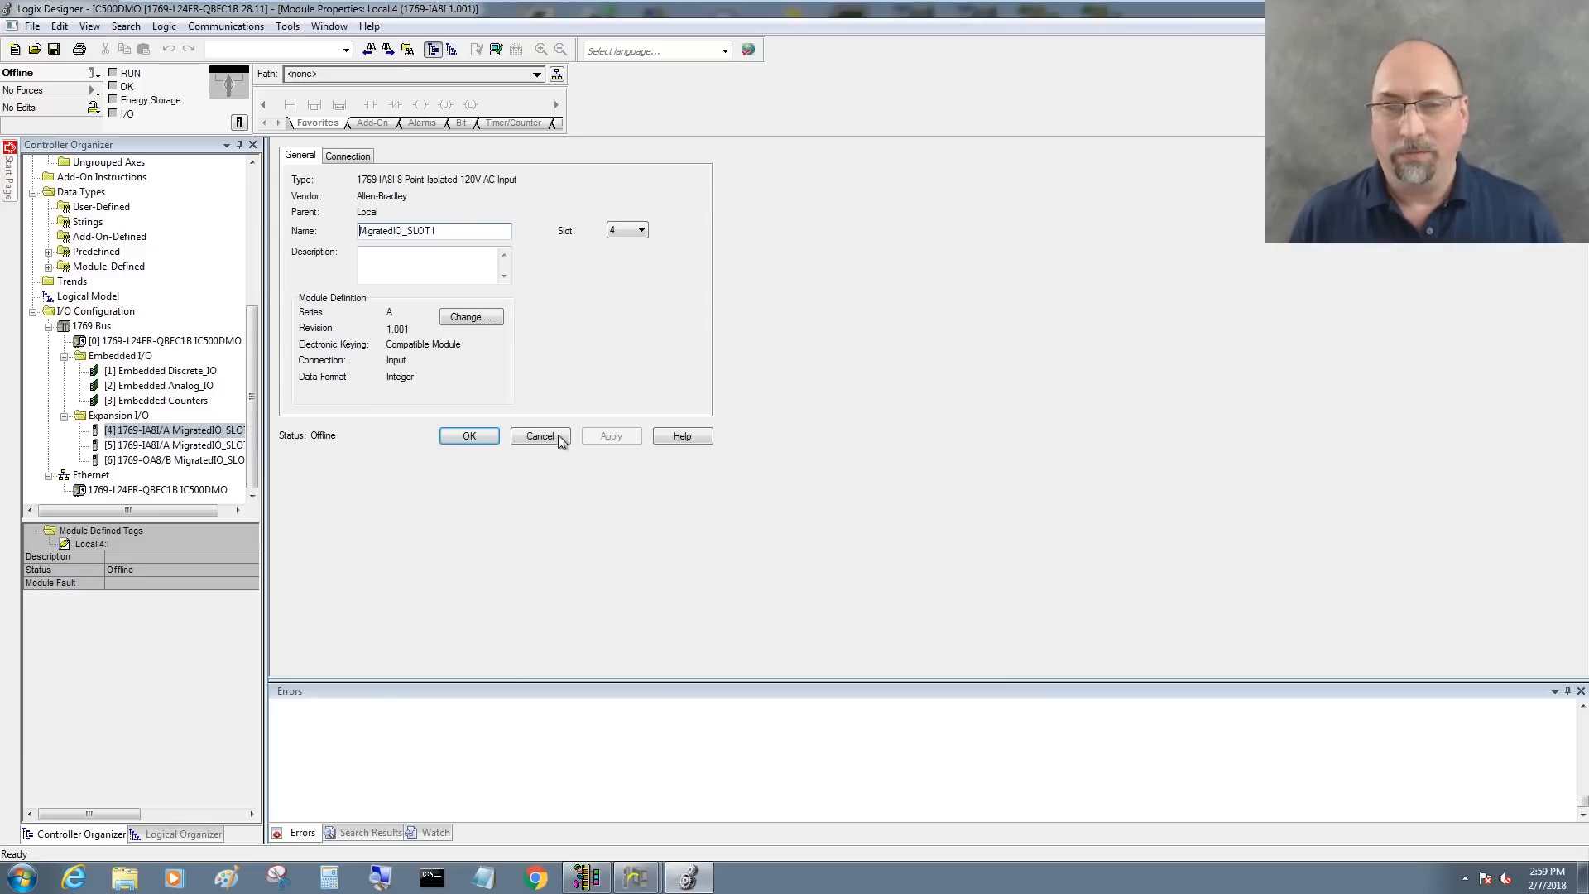
{"action": "left_click", "coordinate": [641, 230]}
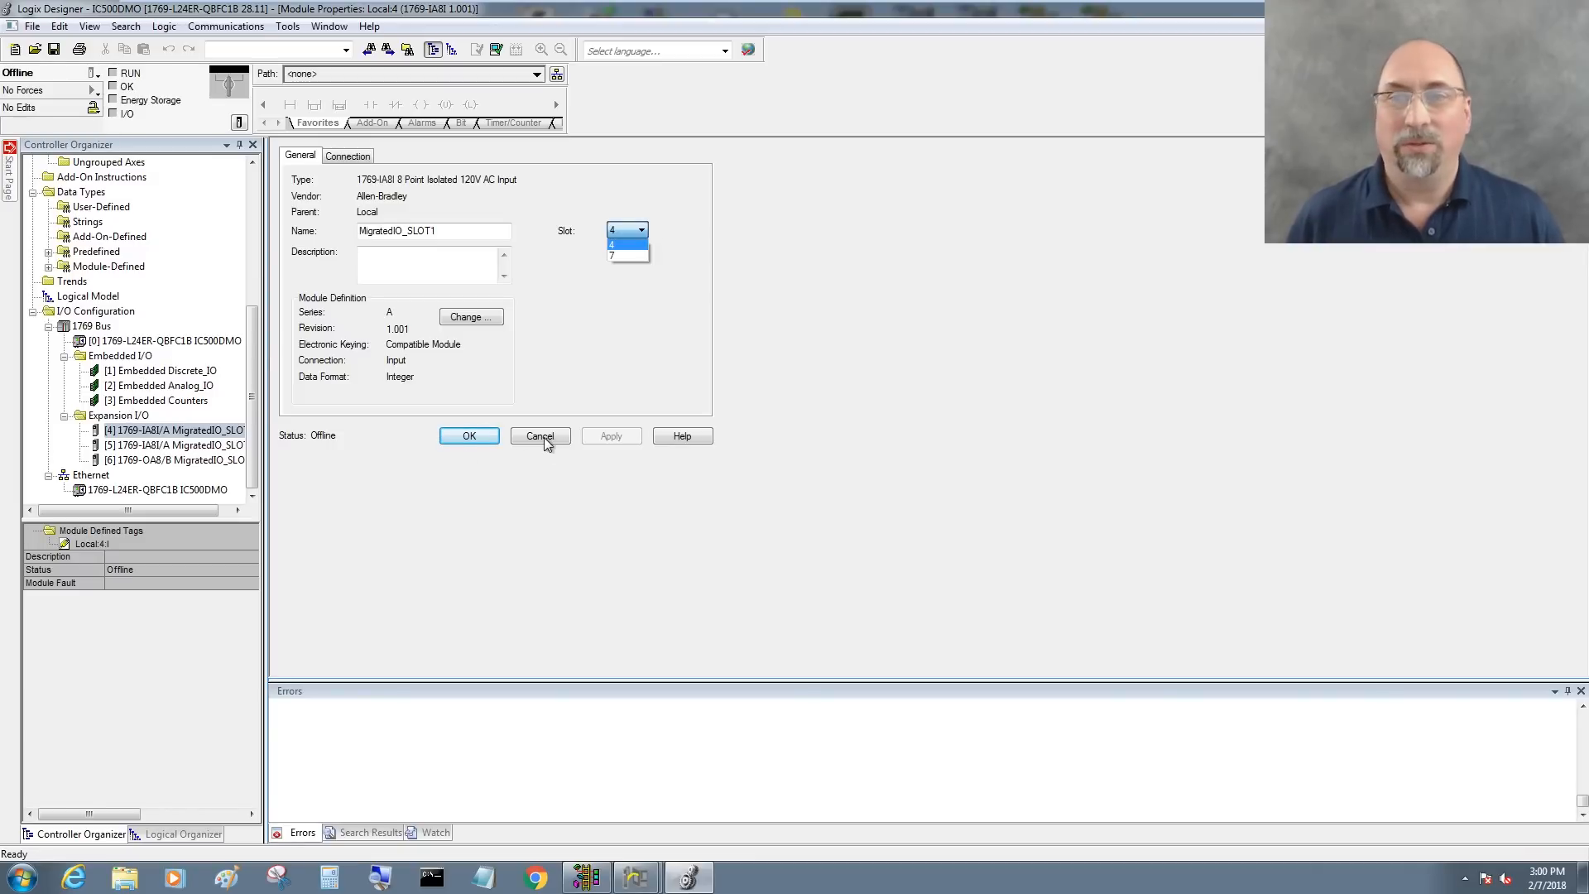
{"action": "left_click", "coordinate": [540, 436]}
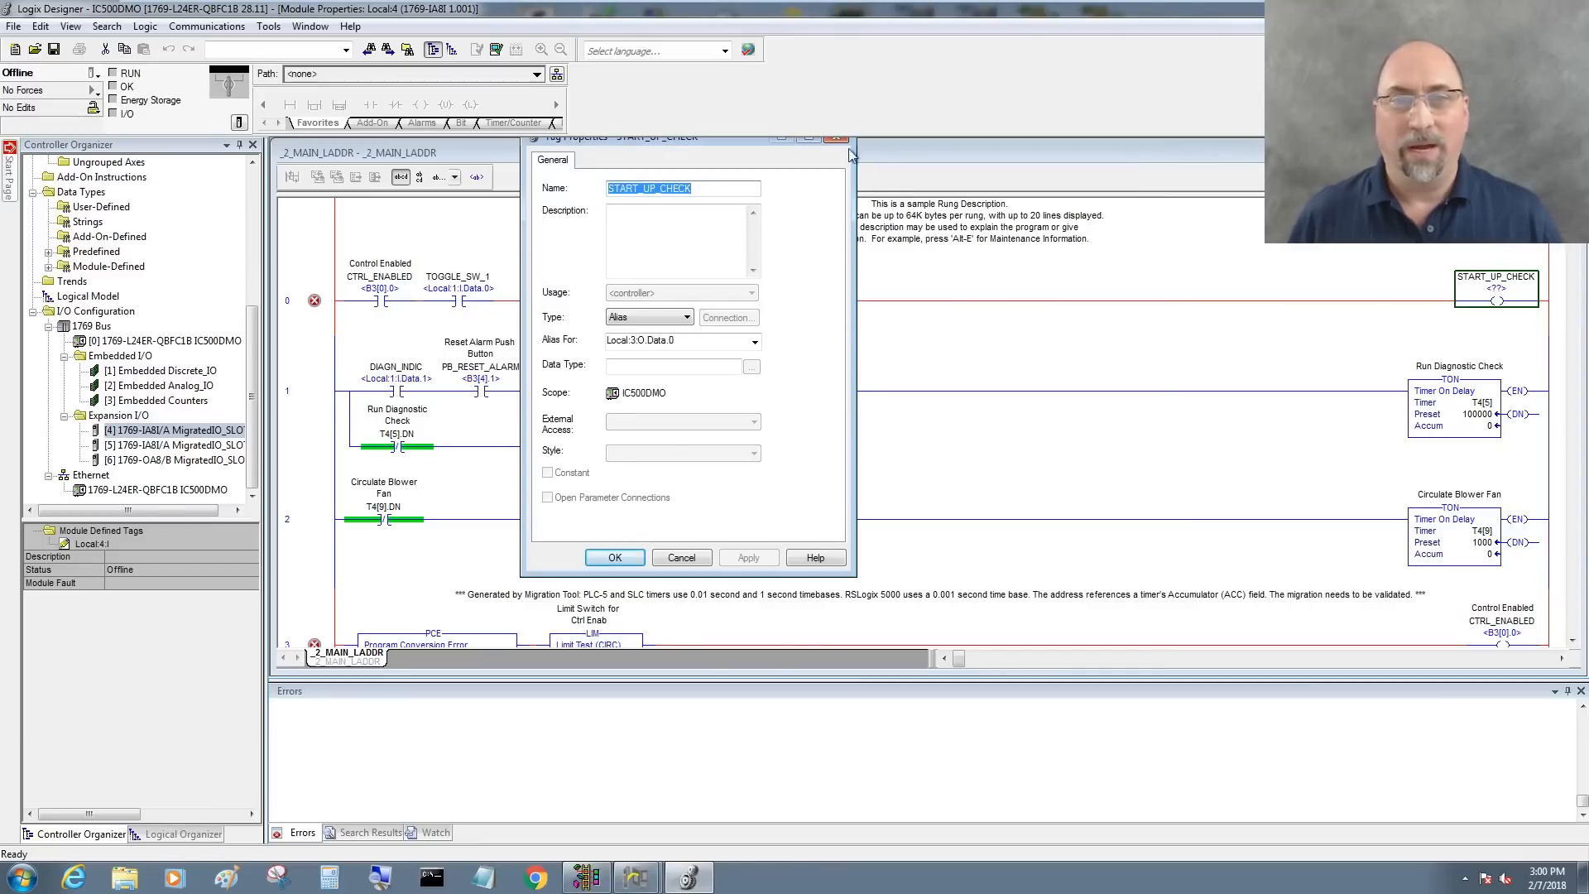
{"action": "left_click", "coordinate": [681, 556]}
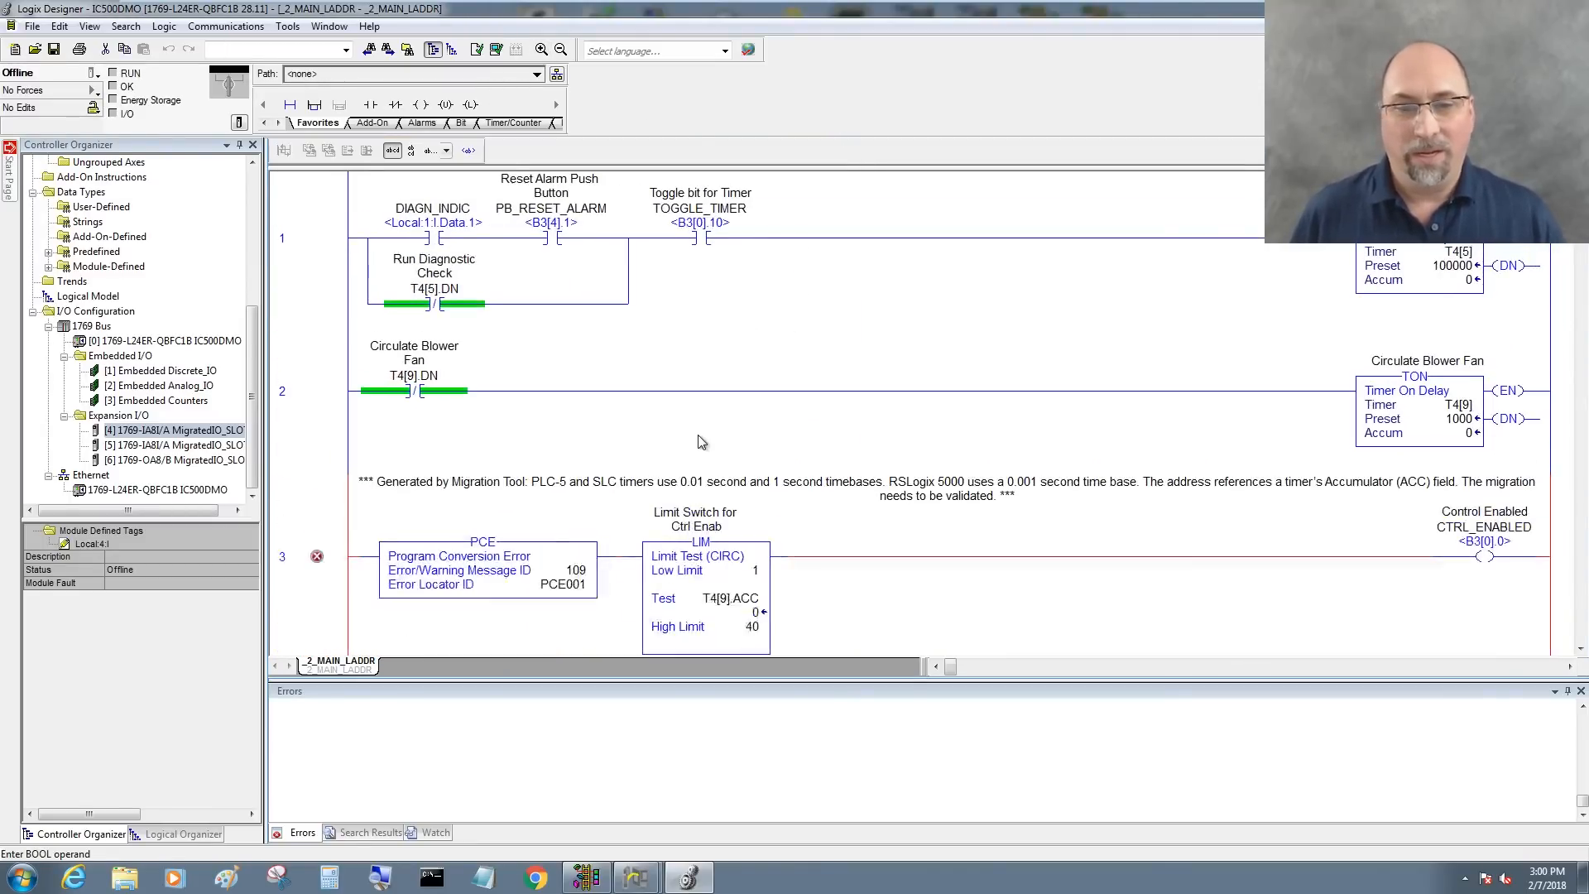
{"action": "scroll", "scroll_direction": "down", "scroll_amount": 3}
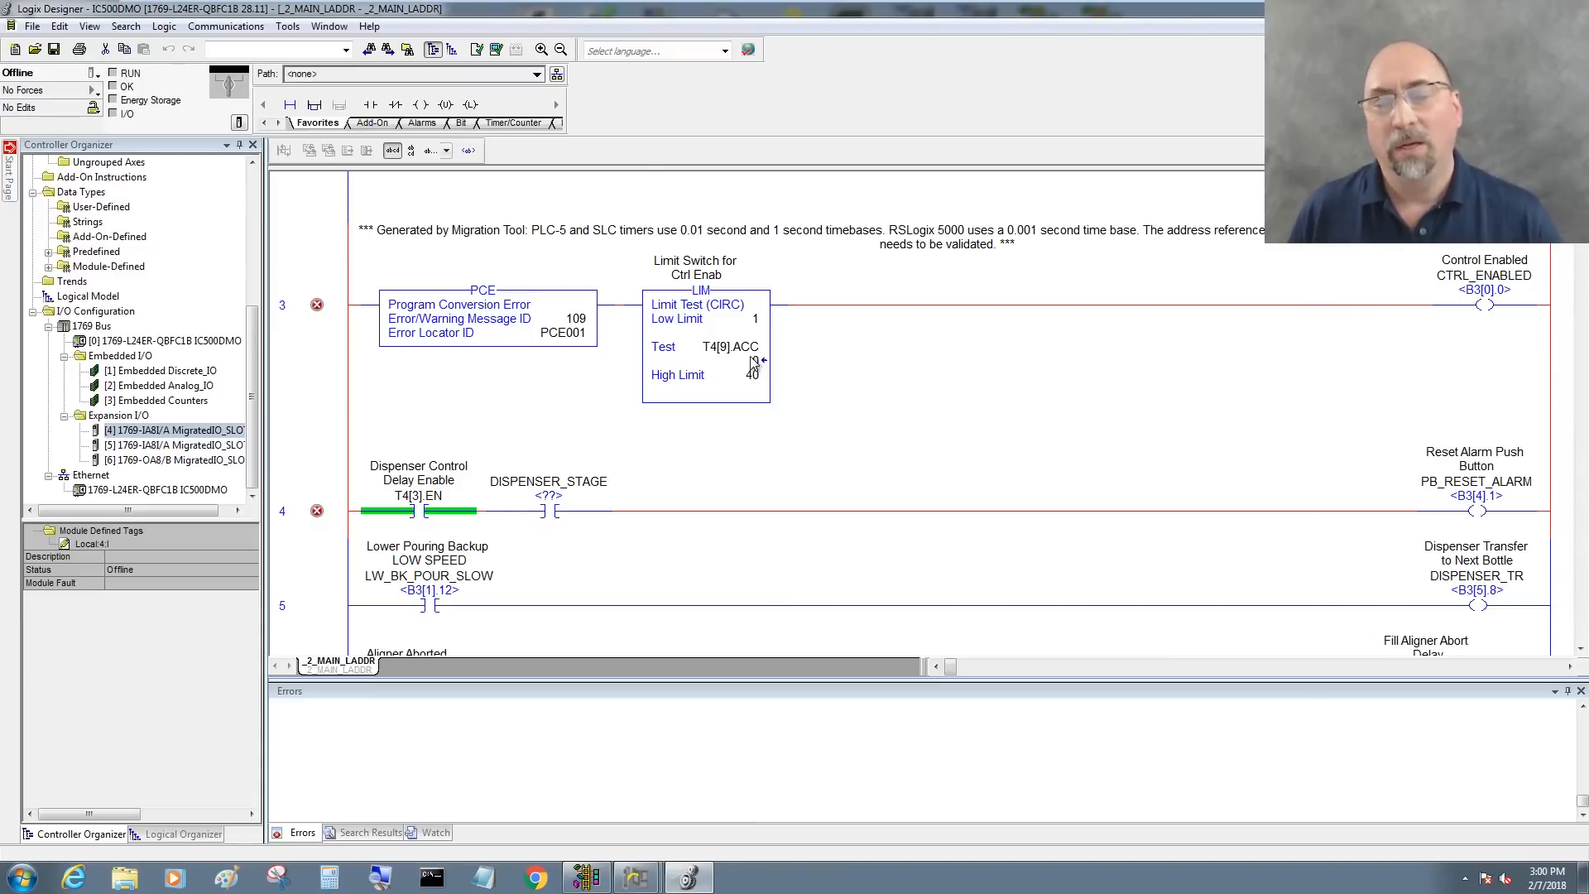
{"action": "mouse_move", "coordinate": [704, 328]}
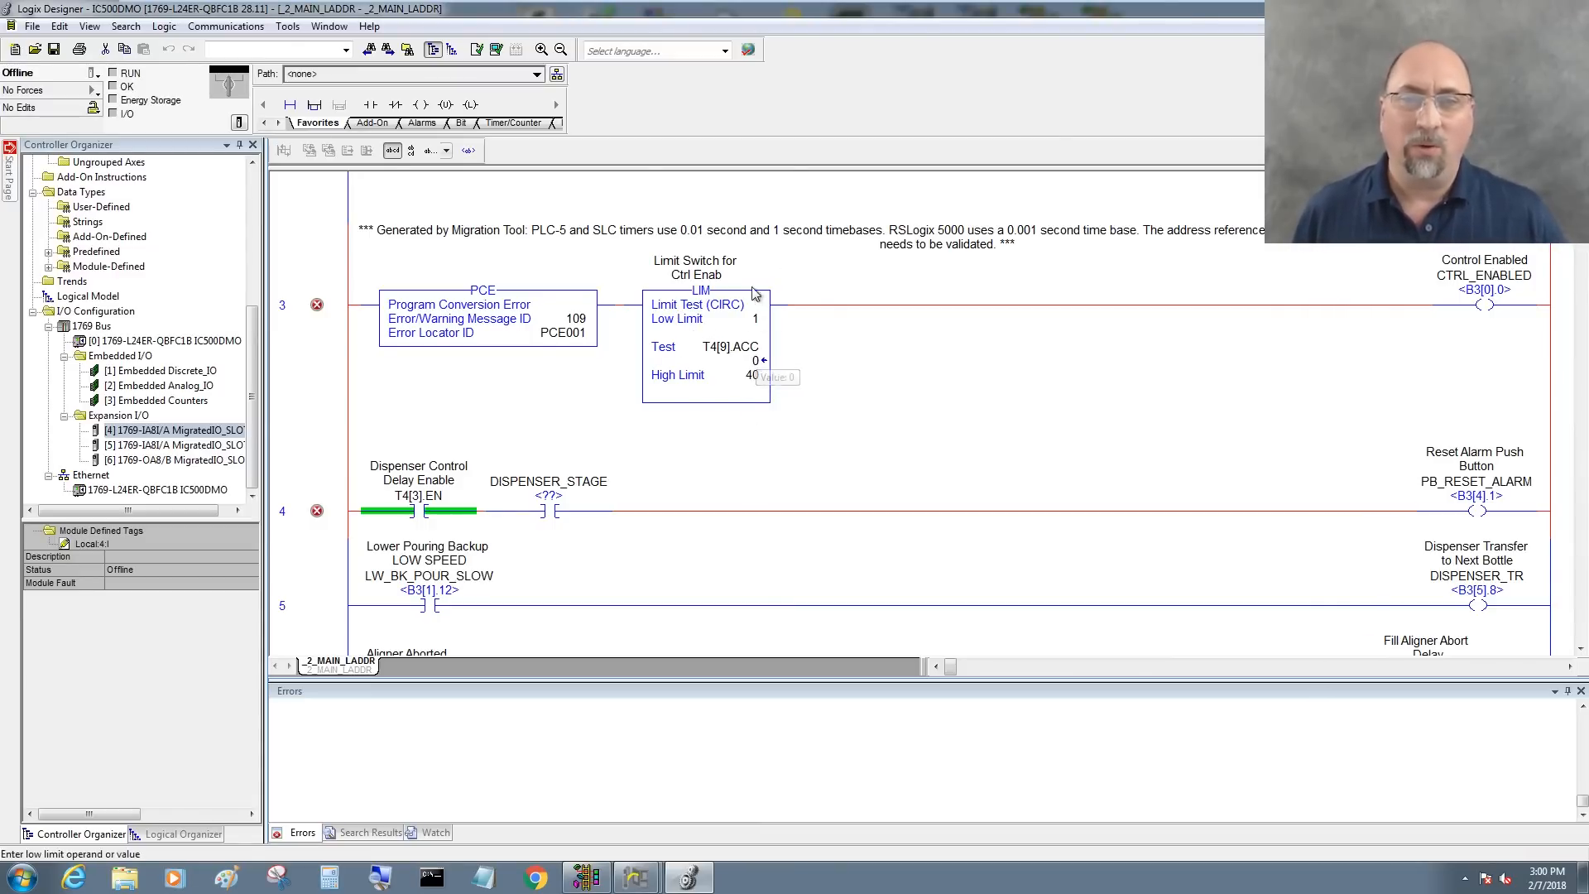
{"action": "mouse_move", "coordinate": [758, 322]}
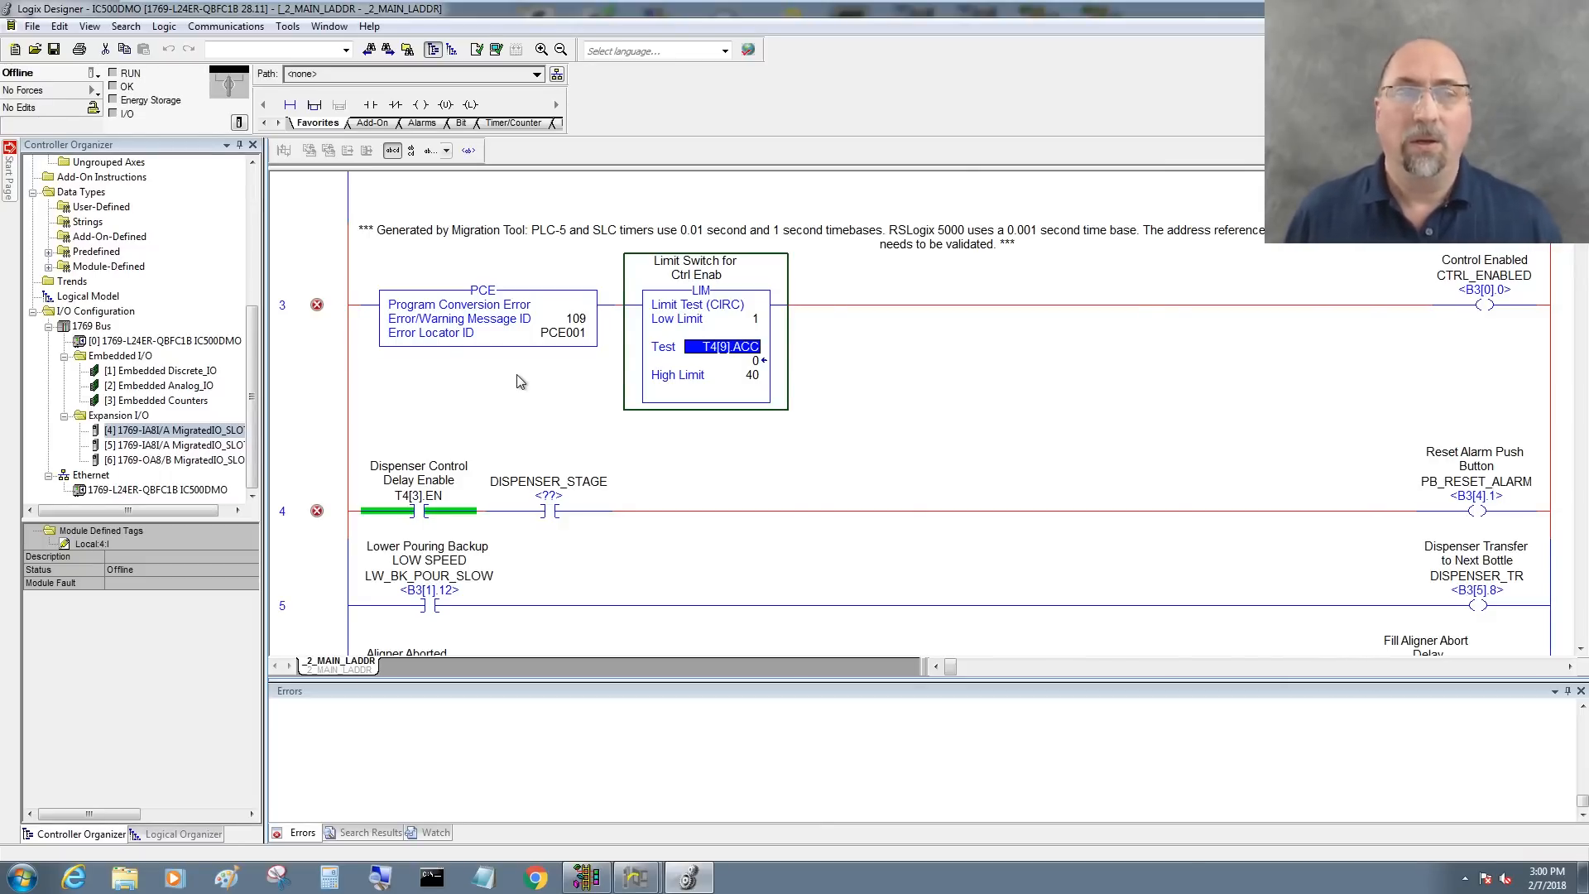
{"action": "mouse_move", "coordinate": [535, 393]}
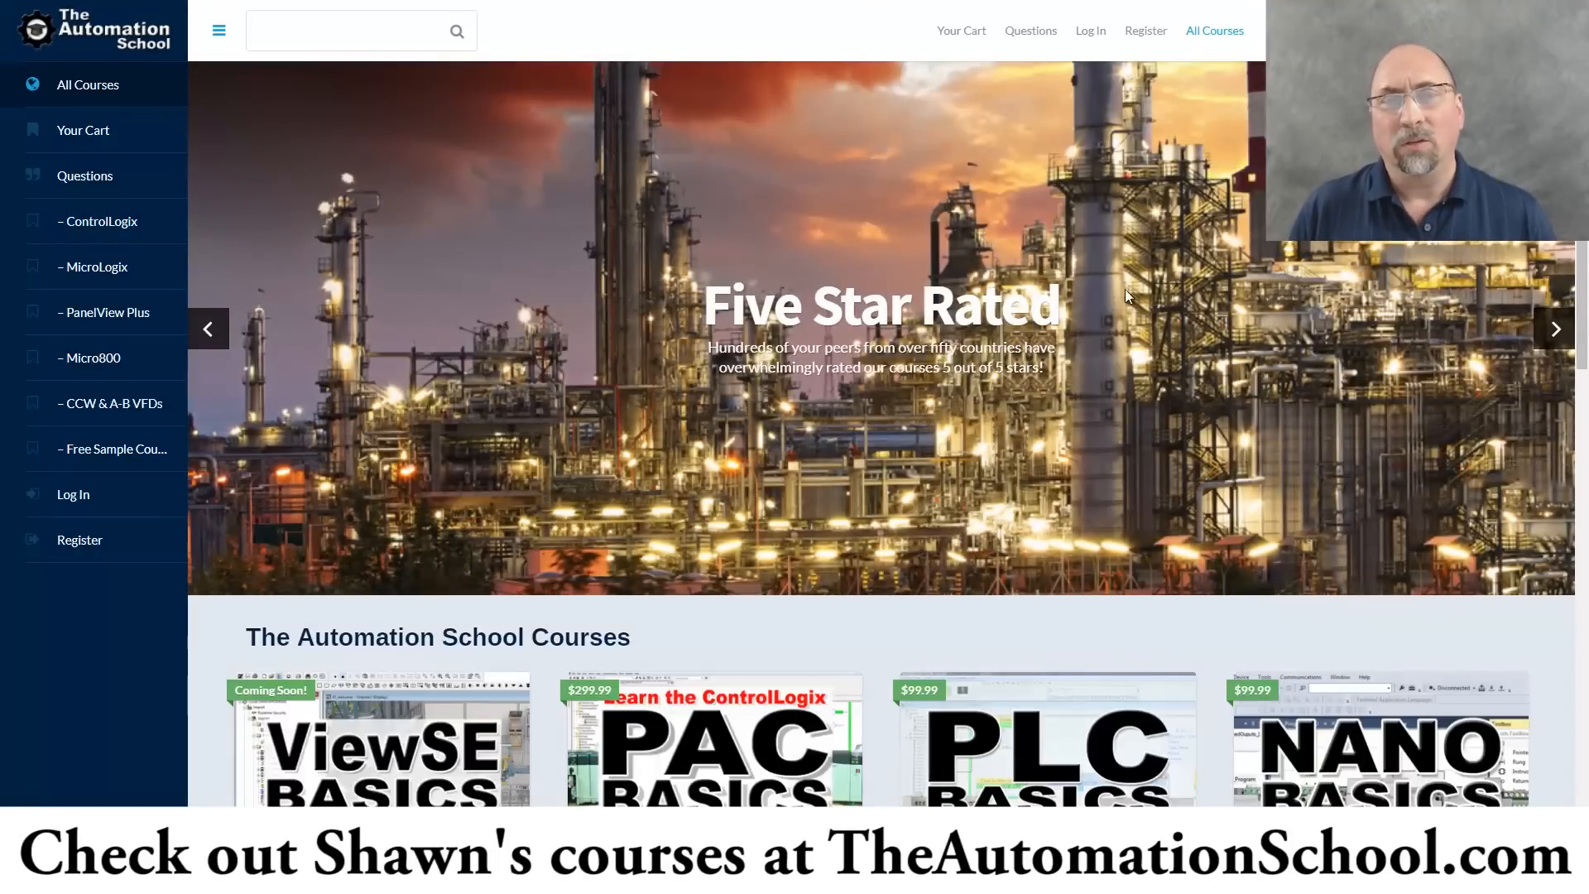
{"action": "scroll", "scroll_direction": "down", "scroll_amount": 3}
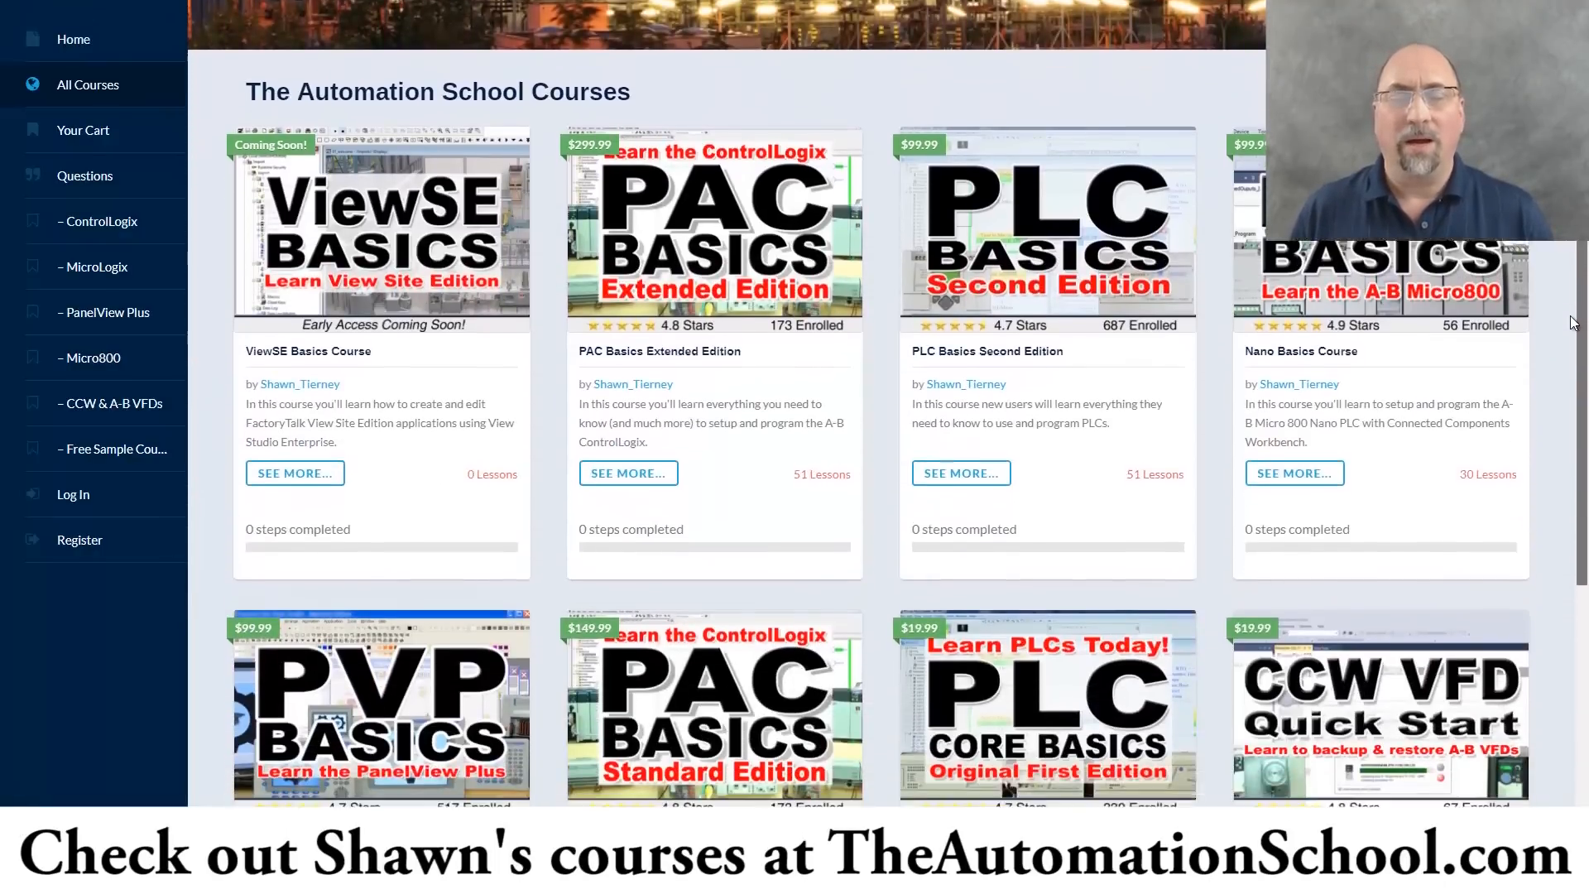
{"action": "scroll", "scroll_direction": "down", "scroll_amount": 3}
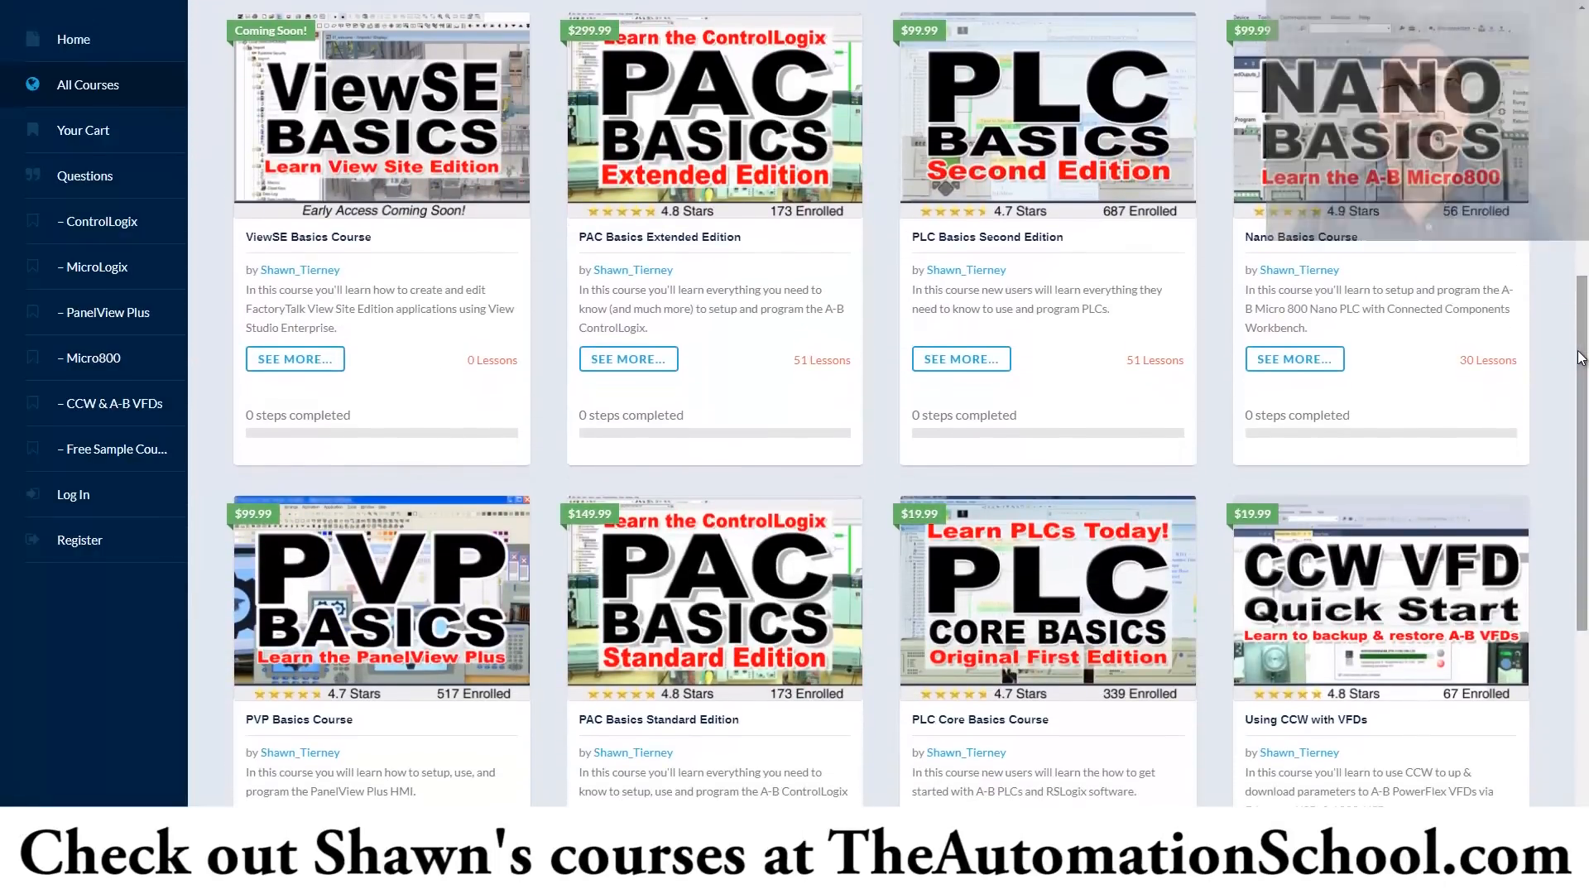